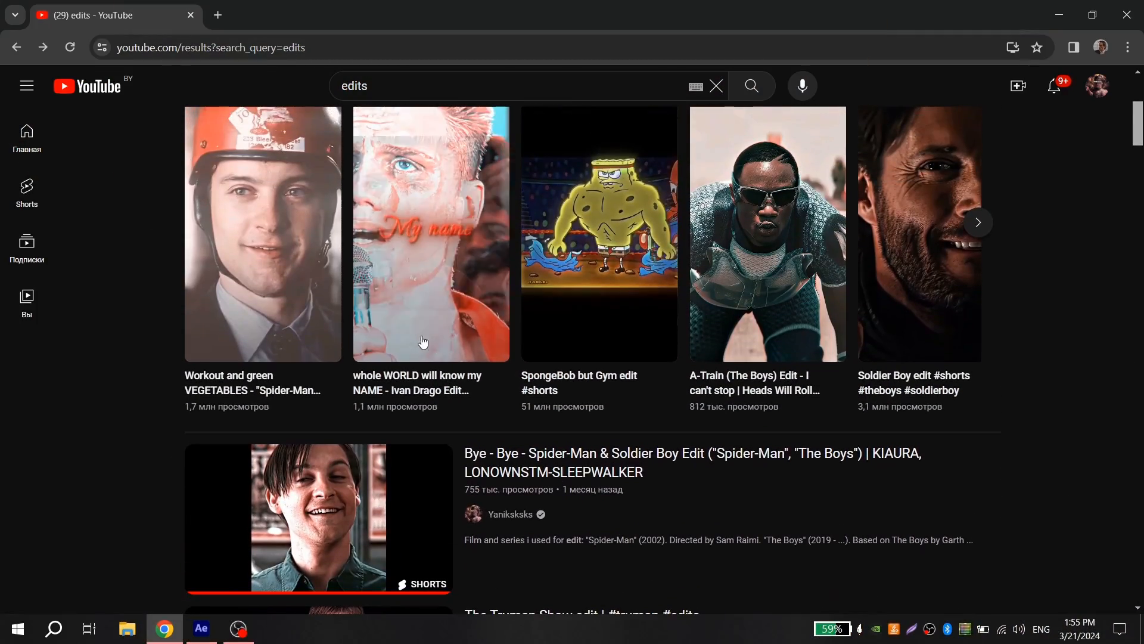
Step: Watch the first edit Short from the results and scroll the Shorts feed down to the Soldier Boy edit
{"action": "scroll", "scroll_direction": "up", "scroll_amount": 3}
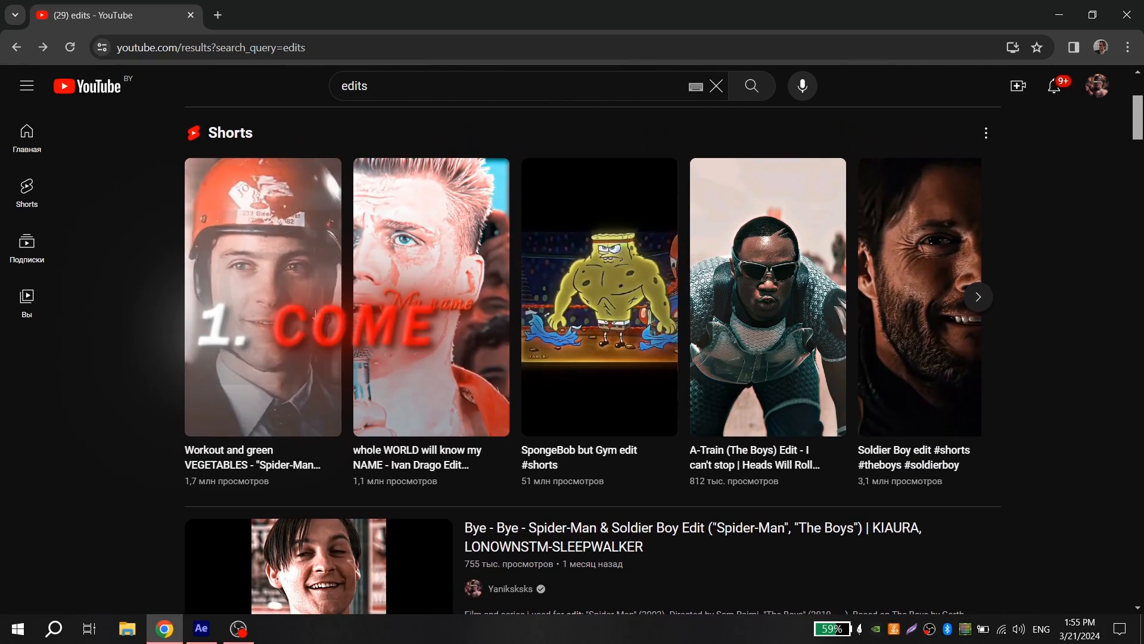
{"action": "left_click", "coordinate": [262, 298]}
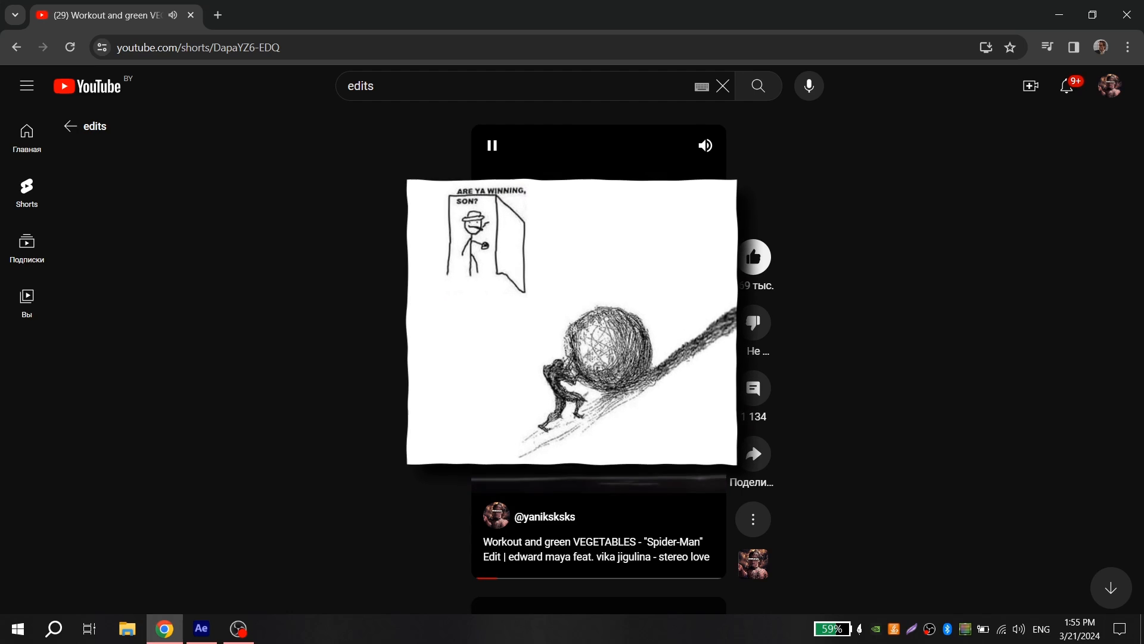
{"action": "scroll", "scroll_direction": "down", "scroll_amount": 3}
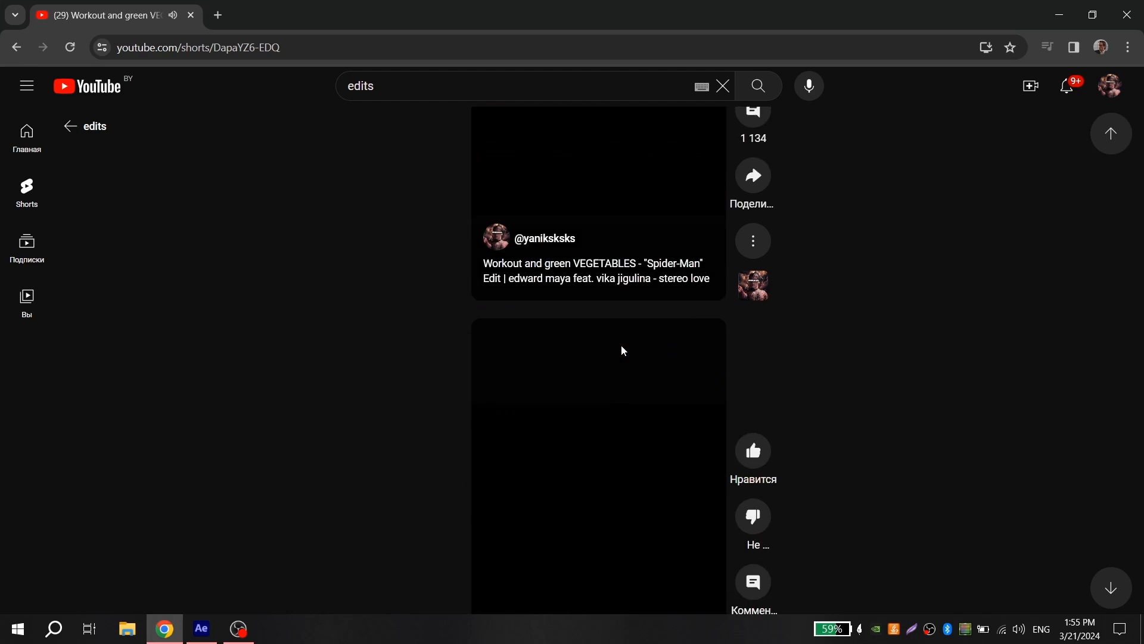
{"action": "scroll", "scroll_direction": "down", "scroll_amount": 3}
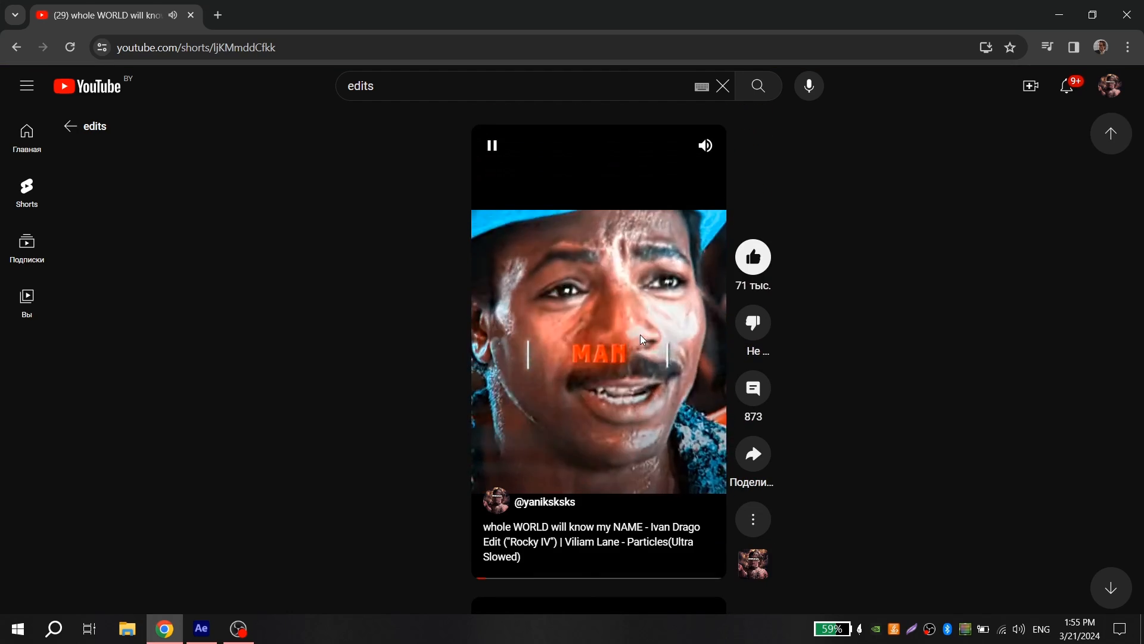
{"action": "scroll", "scroll_direction": "down", "scroll_amount": 3}
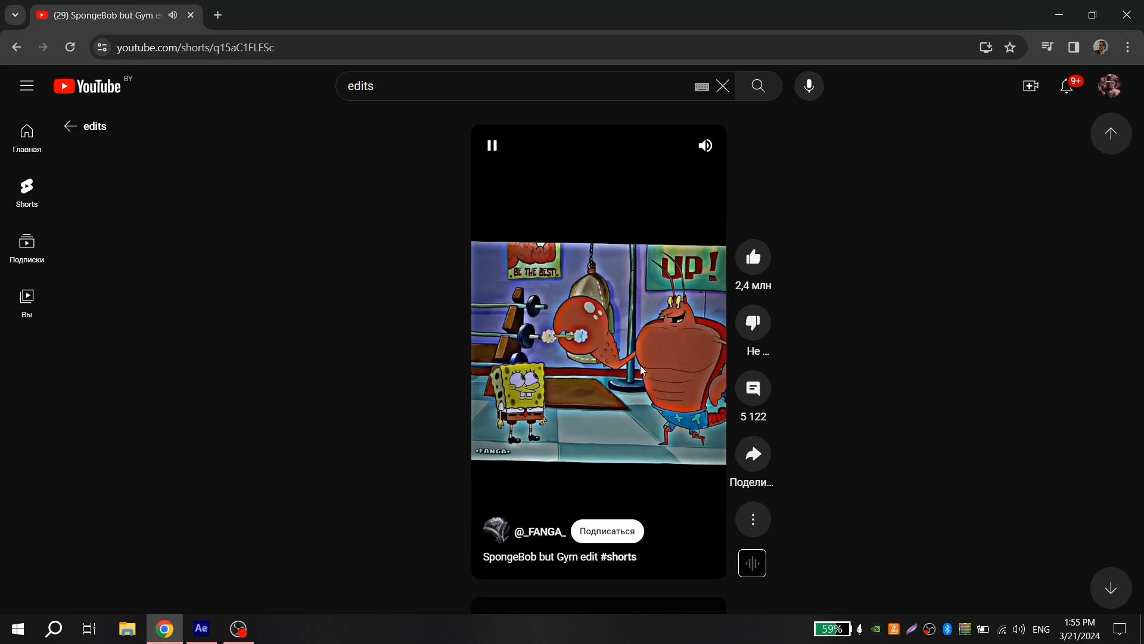
{"action": "scroll", "scroll_direction": "down", "scroll_amount": 3}
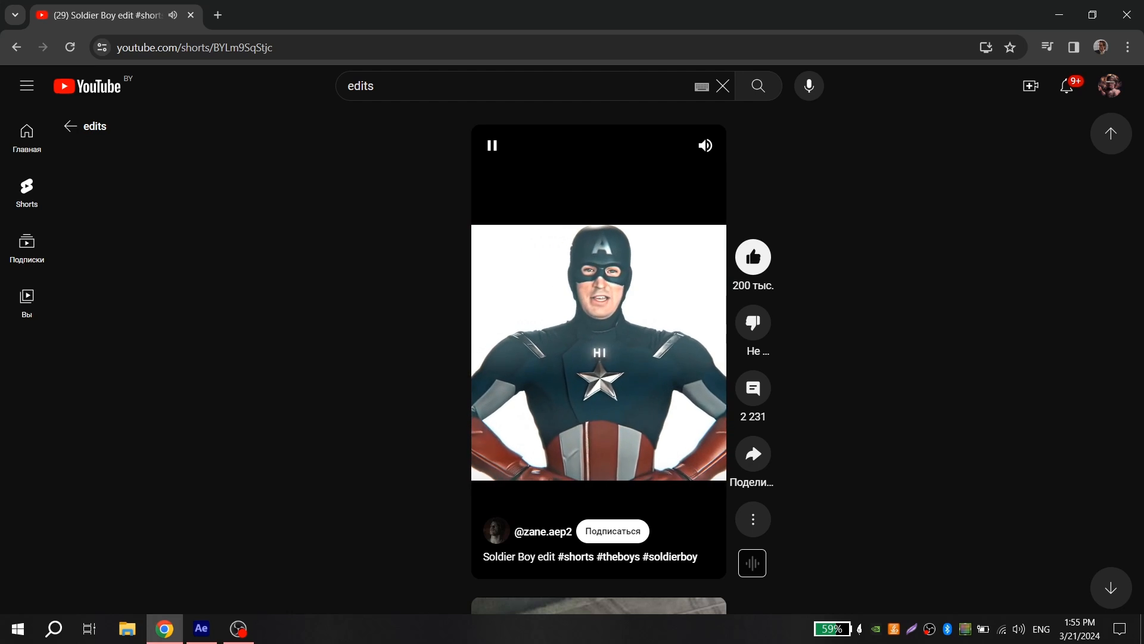
{"action": "left_click", "coordinate": [200, 628]}
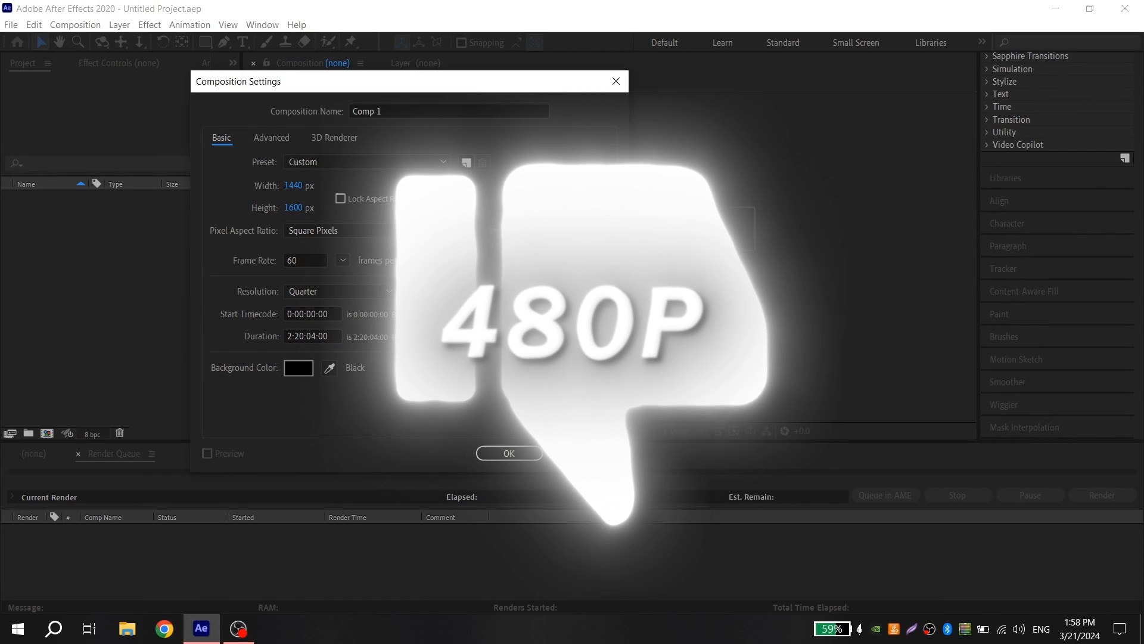
Step: Confirm Composition Settings for Comp 1 at 1440×1600, 60 fps
{"action": "left_click", "coordinate": [509, 453]}
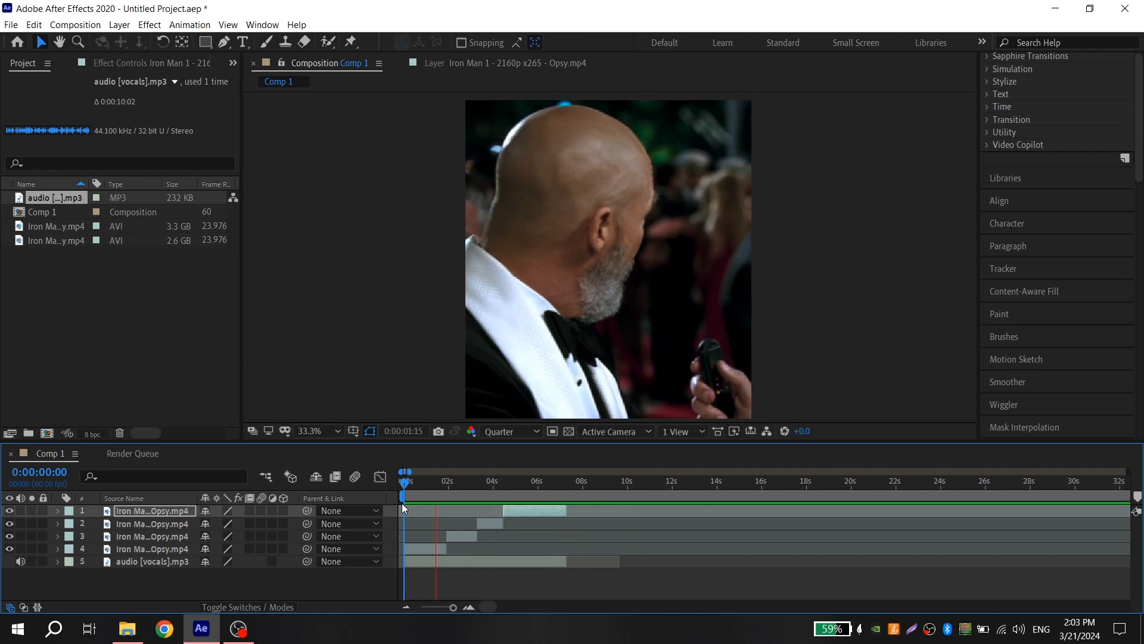
Step: Place the Imany mp3 as a layer under the vocals and reveal its Audio waveform
{"action": "left_click", "coordinate": [474, 496]}
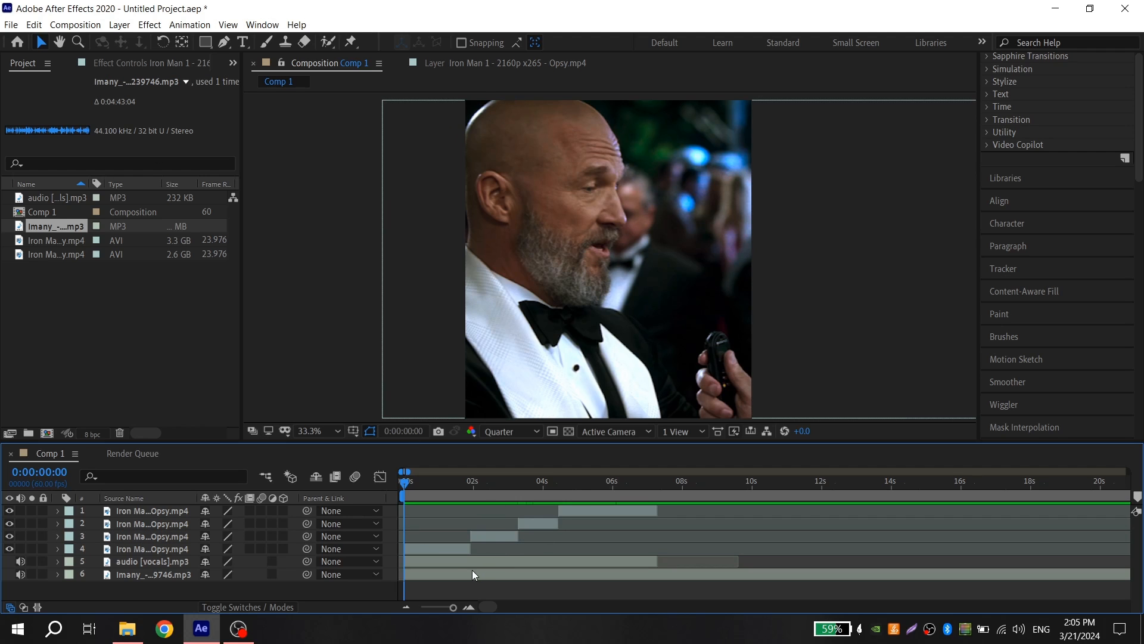
{"action": "left_click", "coordinate": [153, 575]}
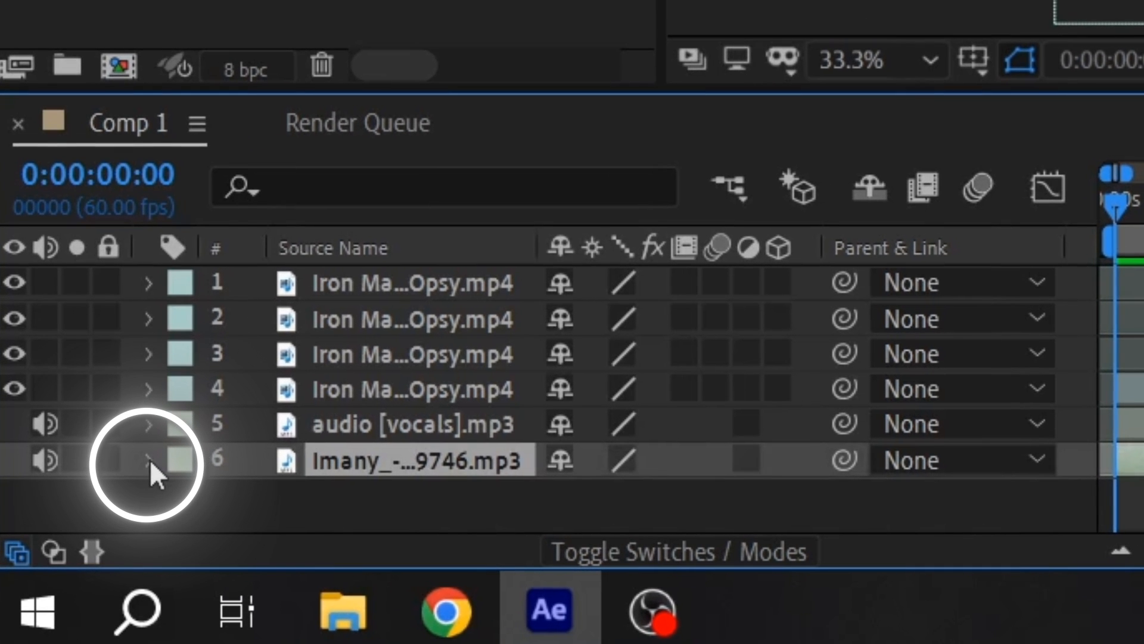
{"action": "left_click", "coordinate": [150, 460]}
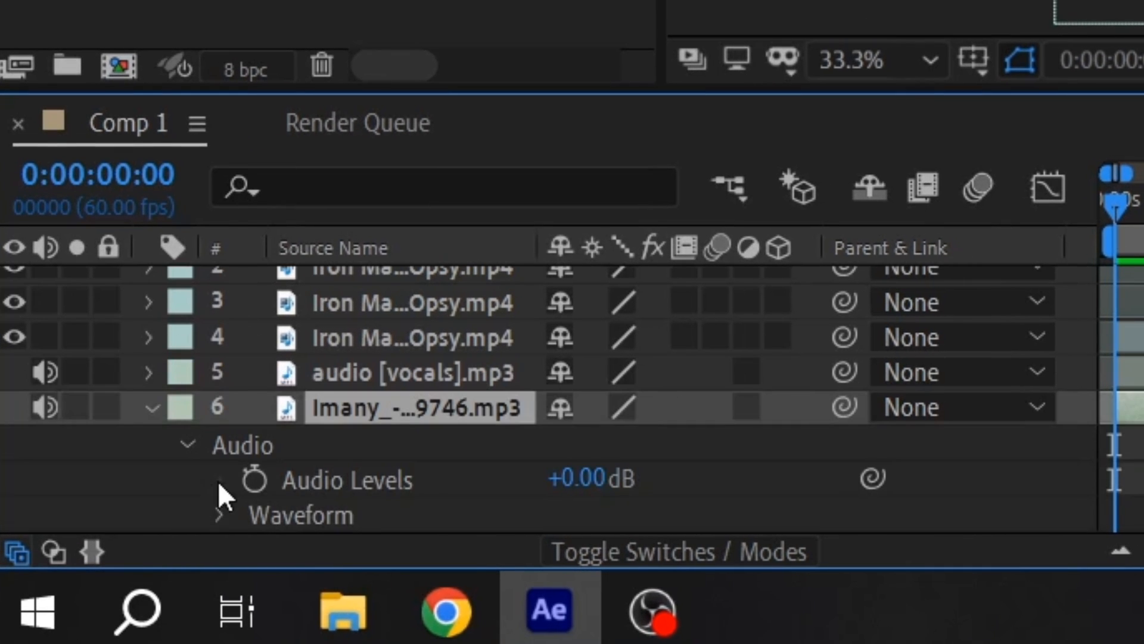
{"action": "left_click", "coordinate": [217, 514]}
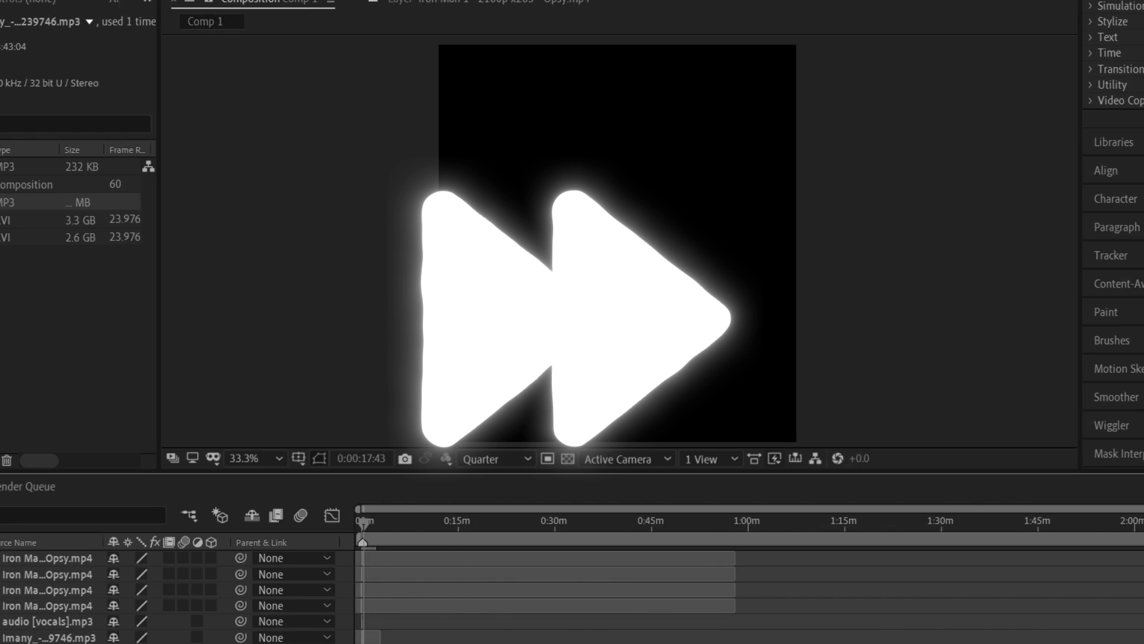
Step: Bring up the Open with app choices for the Iron Man 1 video file
{"action": "right_click", "coordinate": [207, 97]}
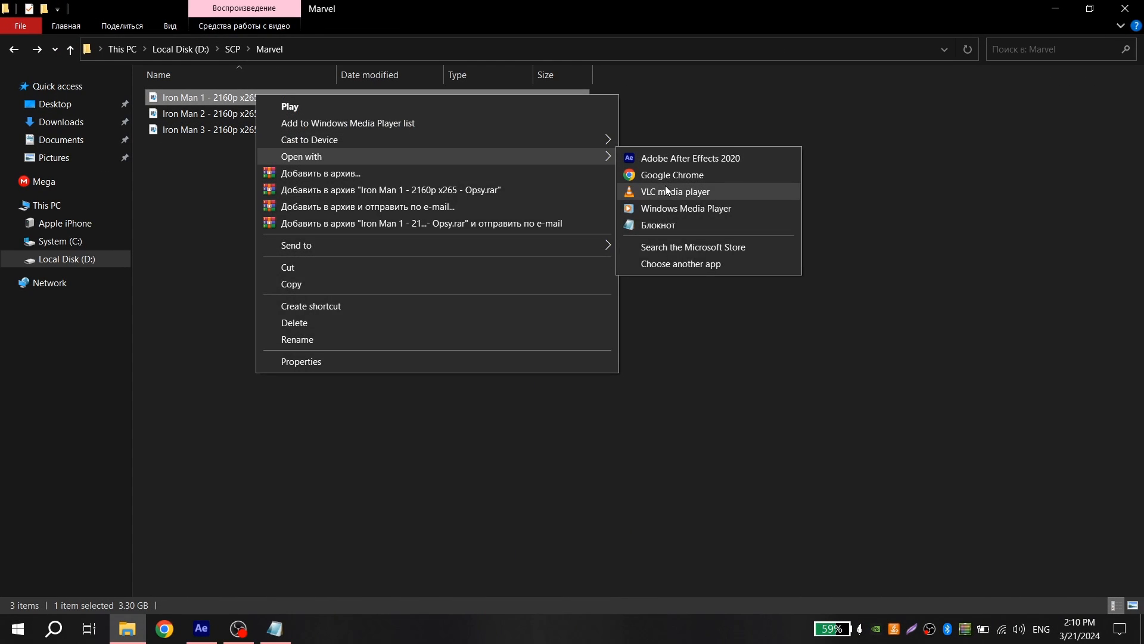
Step: Play Iron Man 1 in VLC, skip ahead, and log '1.20 - 1' in Moments.txt
{"action": "left_click", "coordinate": [674, 191]}
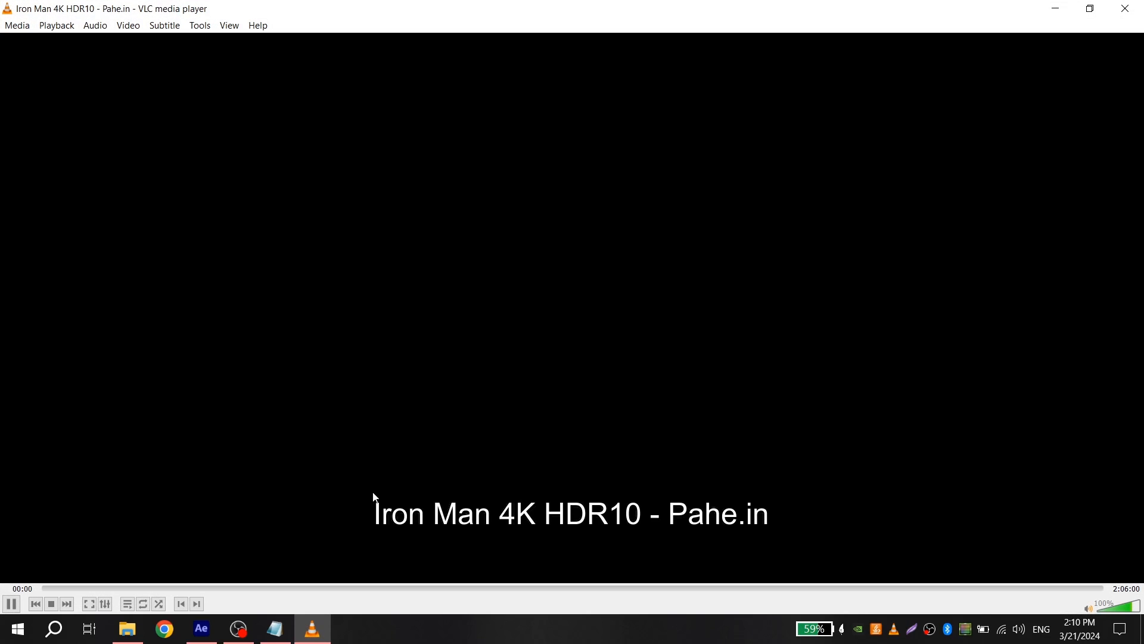
{"action": "left_click", "coordinate": [65, 588]}
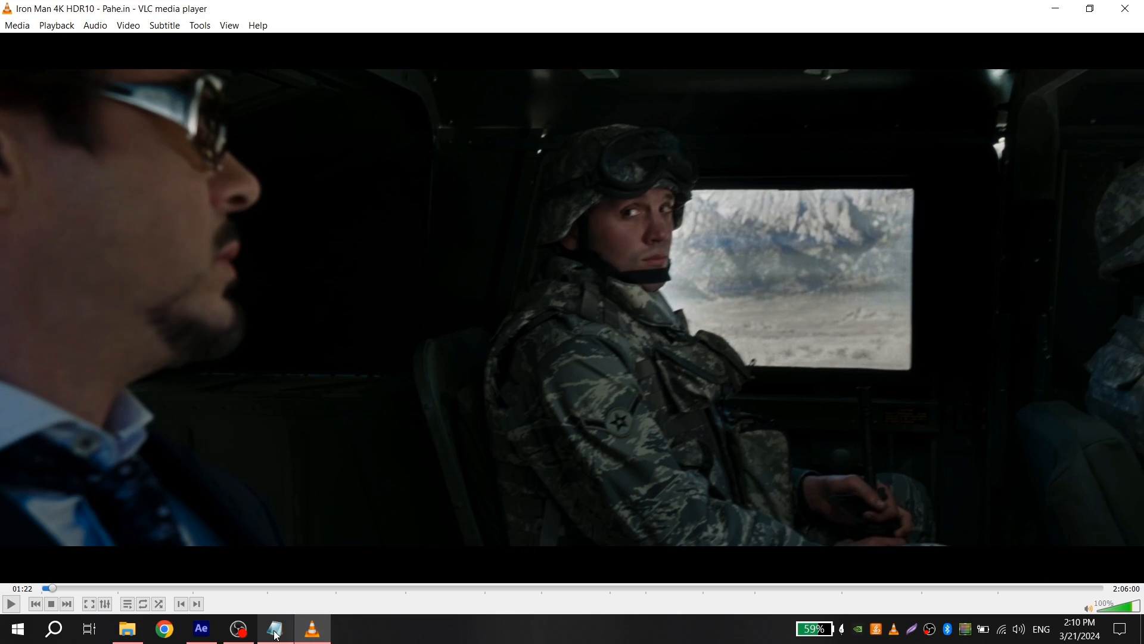
{"action": "left_click", "coordinate": [274, 628]}
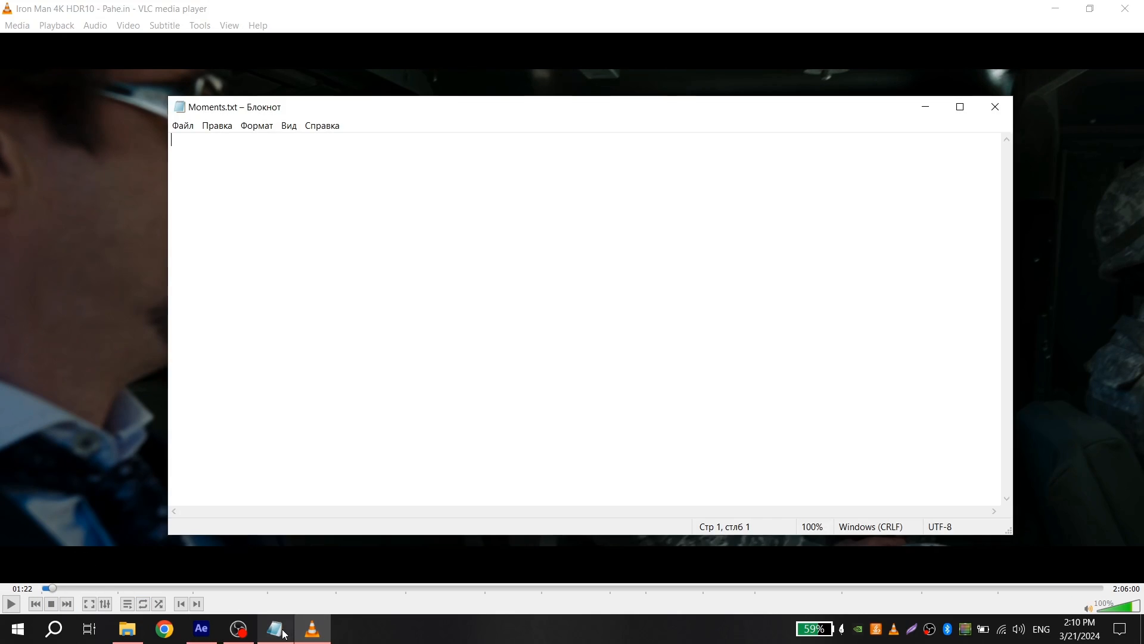
{"action": "type", "text": "1.2"}
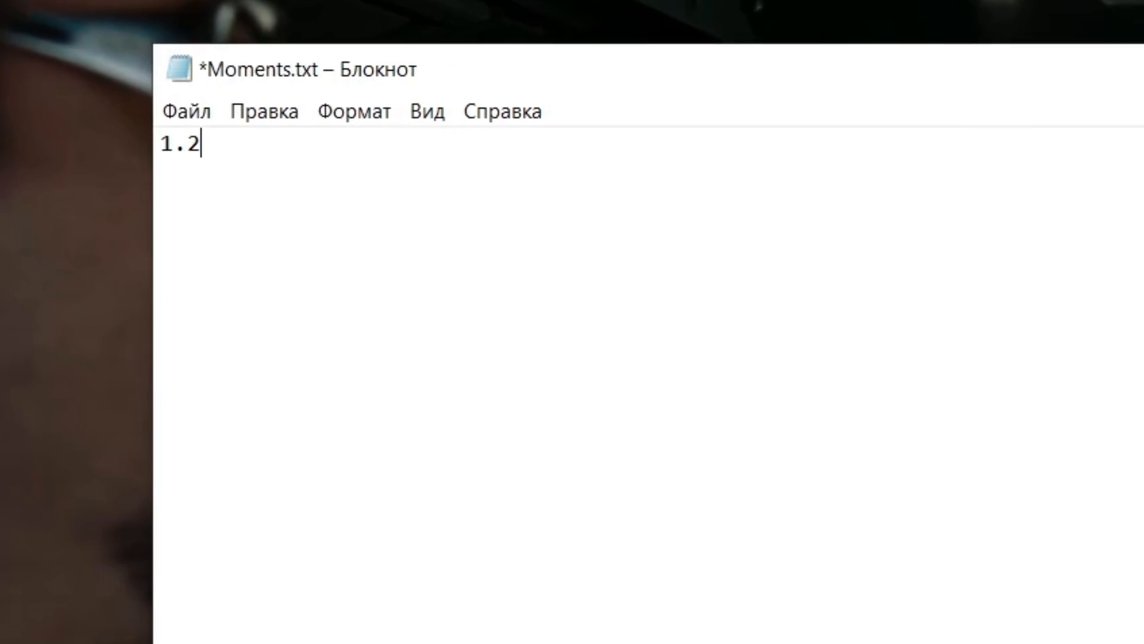
{"action": "type", "text": "0"}
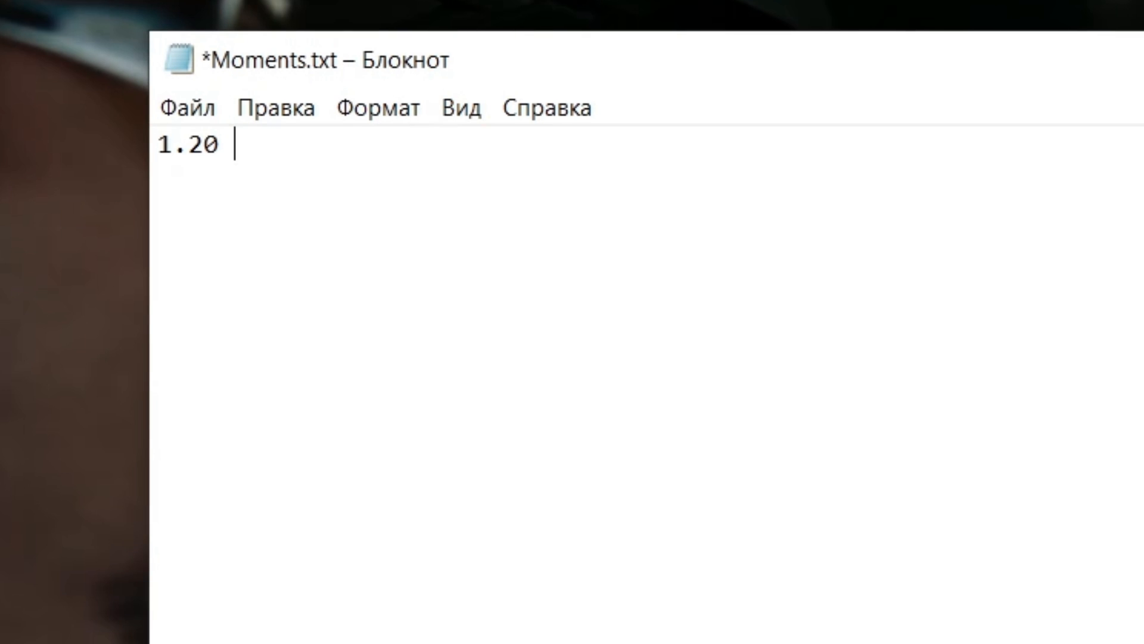
{"action": "type", "text": "- 1"}
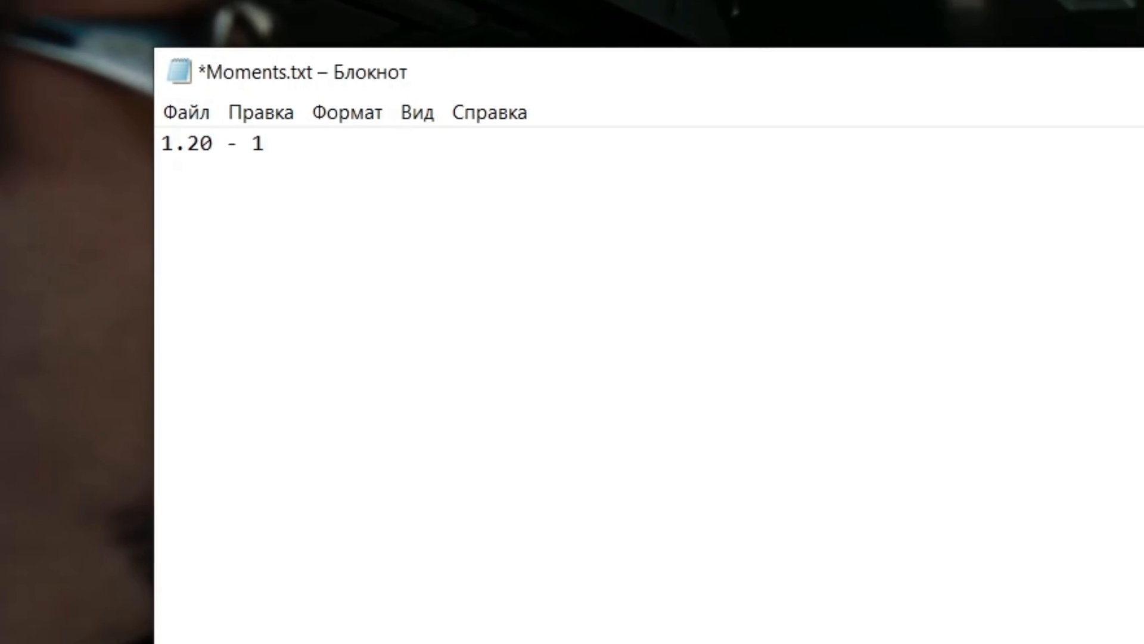
Step: Return to the movie, pause it and jump to a later point to find the next moment
{"action": "left_click", "coordinate": [314, 628]}
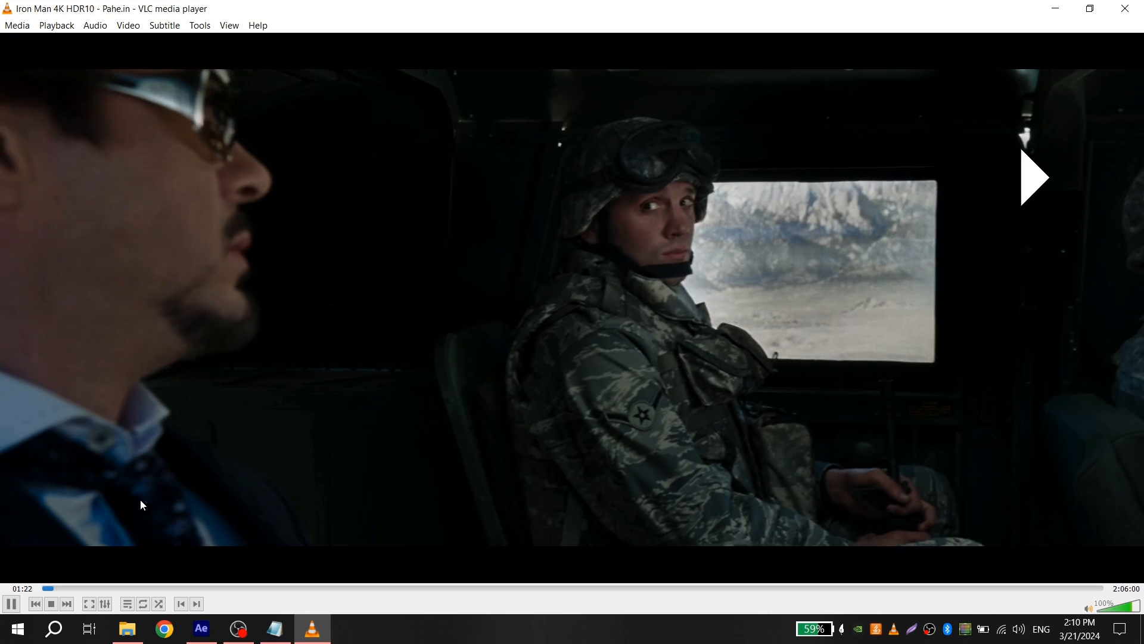
{"action": "left_click", "coordinate": [51, 589]}
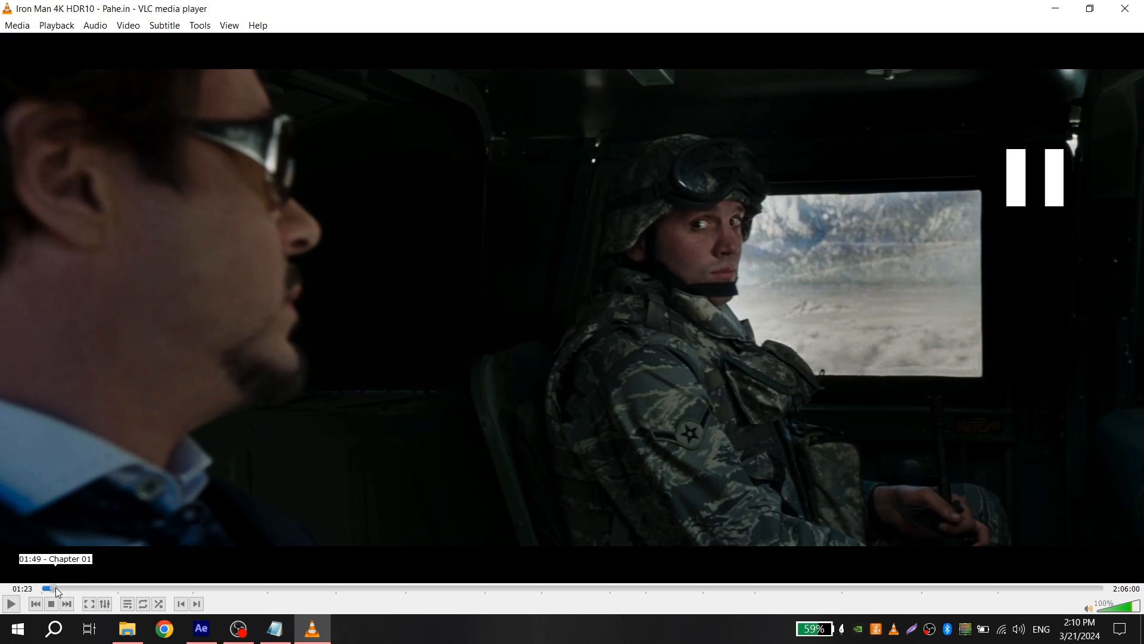
{"action": "left_click", "coordinate": [126, 628]}
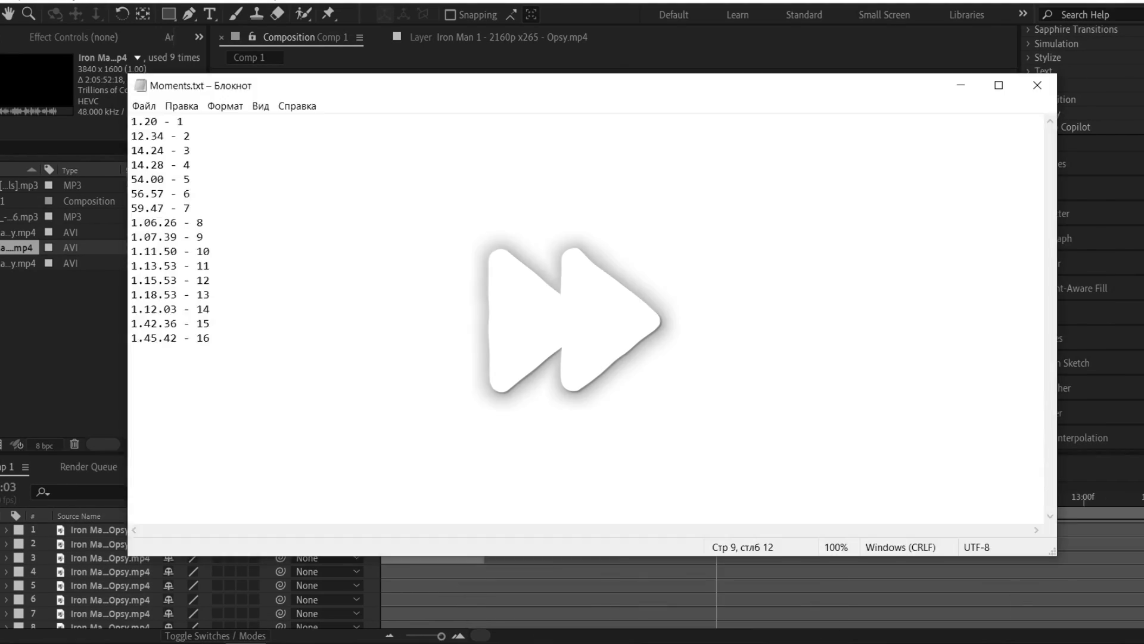
Step: Finish the sixteen numbered timestamp lines in Moments.txt and save the file
{"action": "left_click", "coordinate": [1036, 86]}
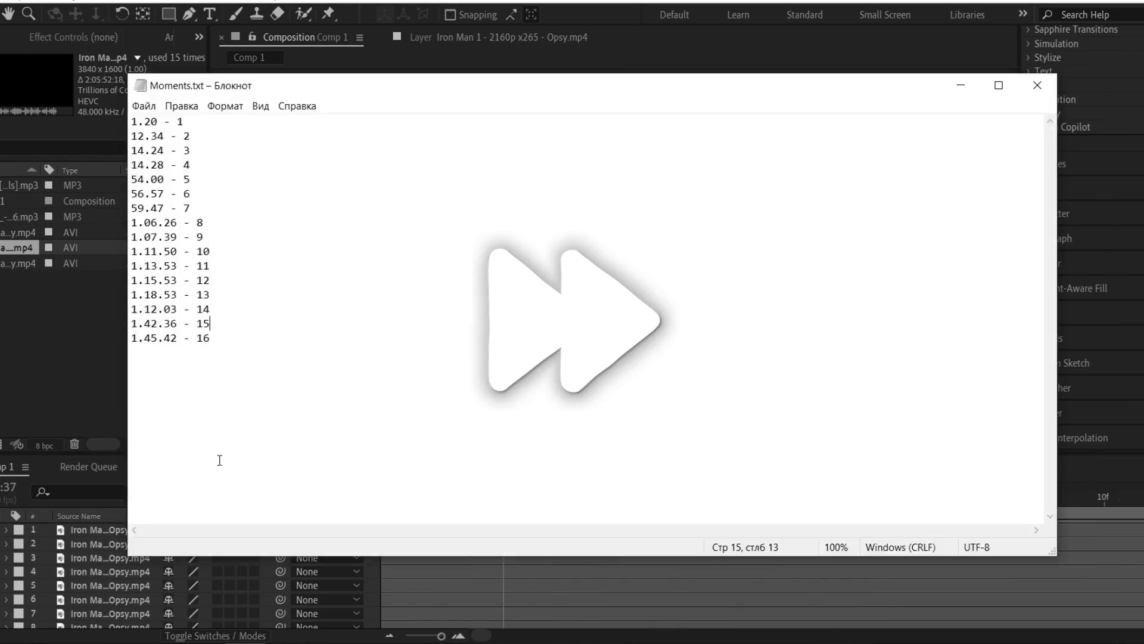
{"action": "left_click", "coordinate": [1035, 86]}
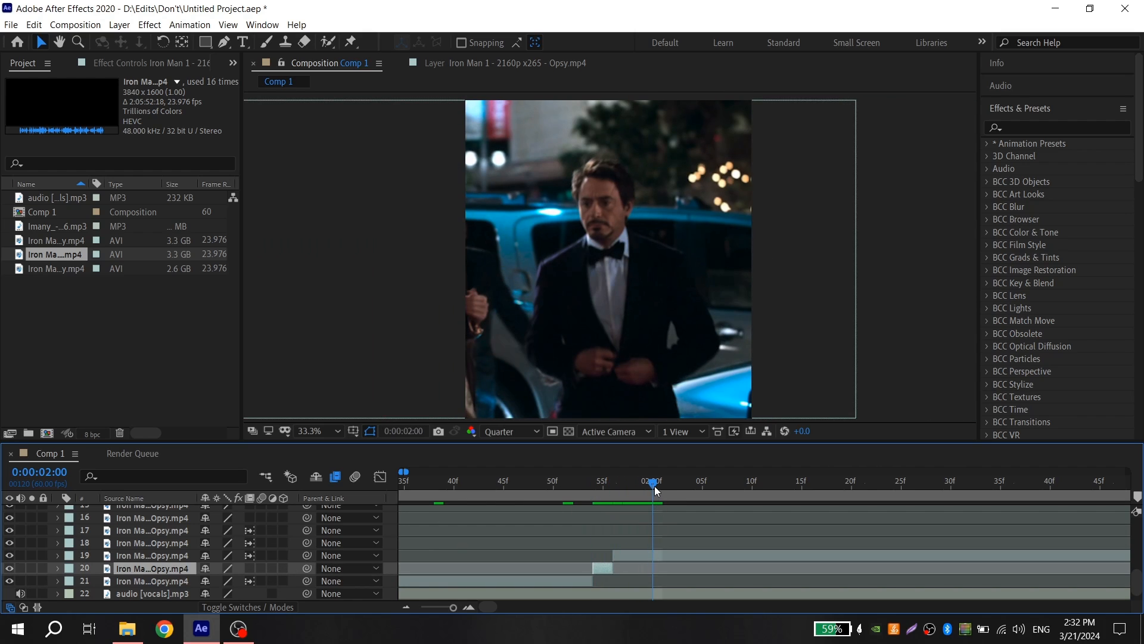
Step: Stagger the trimmed Iron Man clip layers so they play in sequence, clip 16 near seven seconds
{"action": "left_click", "coordinate": [154, 554]}
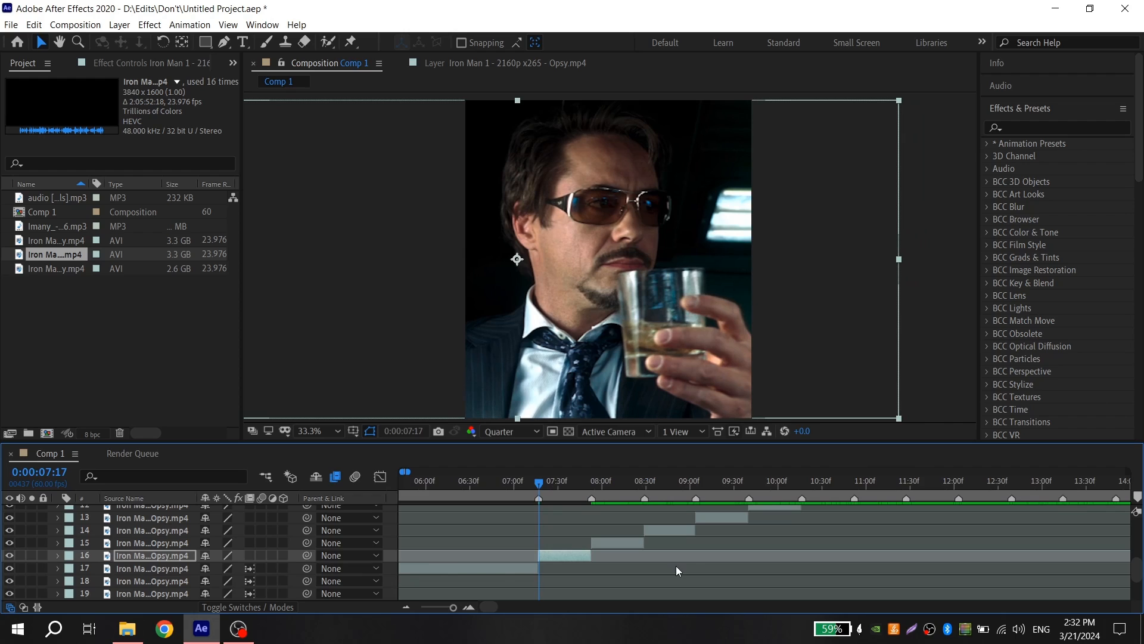
{"action": "mouse_move", "coordinate": [645, 295]}
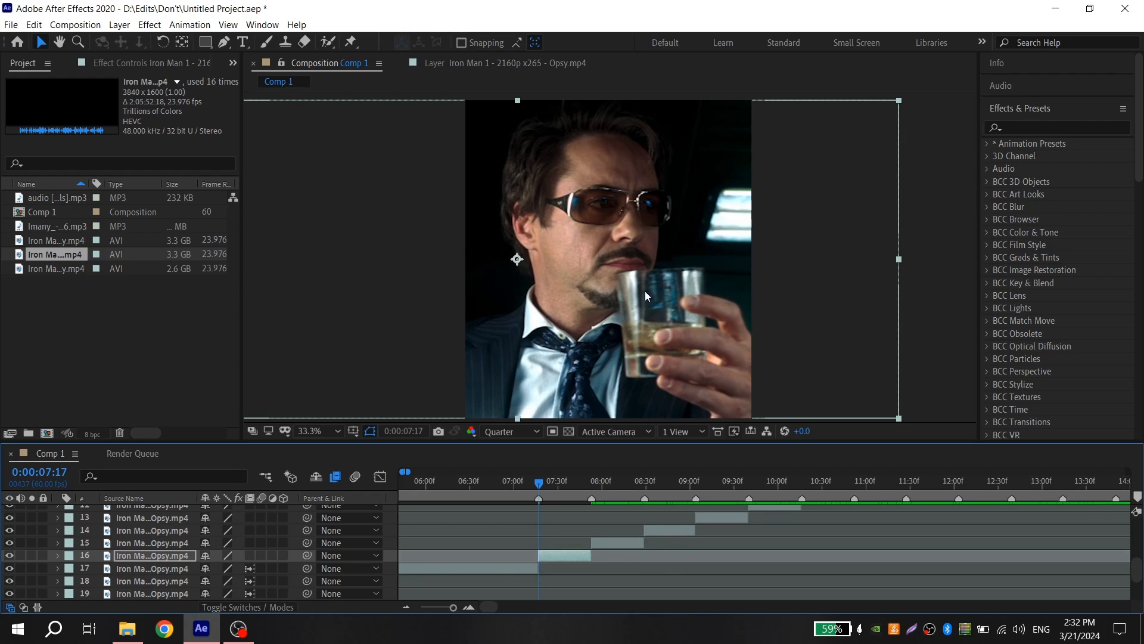
{"action": "mouse_move", "coordinate": [726, 306]}
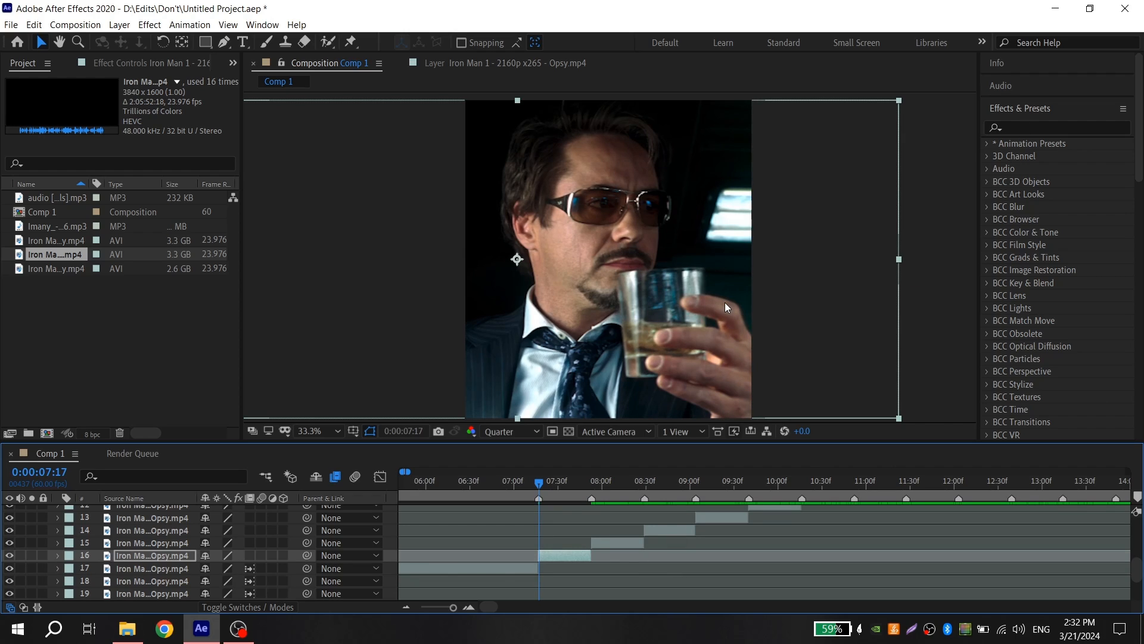
{"action": "mouse_move", "coordinate": [655, 470]}
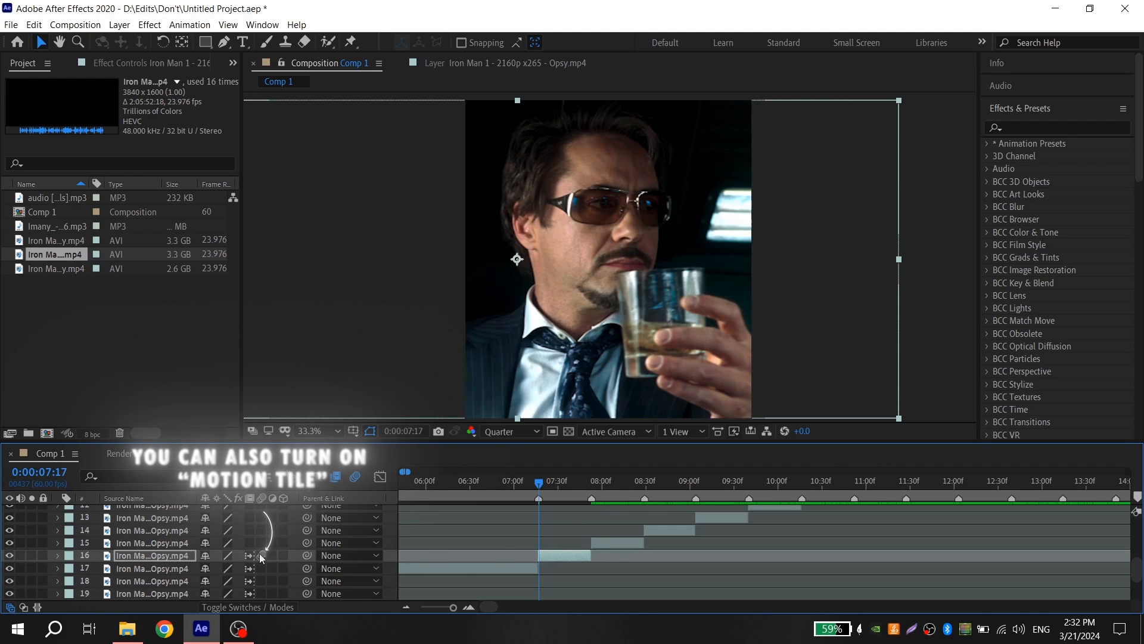
Step: Pre-compose layer 16 into a new composition, moving all attributes into it
{"action": "right_click", "coordinate": [153, 554]}
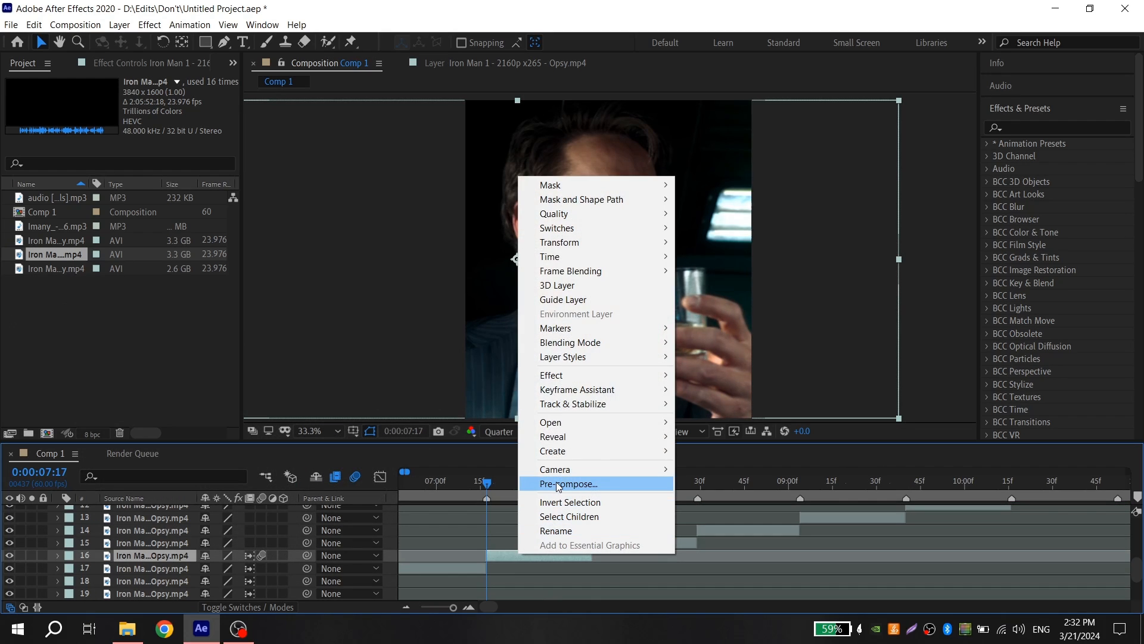
{"action": "left_click", "coordinate": [569, 484]}
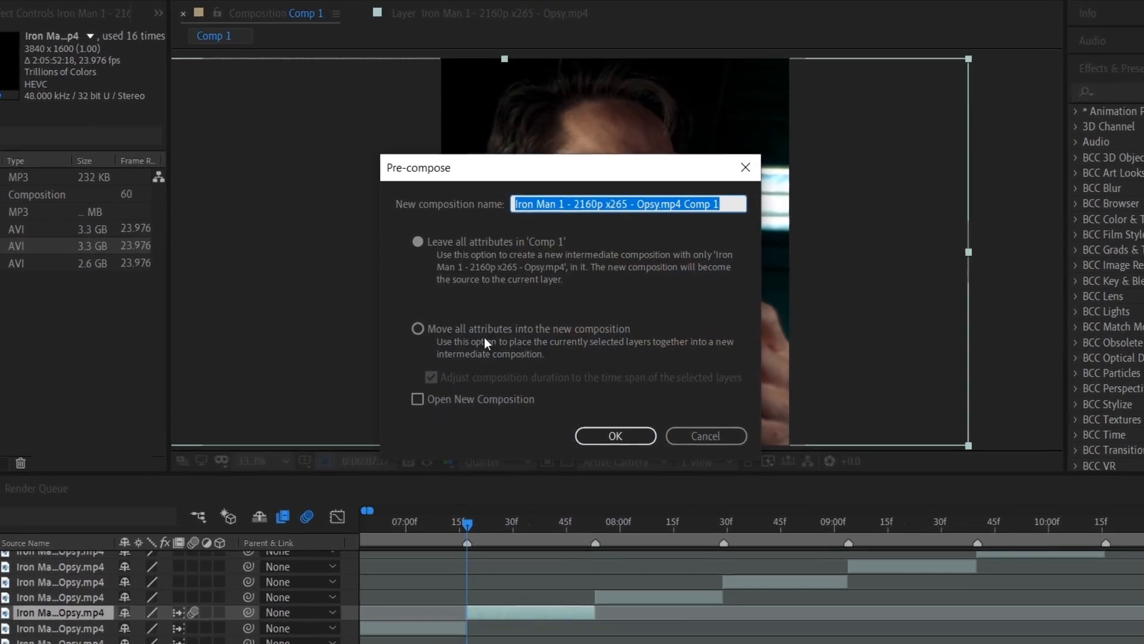
{"action": "left_click", "coordinate": [418, 329]}
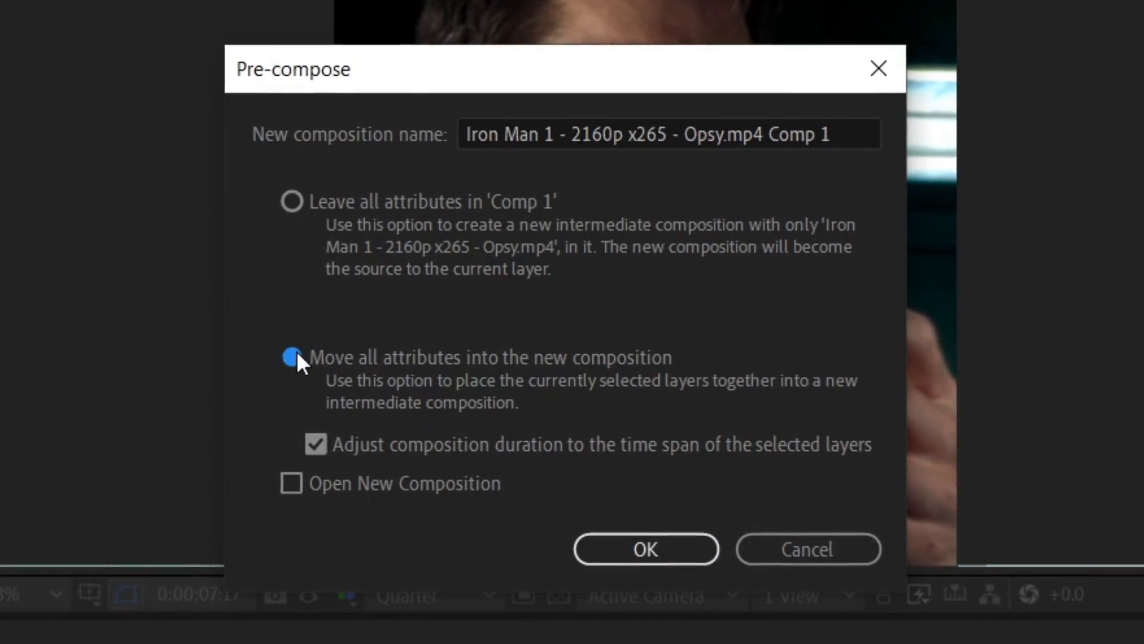
{"action": "left_click", "coordinate": [645, 549]}
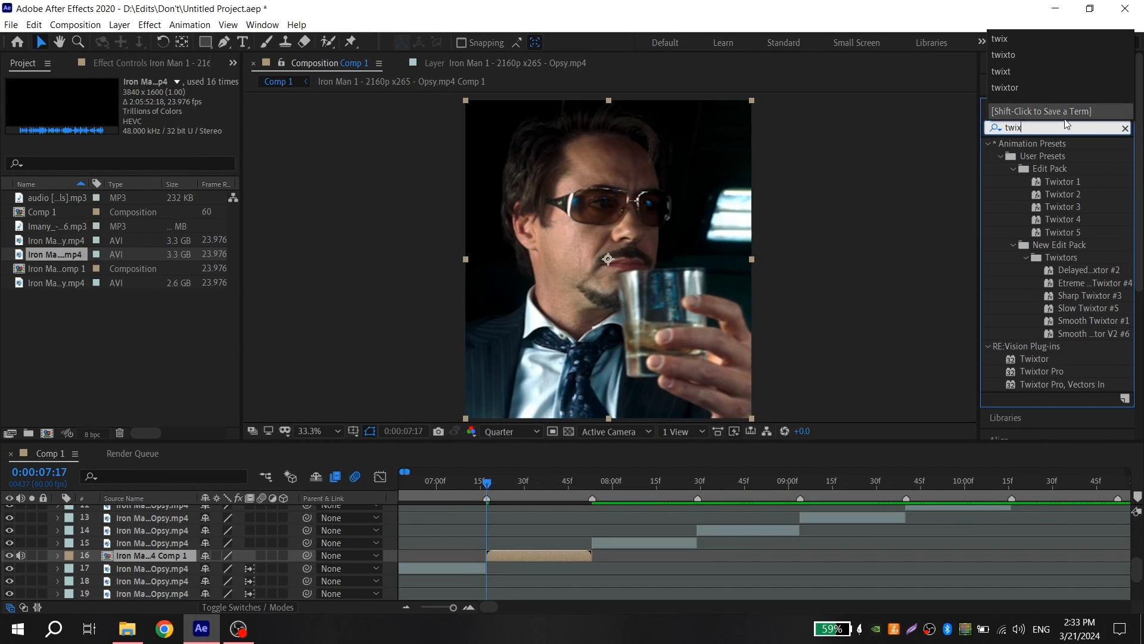
Step: Apply Twixtor Pro to the nested clip with Motion Weighted Blend interpolation and Inverse warping
{"action": "double_click", "coordinate": [1041, 370]}
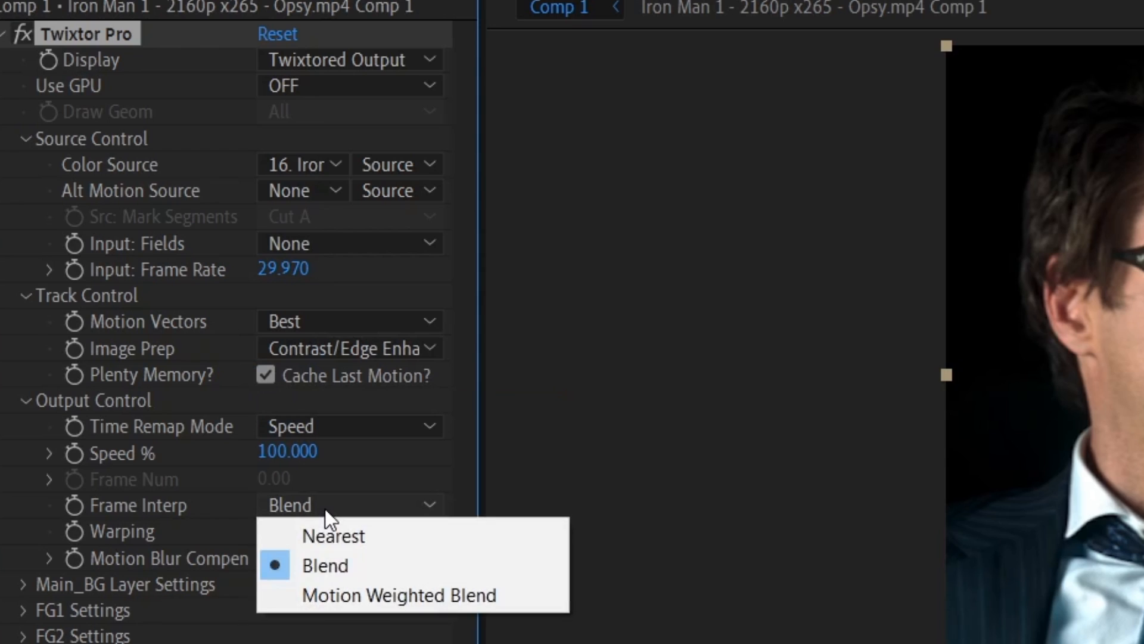
{"action": "left_click", "coordinate": [398, 595]}
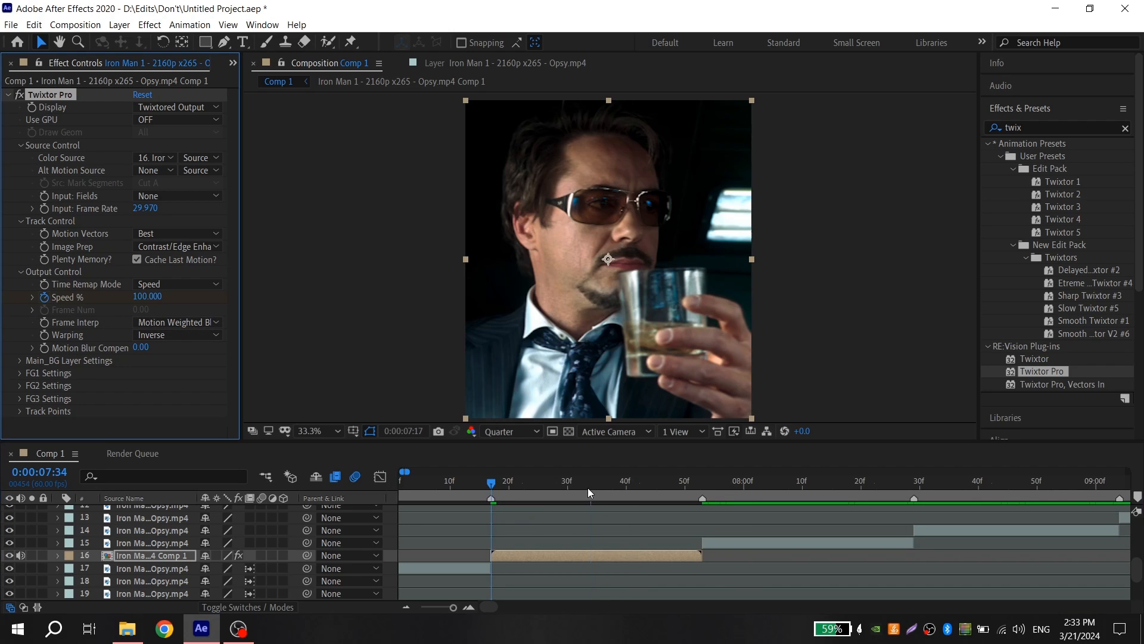
Step: Keyframe Twixtor Speed % on layer 16, then select the next Iron Man clip for retiming
{"action": "double_click", "coordinate": [148, 297]}
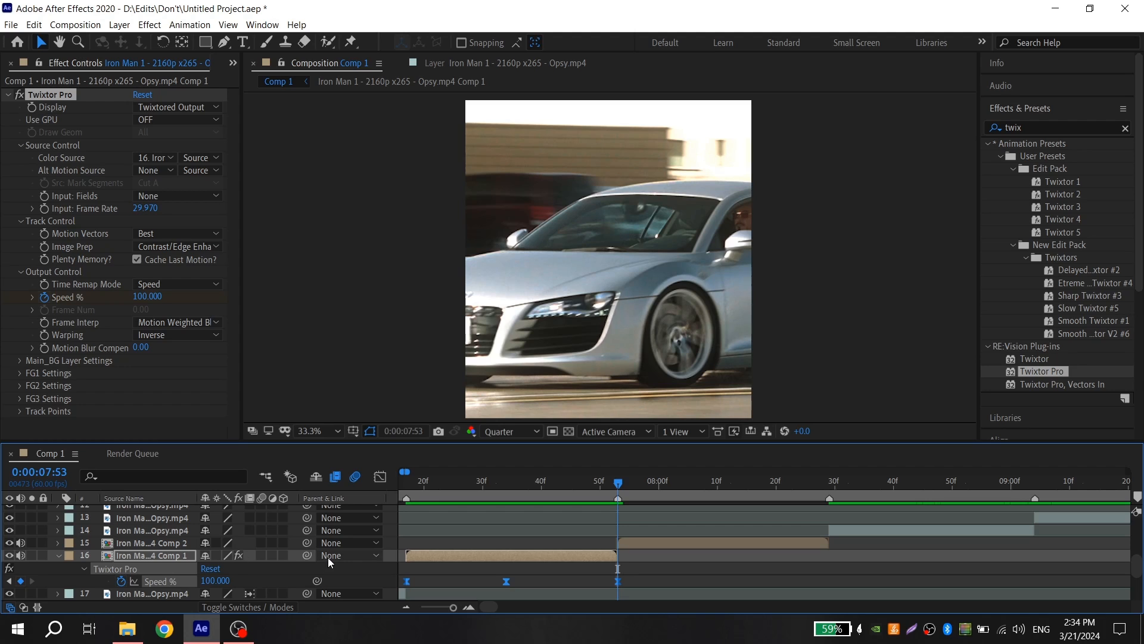
{"action": "left_click", "coordinate": [151, 543]}
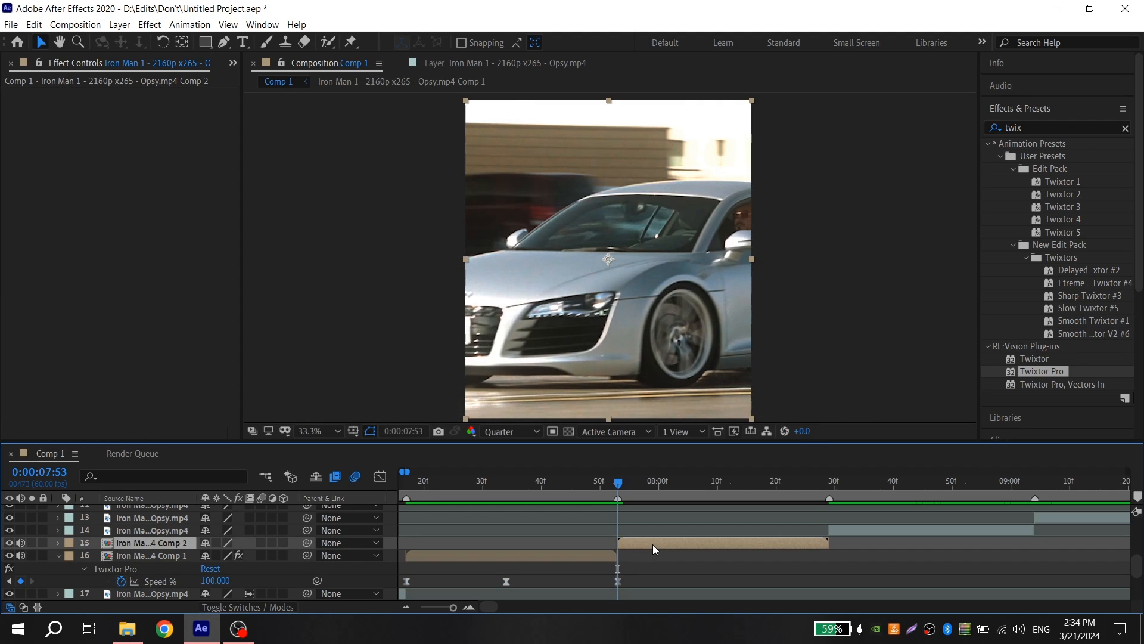
{"action": "mouse_move", "coordinate": [635, 547]}
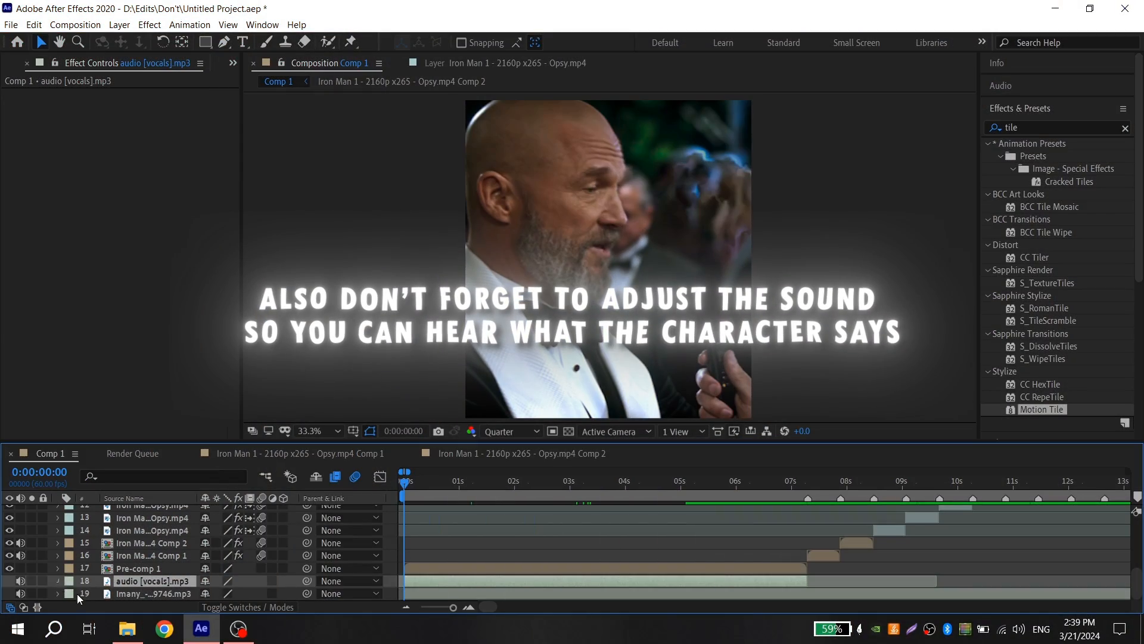
Step: Reveal the Imany music layer's Audio Levels and keyframe a volume rise where the slow scene starts
{"action": "left_click", "coordinate": [47, 580]}
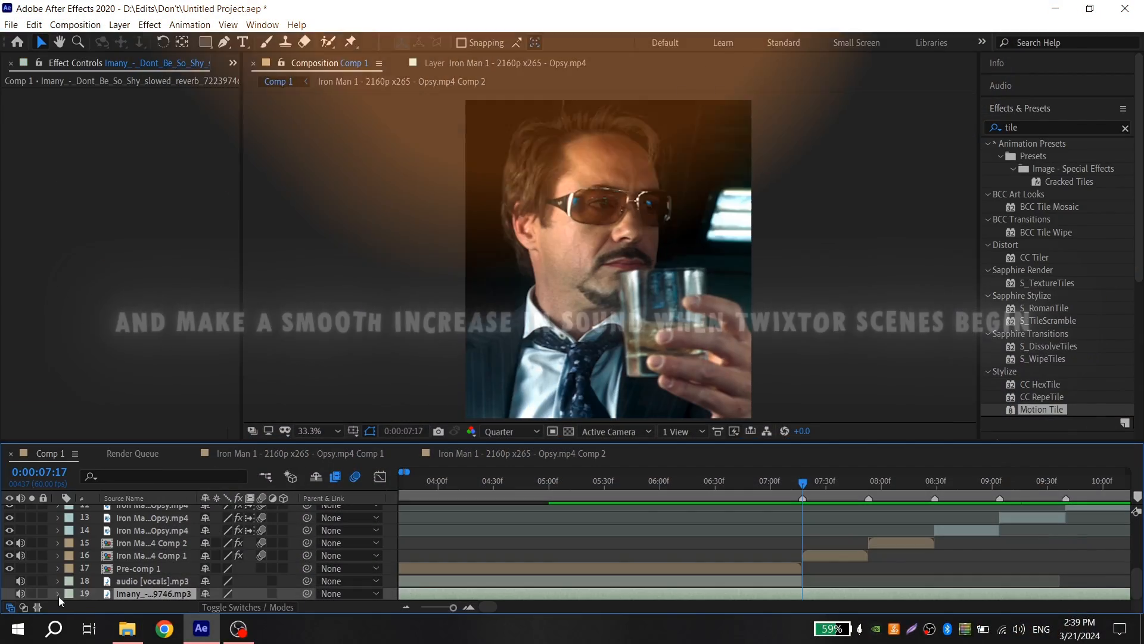
{"action": "left_click", "coordinate": [57, 594]}
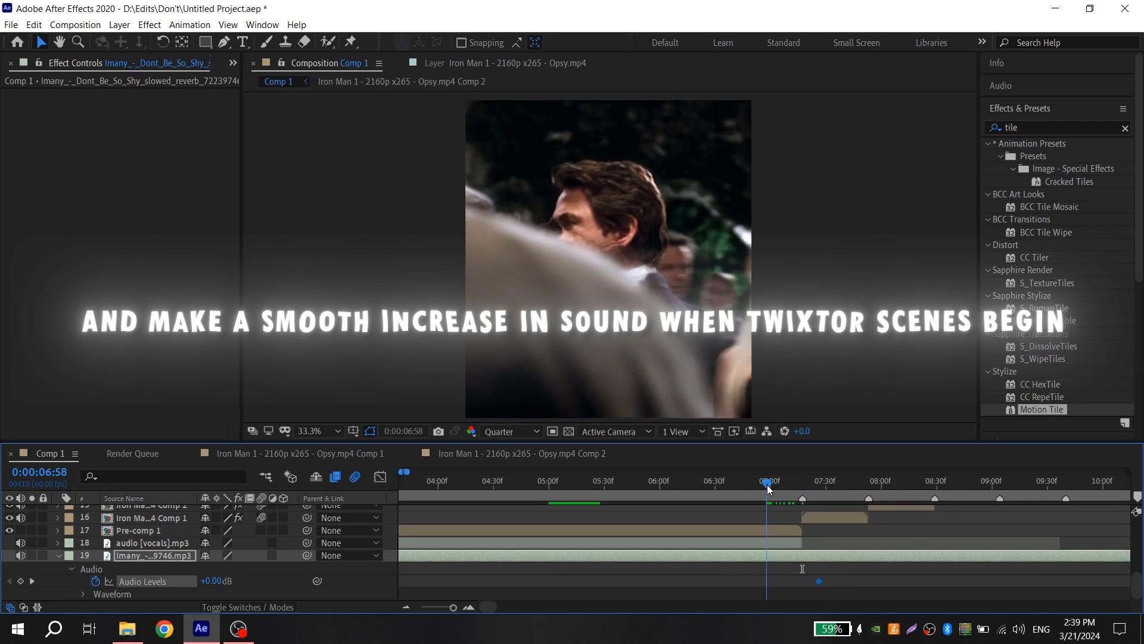
{"action": "left_click", "coordinate": [772, 480]}
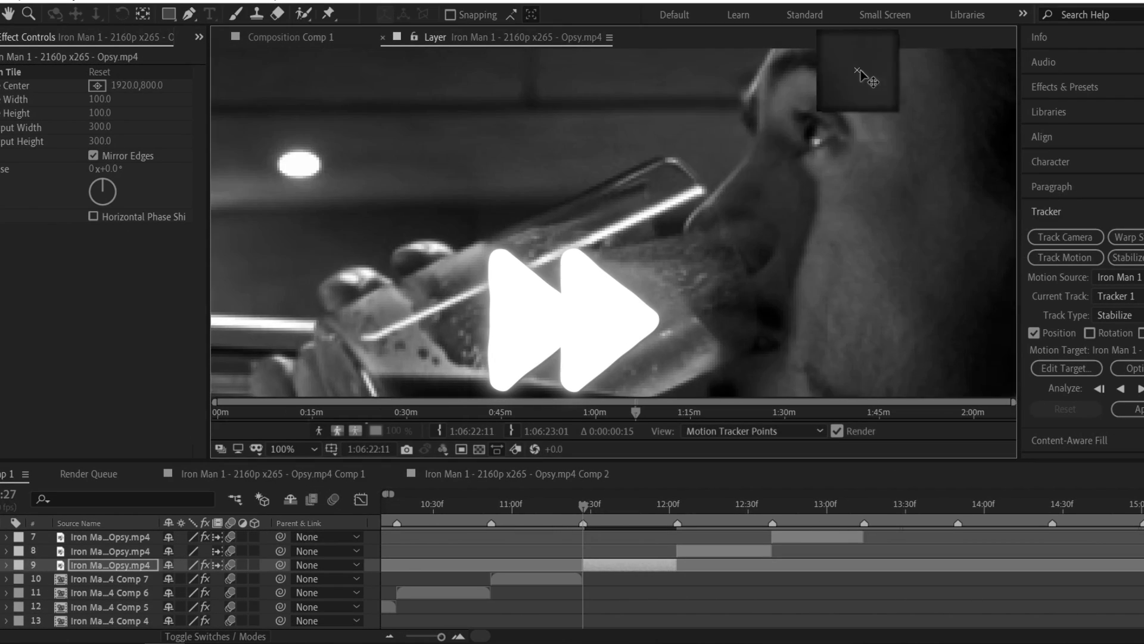
Step: Apply Twixtor Pro and Motion Tile to the remaining precomps and stabilise the helmet clip with Analyze Forward
{"action": "left_click", "coordinate": [291, 37]}
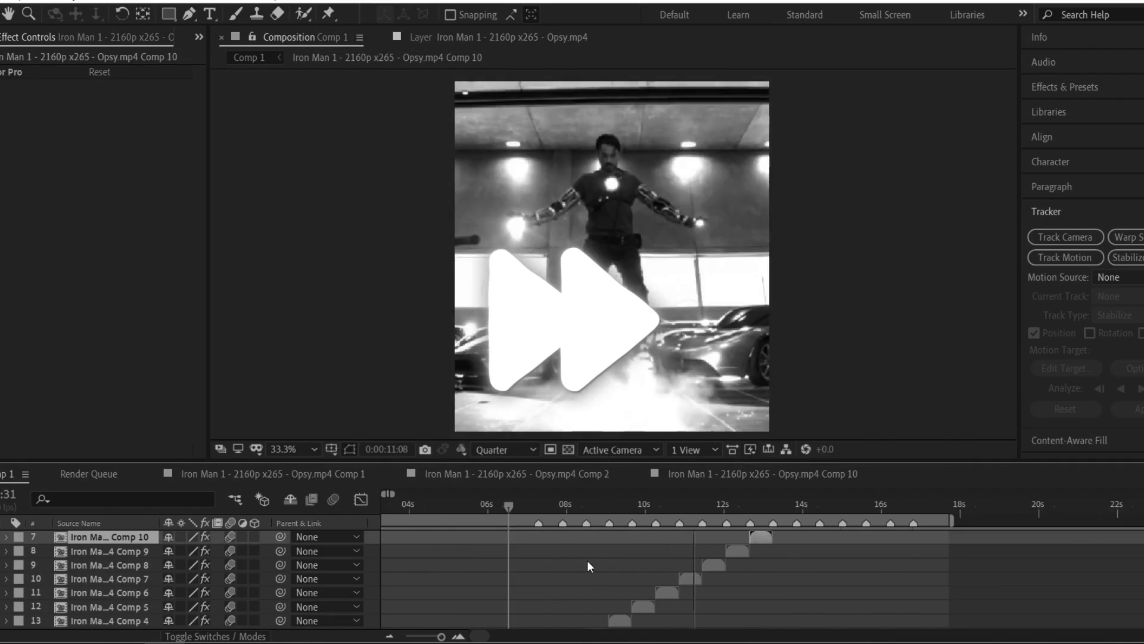
{"action": "left_click", "coordinate": [137, 322]}
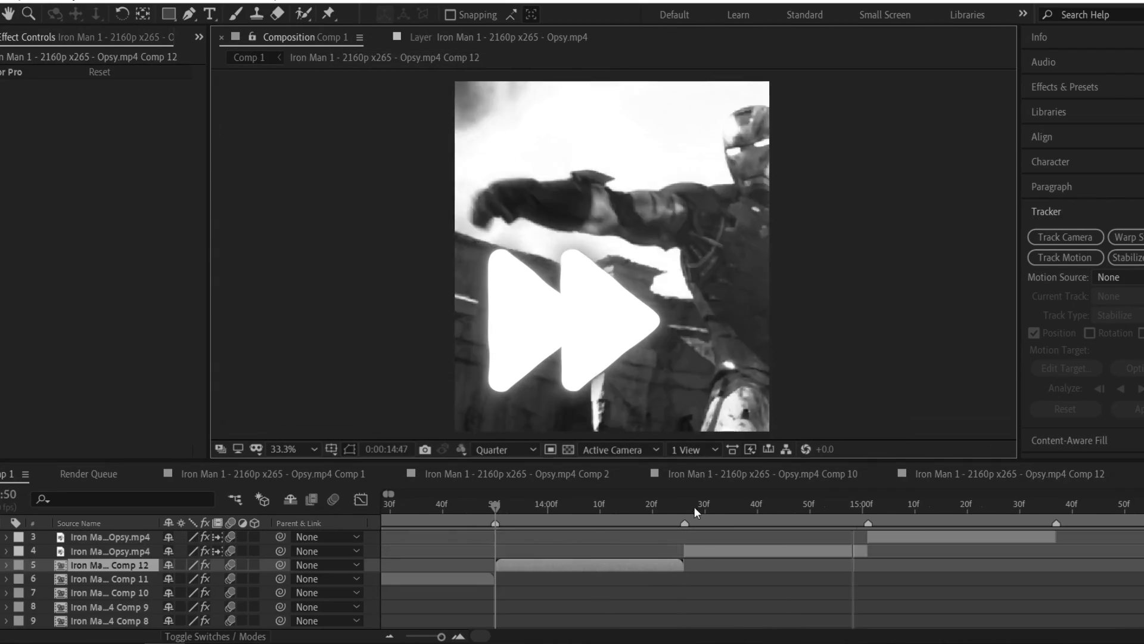
{"action": "left_click", "coordinate": [114, 551]}
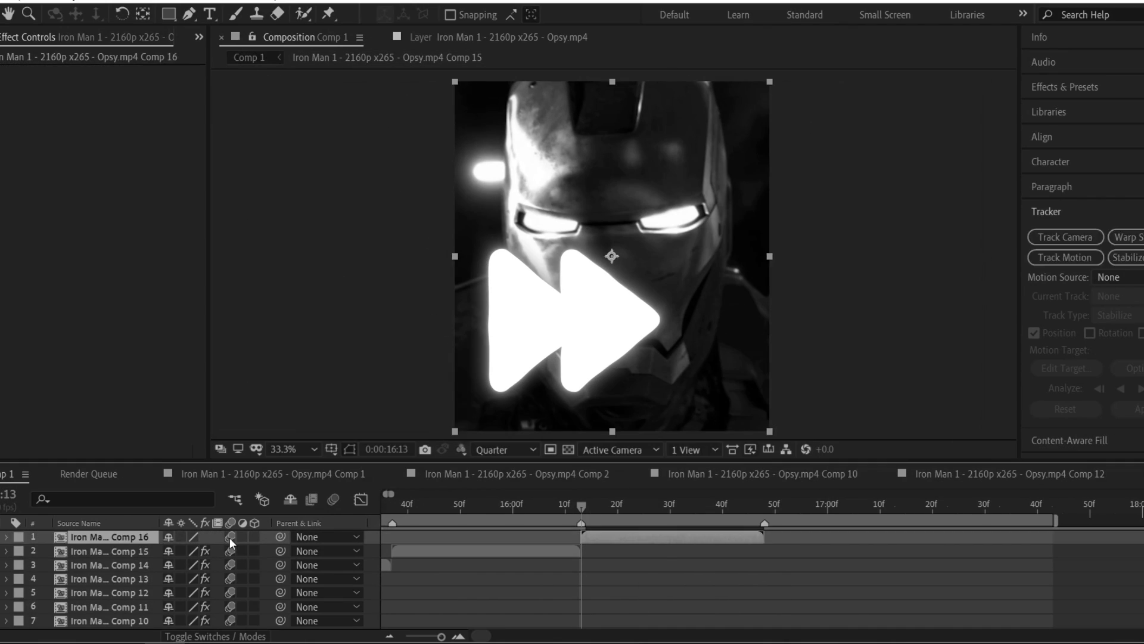
{"action": "left_click", "coordinate": [1063, 257]}
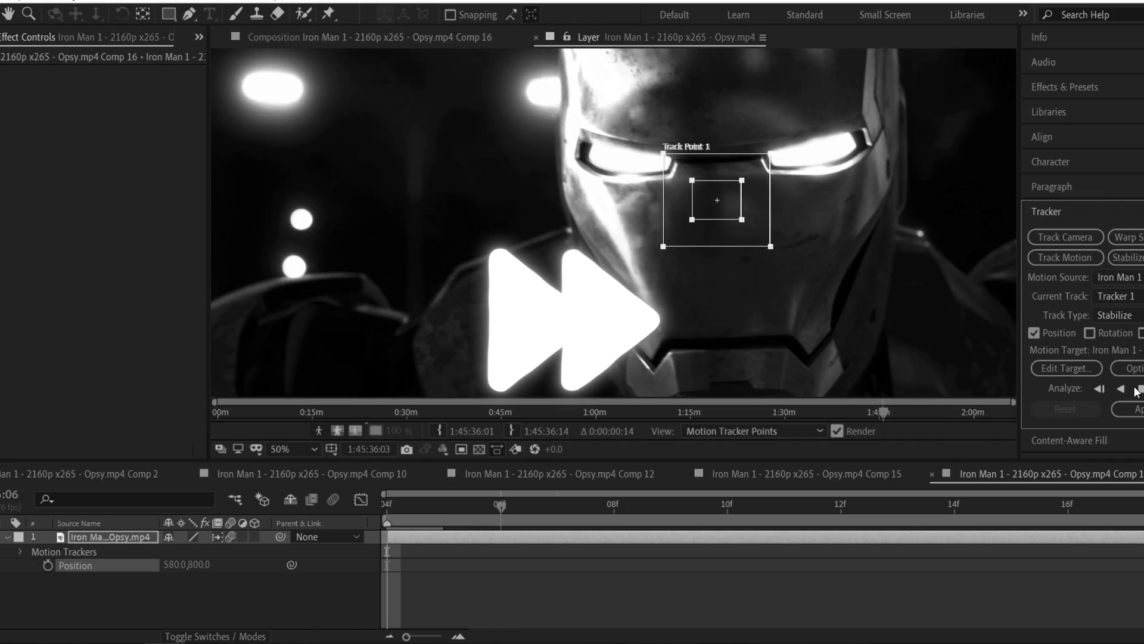
{"action": "left_click", "coordinate": [1136, 390]}
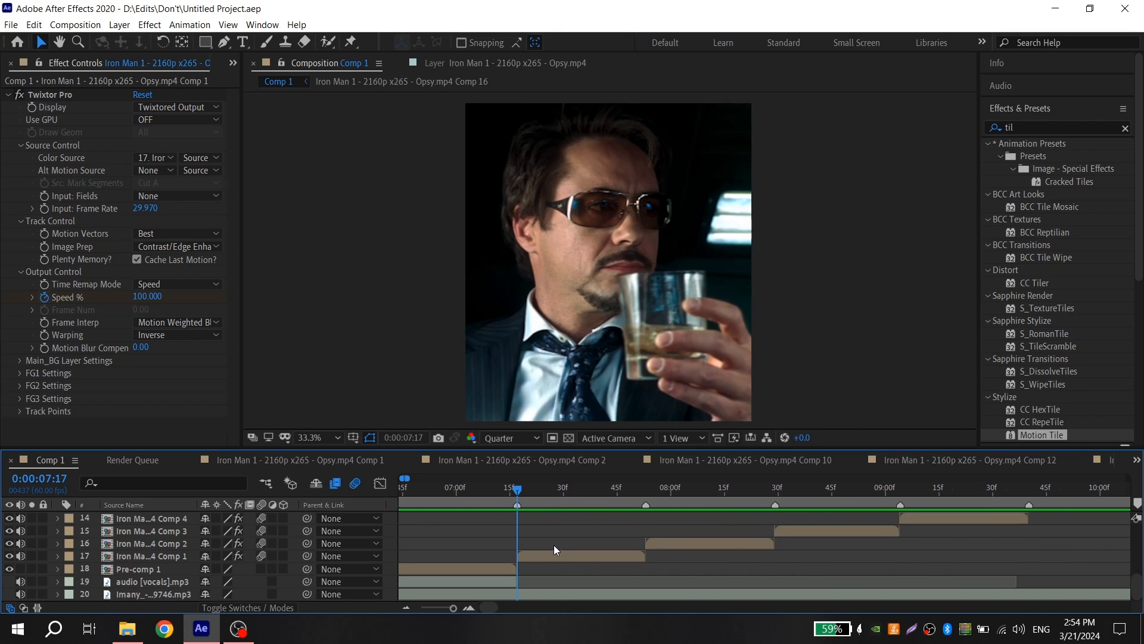
Step: Add an adjustment layer over the first slow clip with a Distort > Transform effect scaled to 130
{"action": "left_click", "coordinate": [154, 555]}
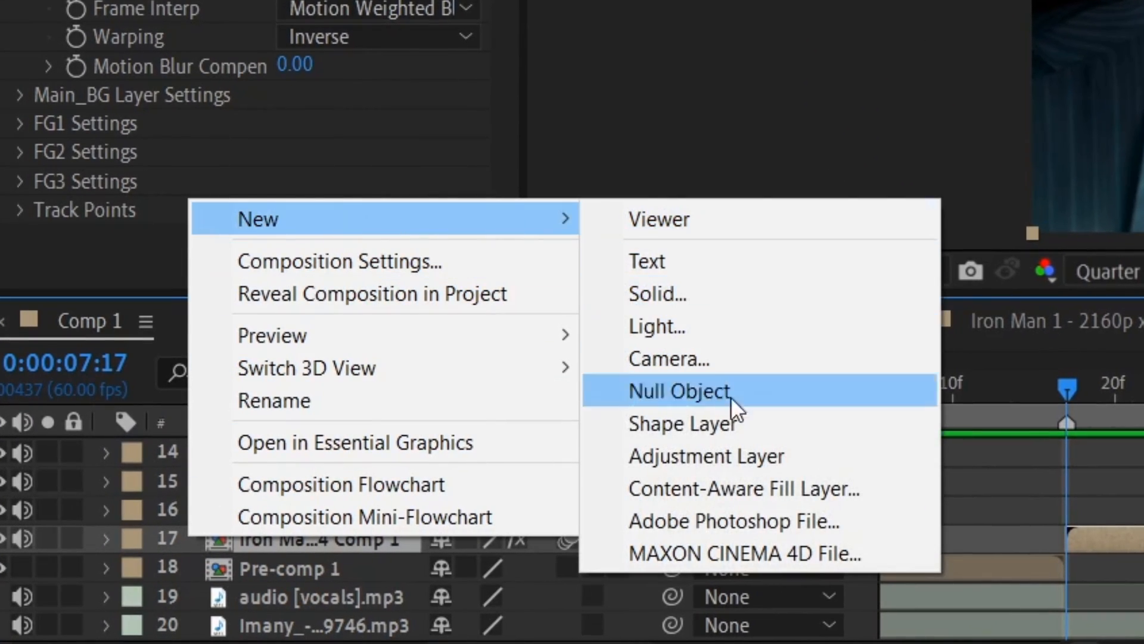
{"action": "left_click", "coordinate": [705, 456]}
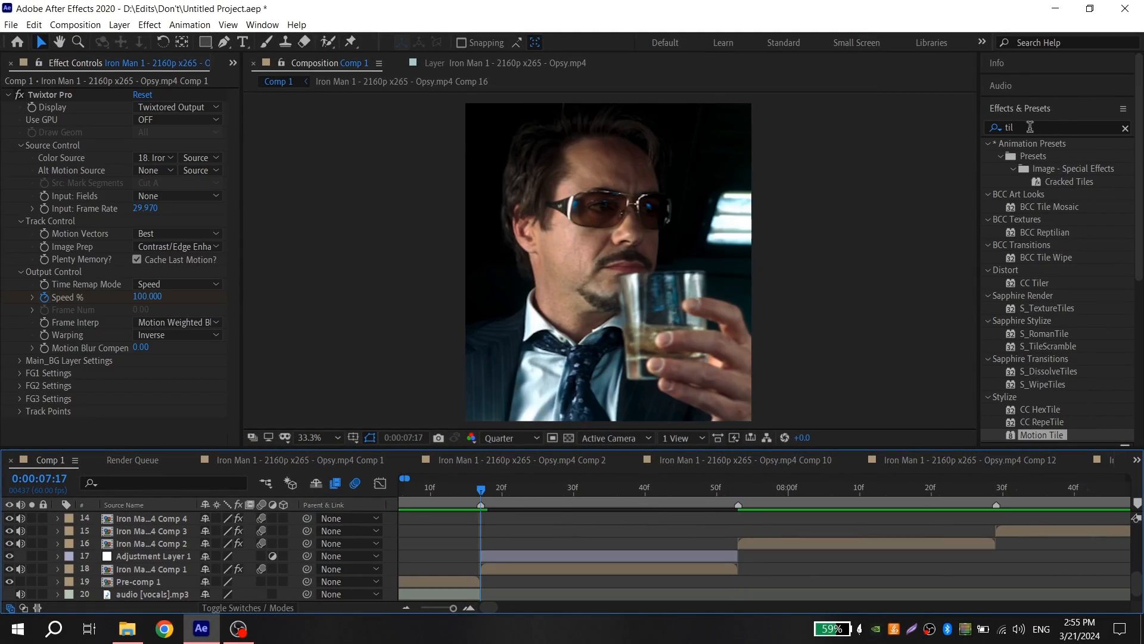
{"action": "type", "text": "transf"}
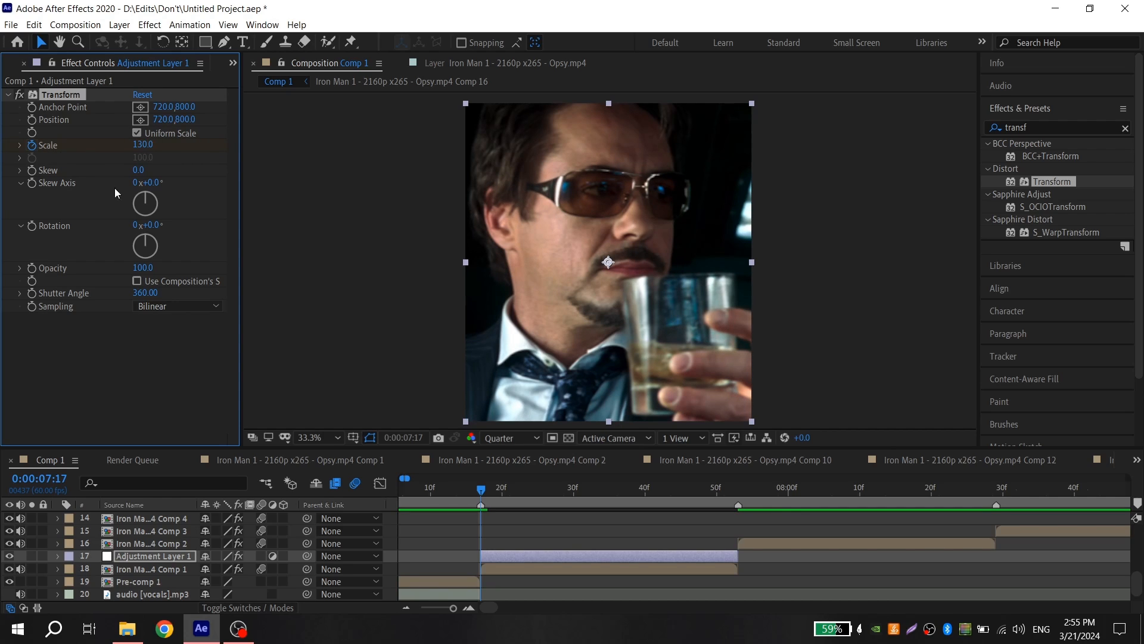
Step: Keyframe Transform Scale from 130 to 100 and ease the curve in the Graph Editor
{"action": "left_click", "coordinate": [738, 505]}
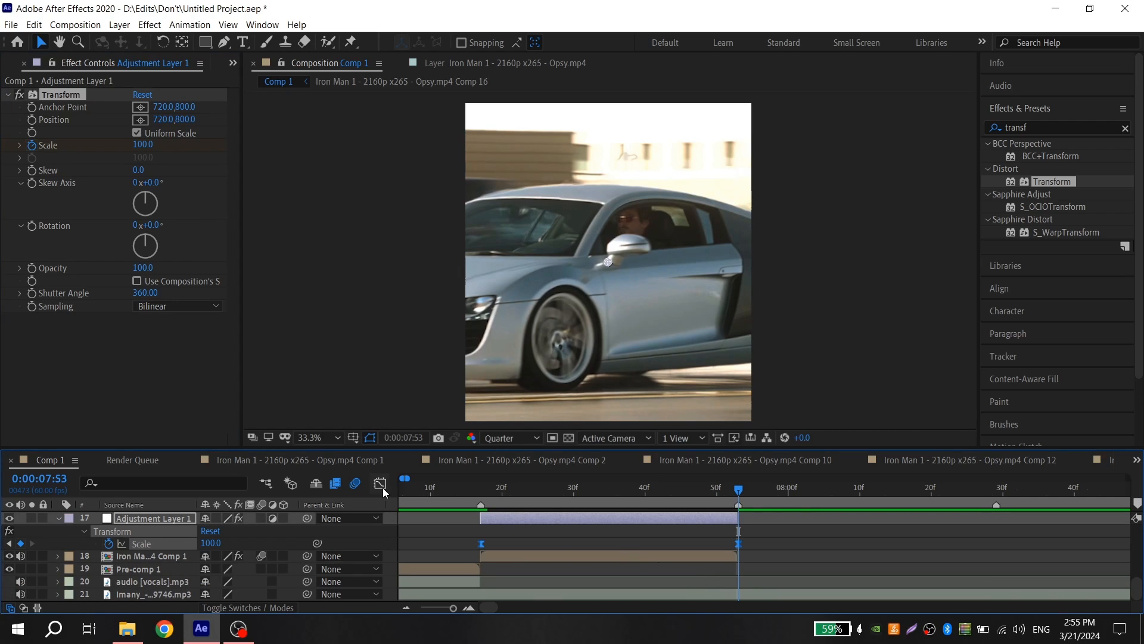
{"action": "left_click", "coordinate": [380, 483]}
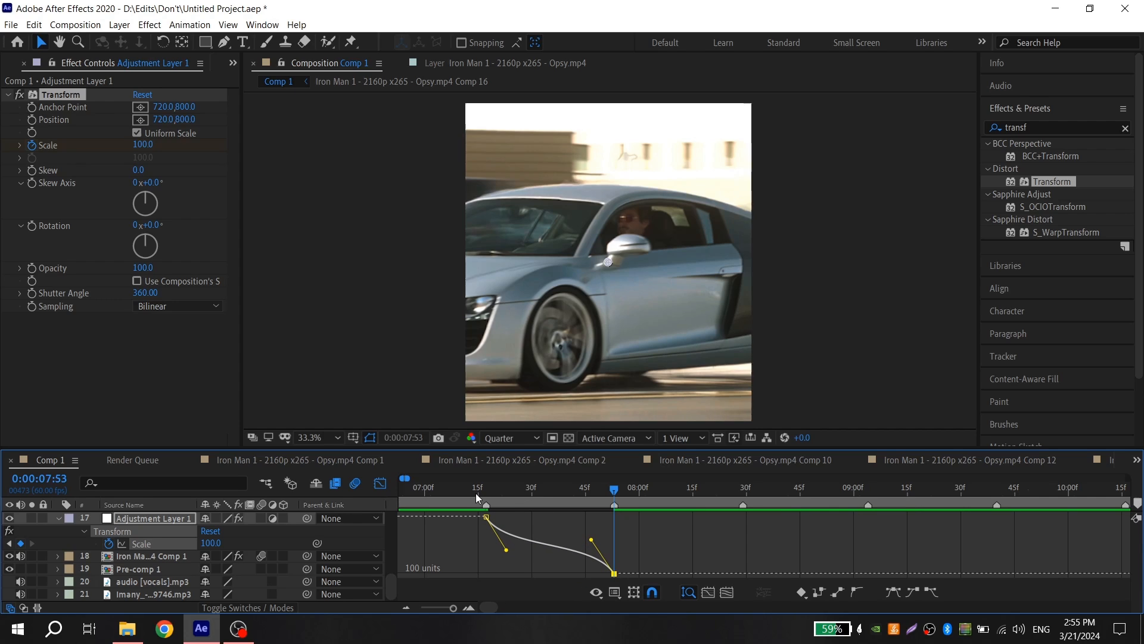
{"action": "left_click", "coordinate": [478, 487]}
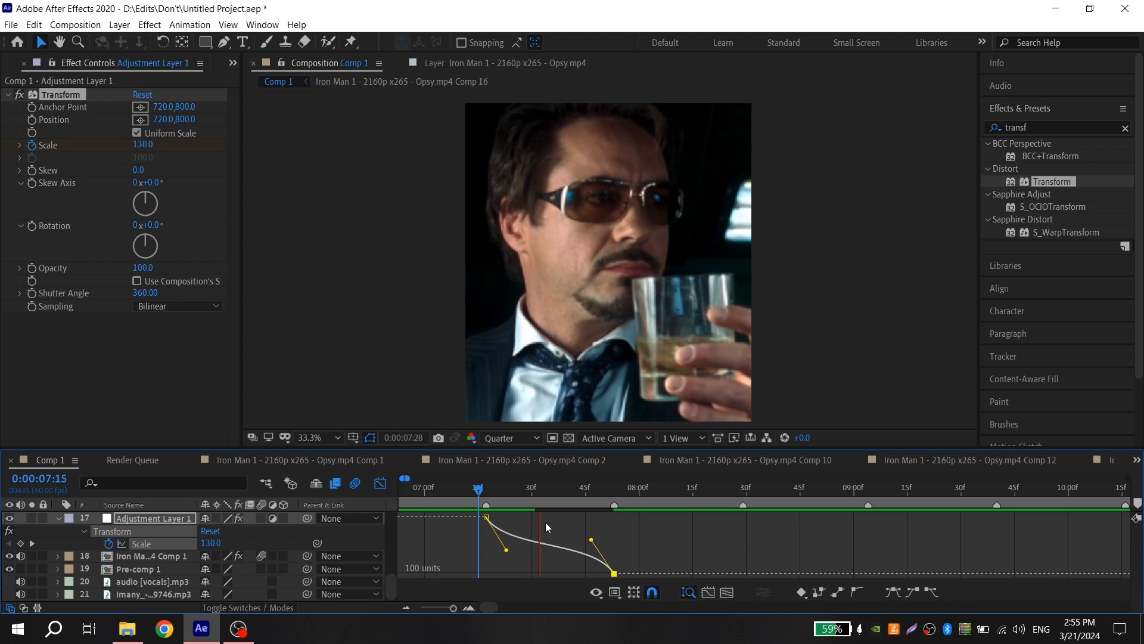
{"action": "left_click", "coordinate": [479, 486]}
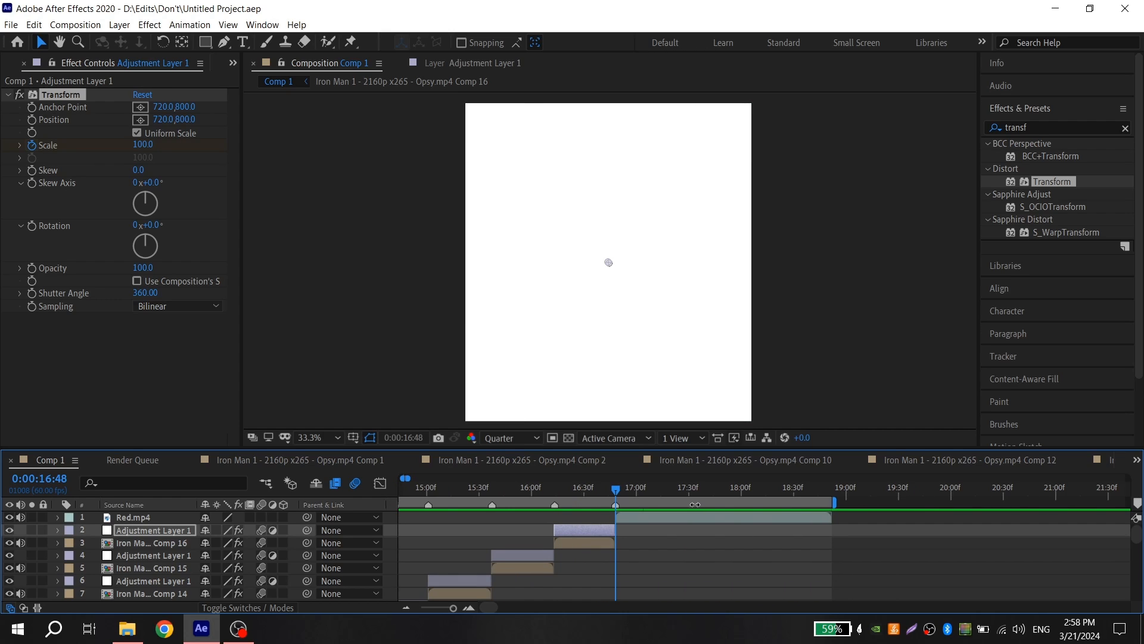
{"action": "mouse_move", "coordinate": [713, 499]}
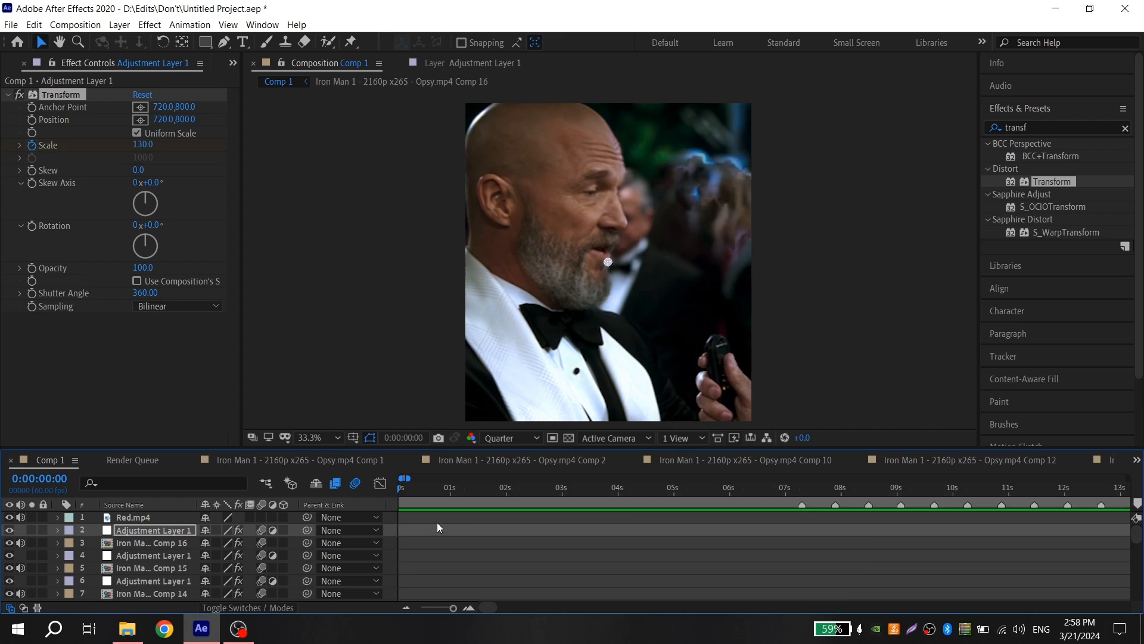
Step: Render Comp 1 from the render queue as Comp 1.mp4 with Voukoder H.264 lossless 8-bit
{"action": "left_click", "coordinate": [11, 24]}
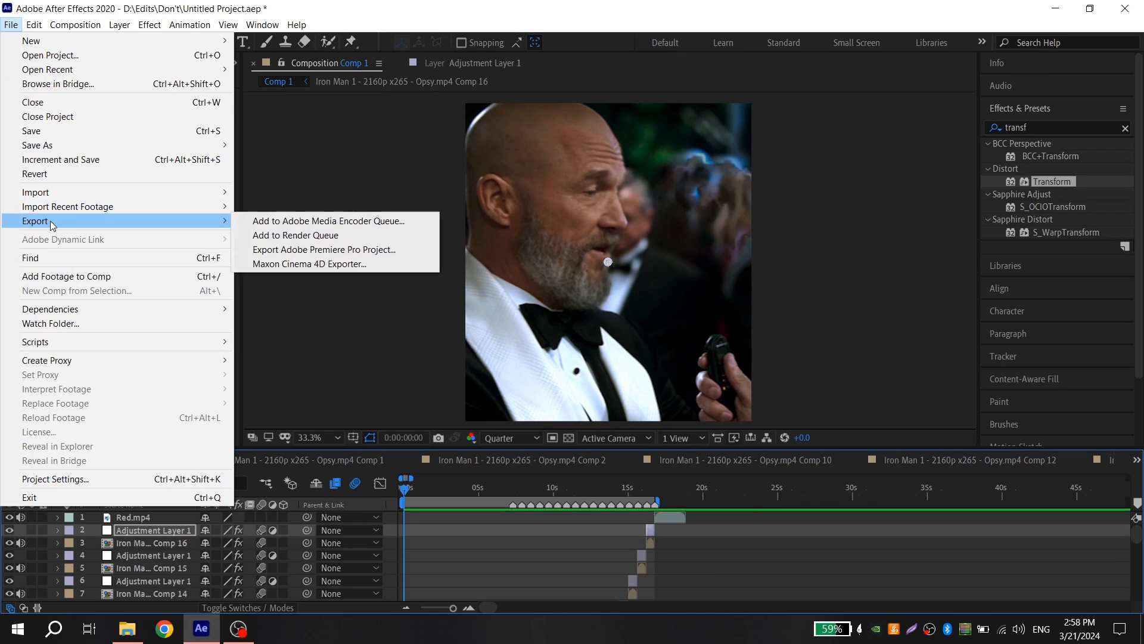
{"action": "left_click", "coordinate": [295, 235]}
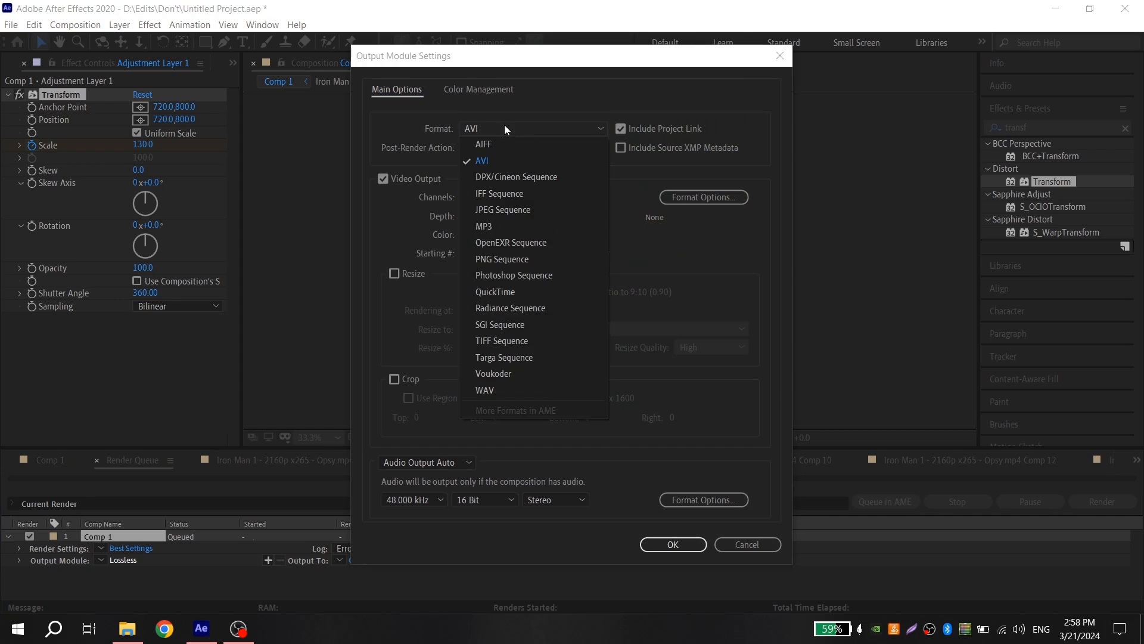
{"action": "left_click", "coordinate": [494, 373]}
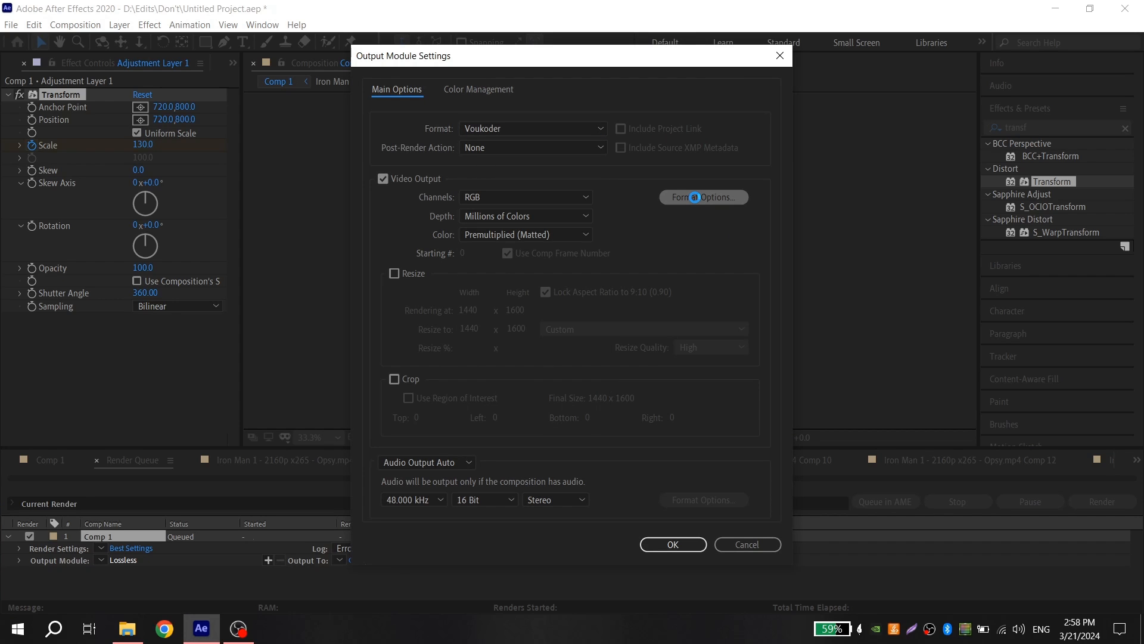
{"action": "left_click", "coordinate": [702, 197]}
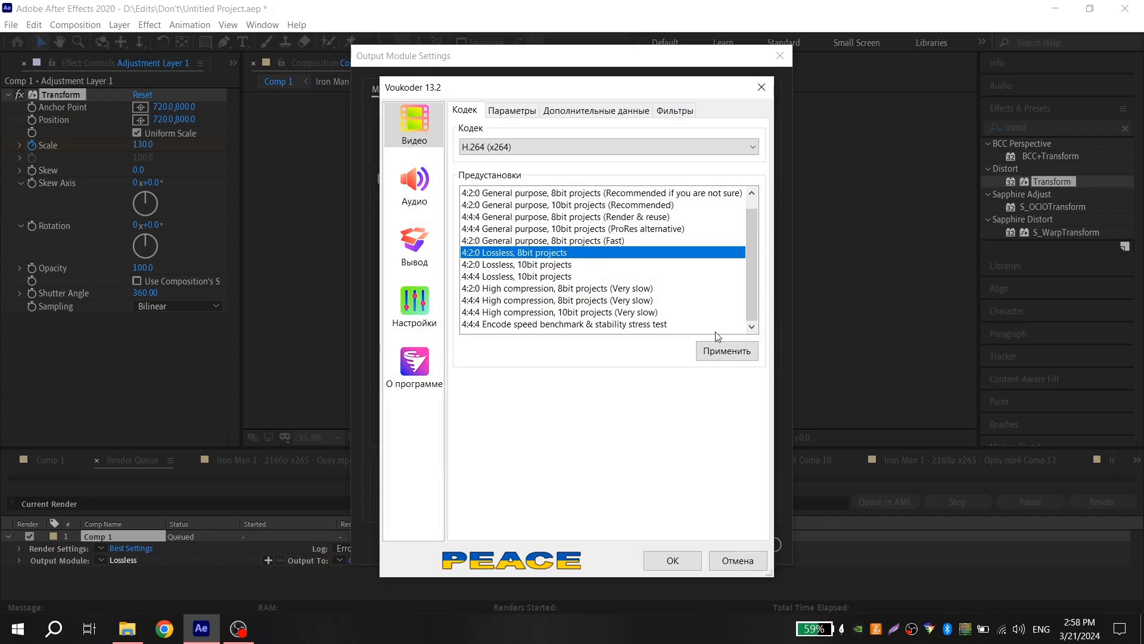
{"action": "left_click", "coordinate": [671, 560]}
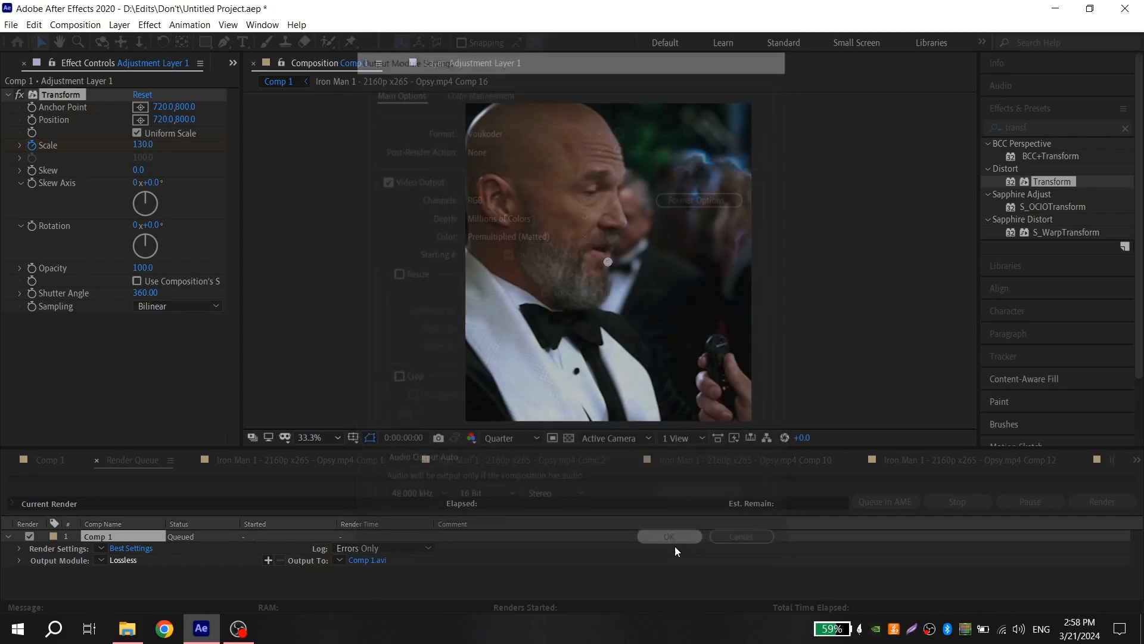
{"action": "left_click", "coordinate": [668, 536]}
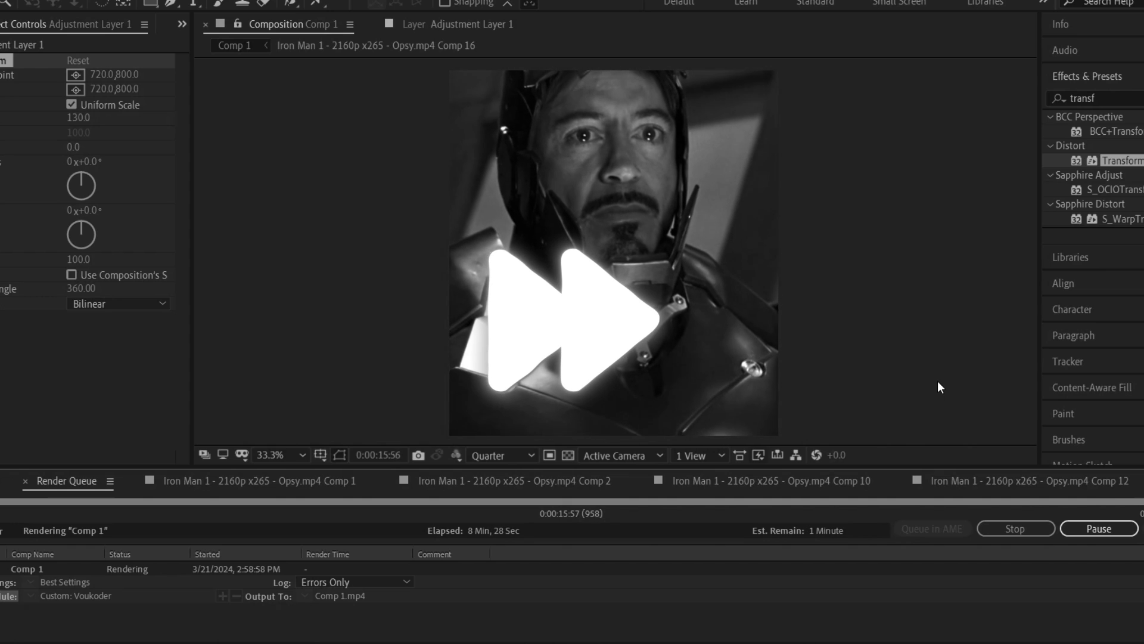
{"action": "left_click", "coordinate": [275, 632]}
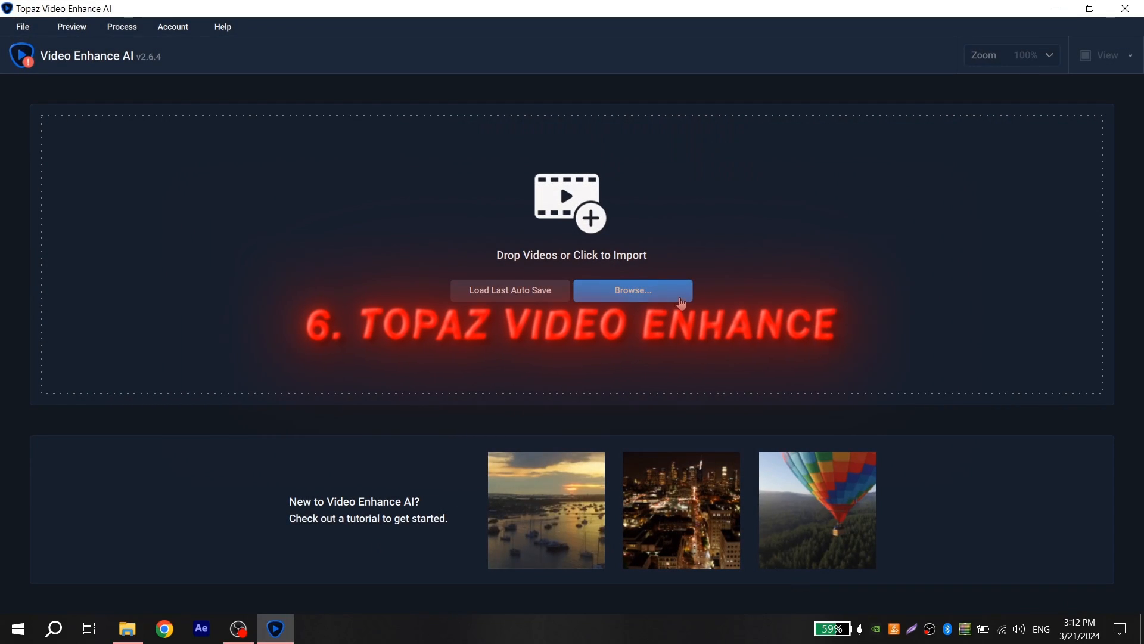
Step: Import the rendered Comp 1.mp4 into Topaz and apply the Free Quality 2 preset
{"action": "left_click", "coordinate": [631, 289]}
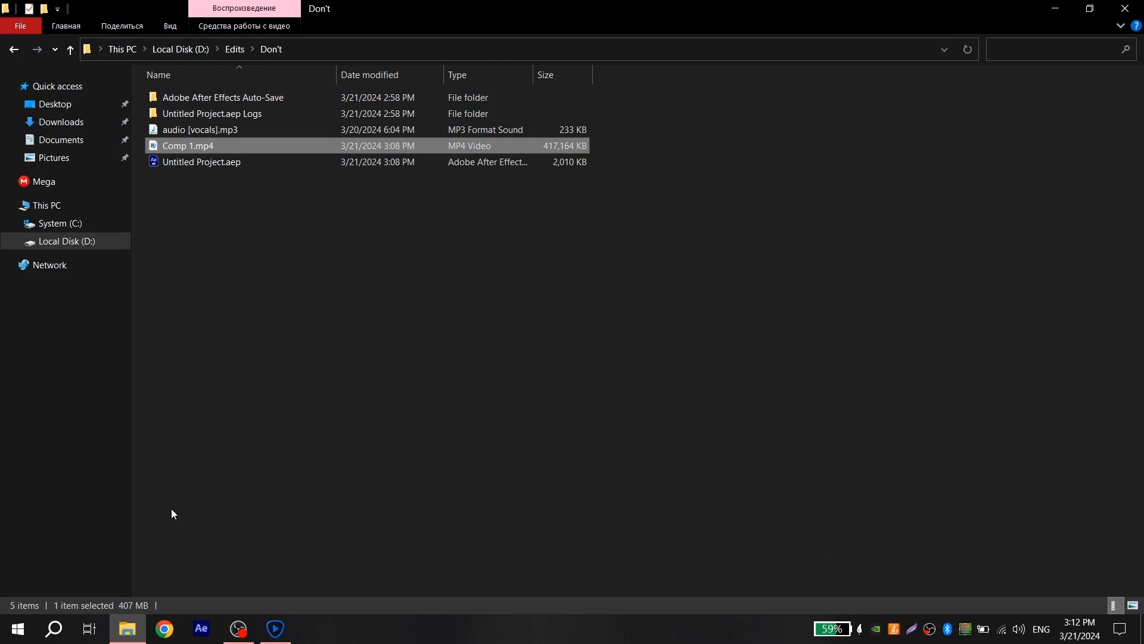
{"action": "left_click", "coordinate": [274, 634]}
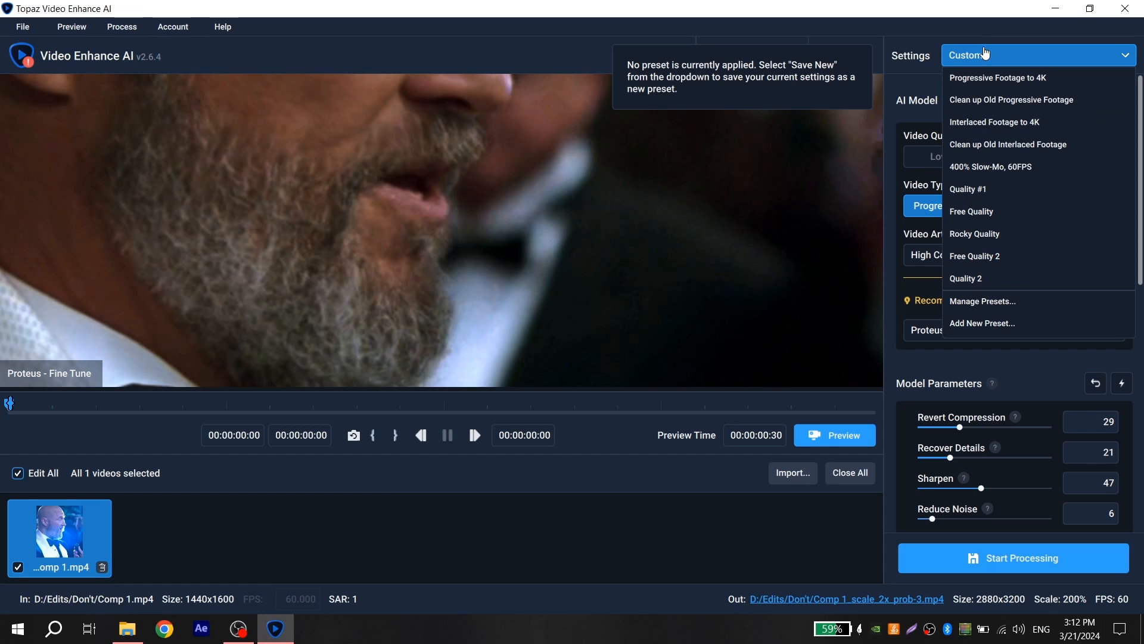
{"action": "left_click", "coordinate": [974, 255]}
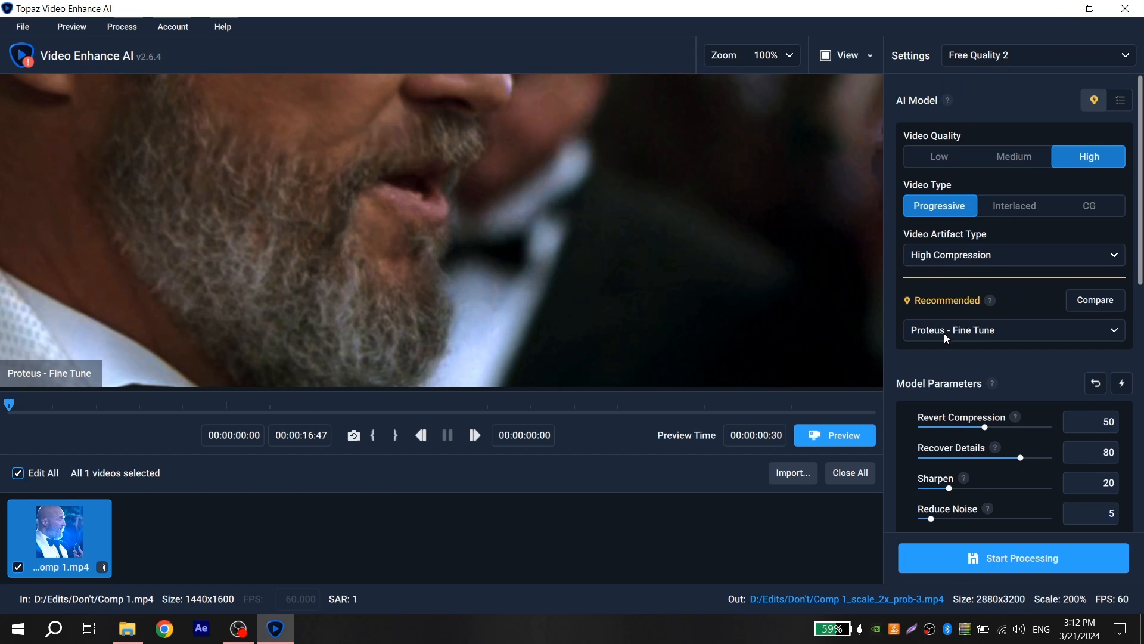
{"action": "left_click", "coordinate": [1036, 56]}
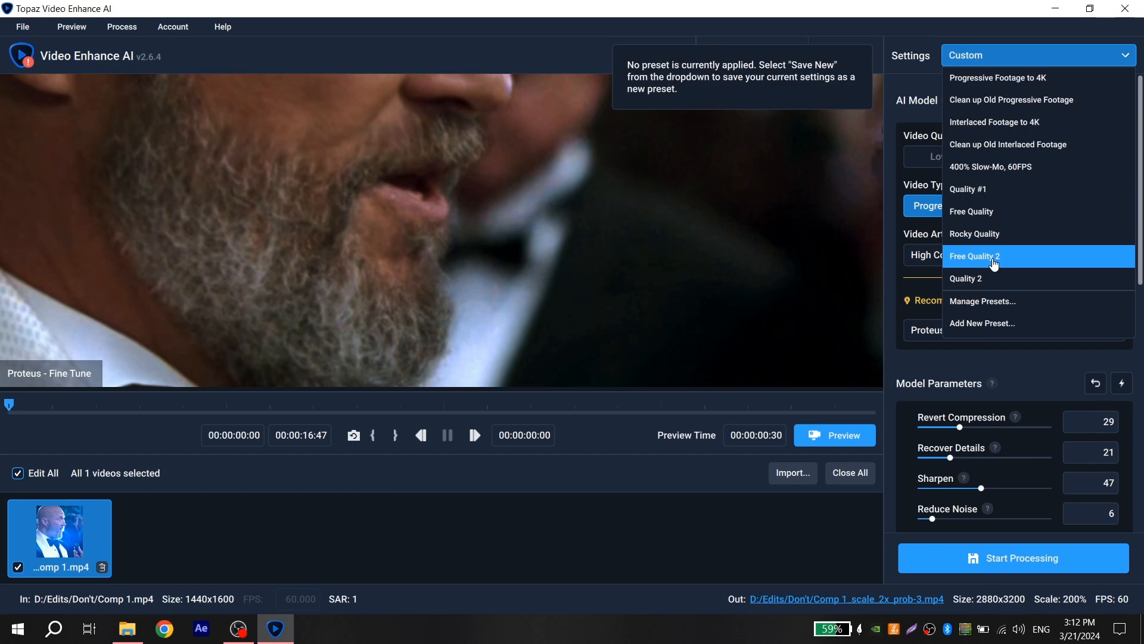
{"action": "left_click", "coordinate": [976, 256]}
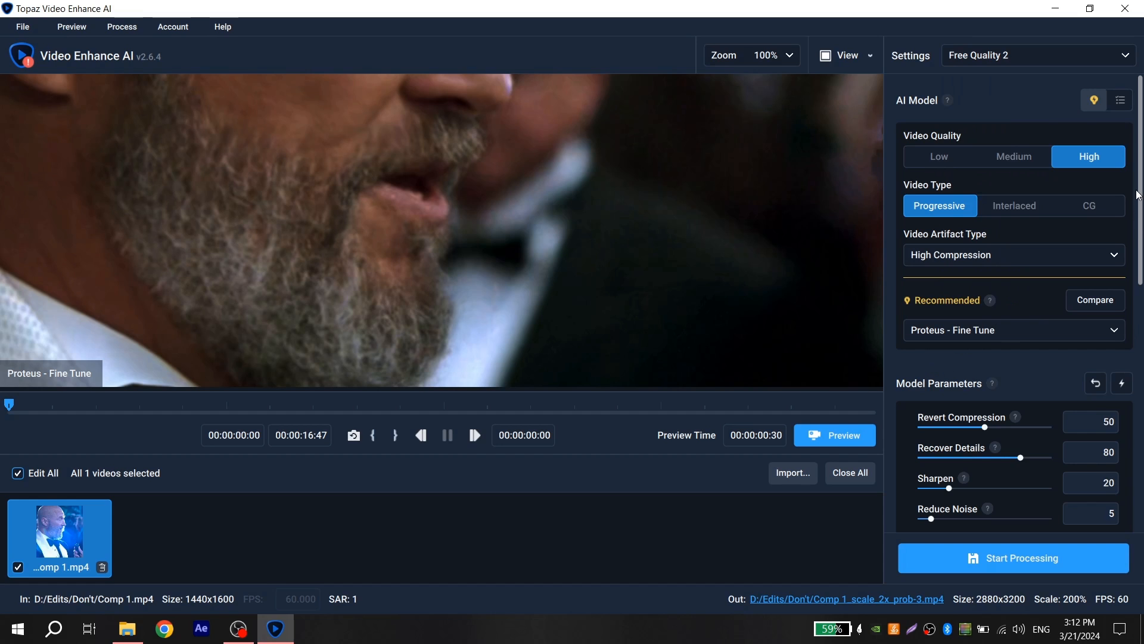
Step: Keep Output Size at 200% and start processing the upscale
{"action": "scroll", "scroll_direction": "down", "scroll_amount": 3}
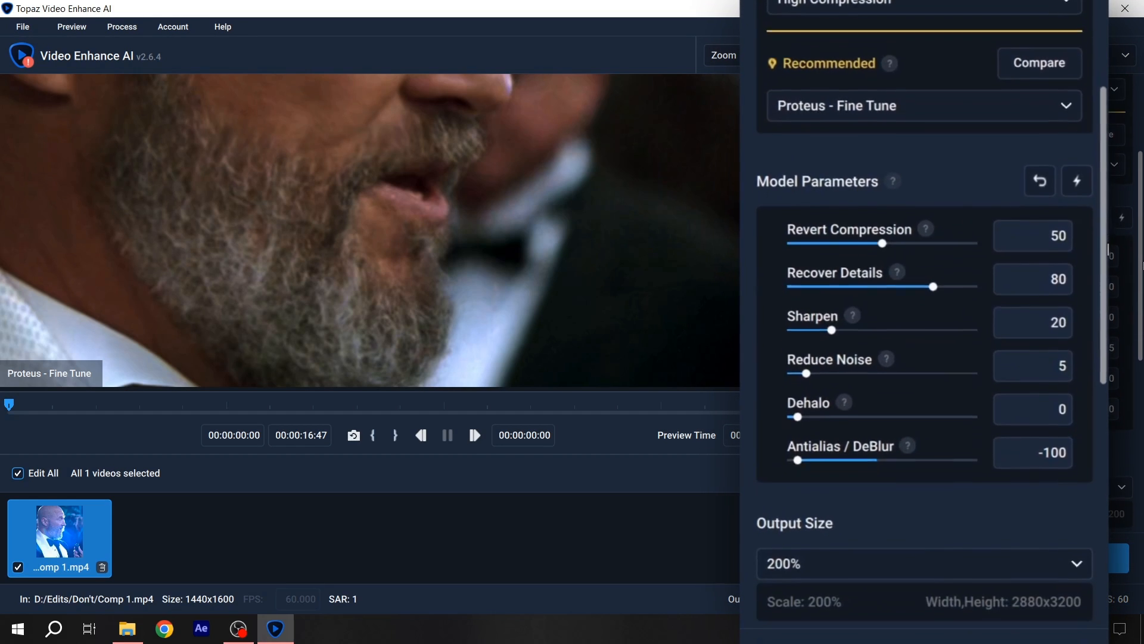
{"action": "scroll", "scroll_direction": "down", "scroll_amount": 3}
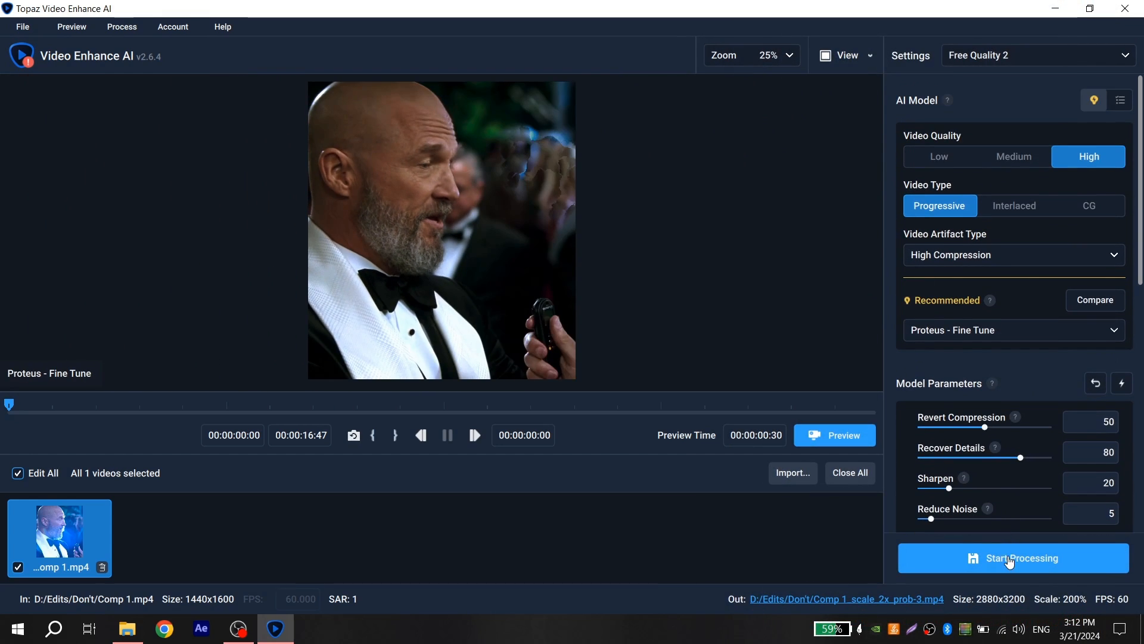
{"action": "left_click", "coordinate": [1012, 557]}
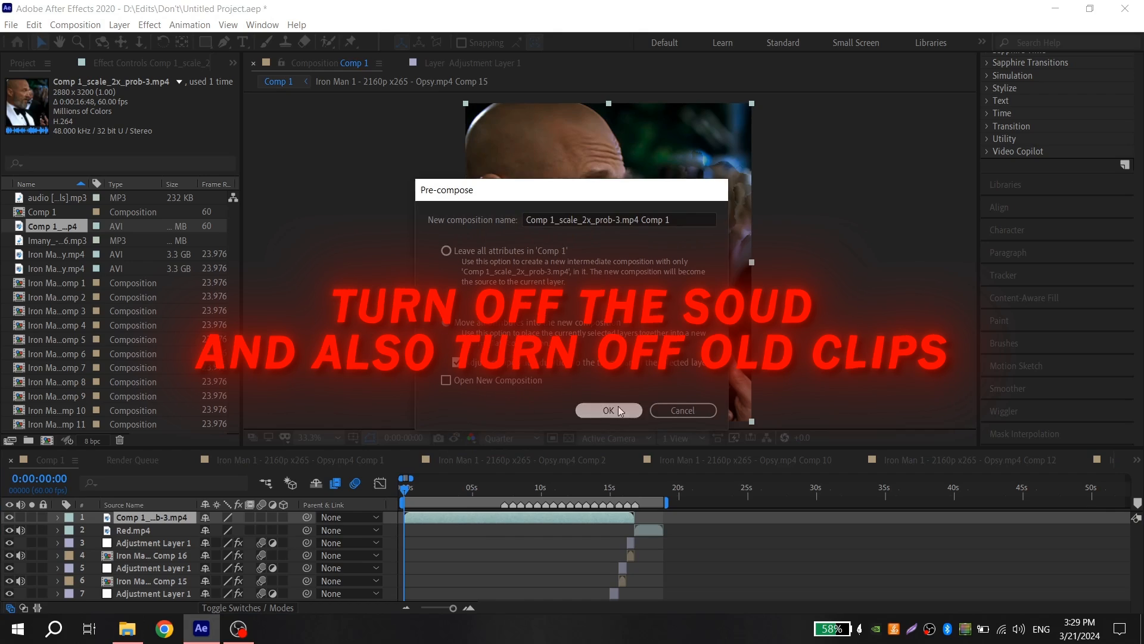
Step: Pre-compose the upscaled clip layer into a new composition with the default name
{"action": "left_click", "coordinate": [608, 410]}
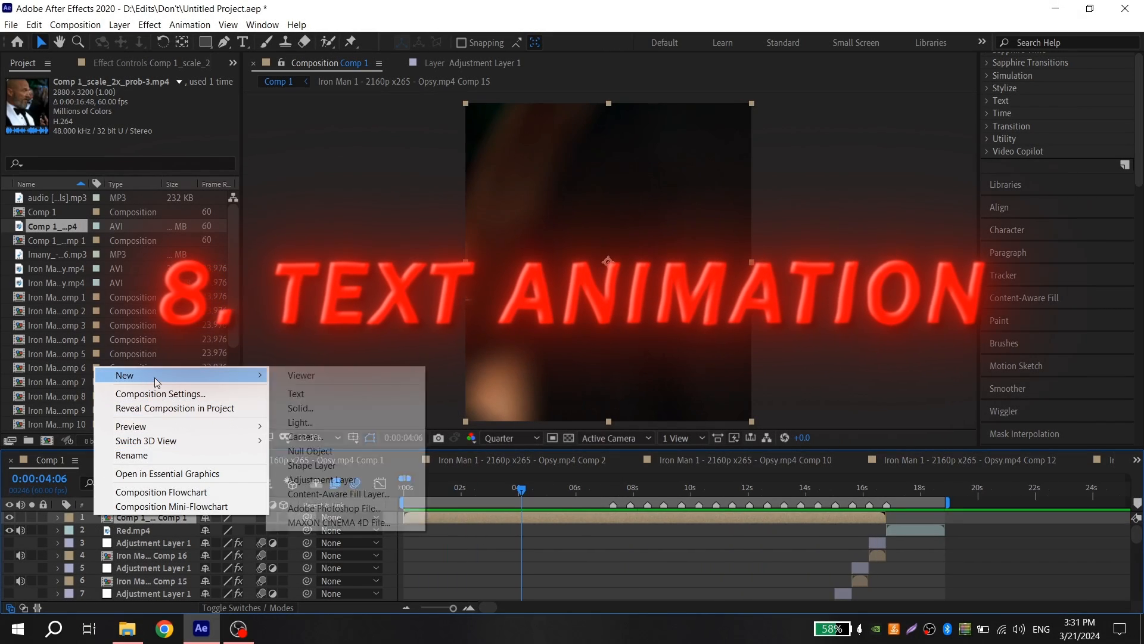
Step: Create a new text layer set to Sylfaen Regular, 70 px, white fill
{"action": "left_click", "coordinate": [296, 393]}
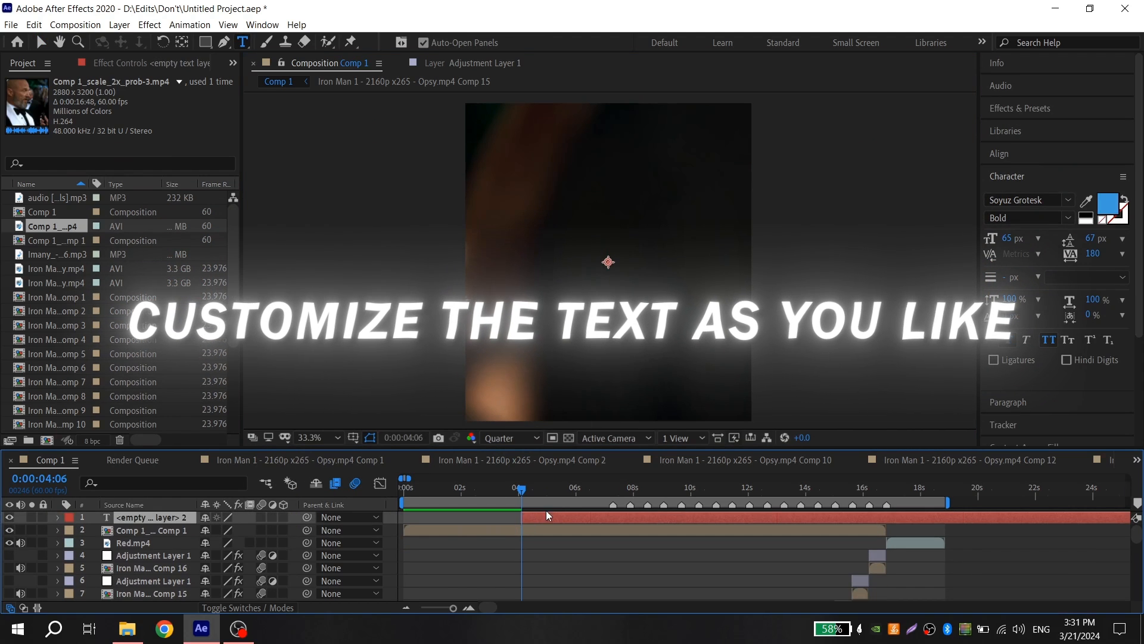
{"action": "left_click", "coordinate": [1066, 199]}
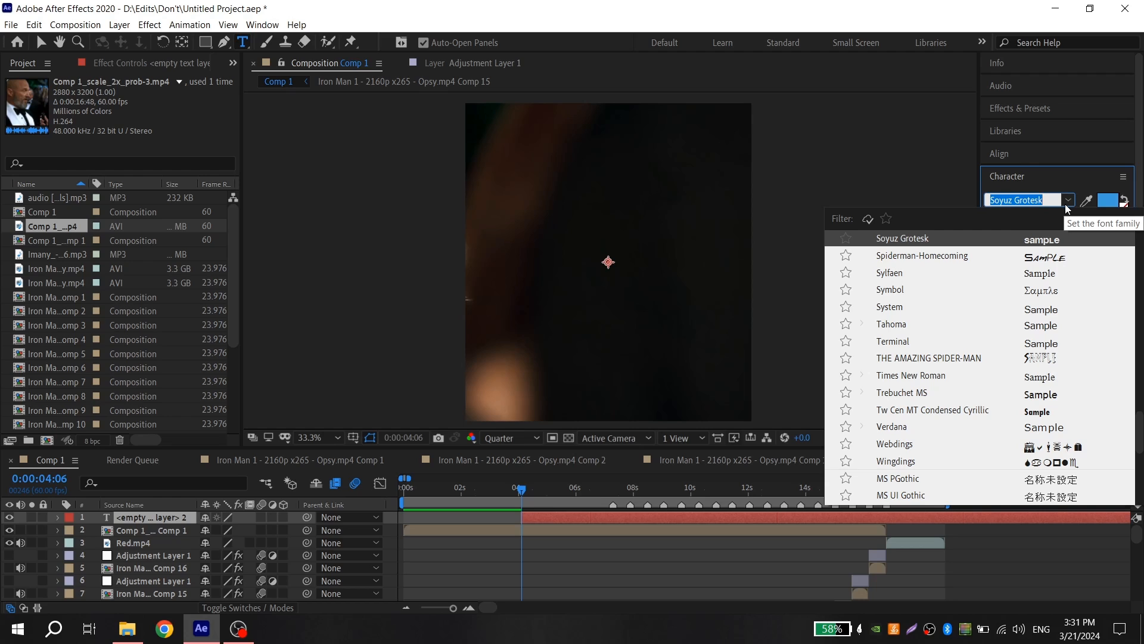
{"action": "type", "text": "syl"}
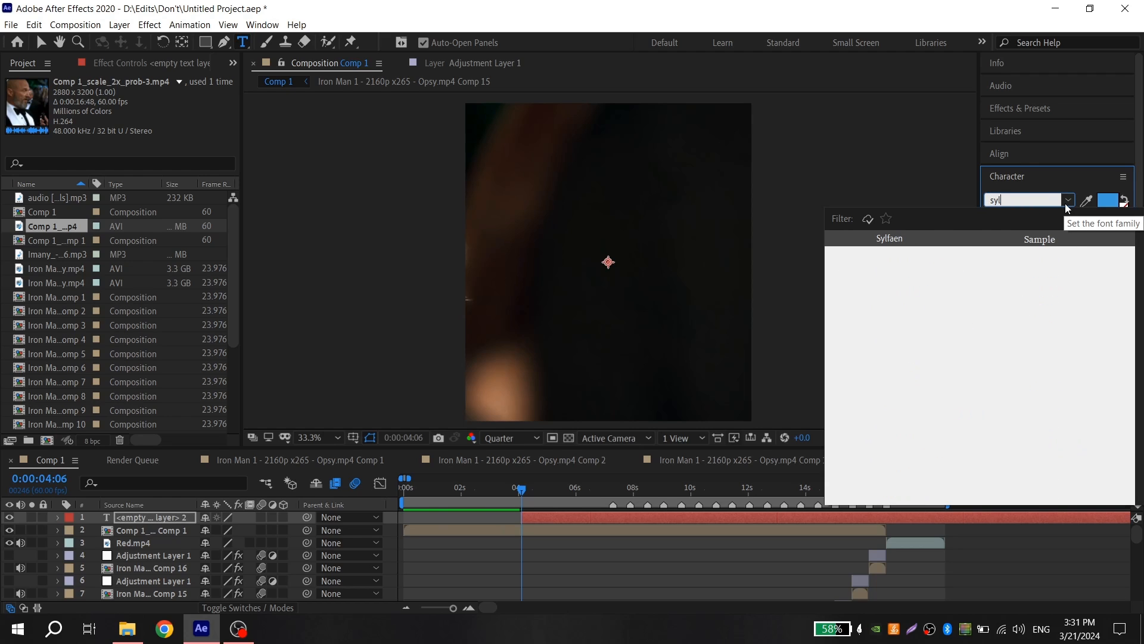
{"action": "left_click", "coordinate": [1108, 200]}
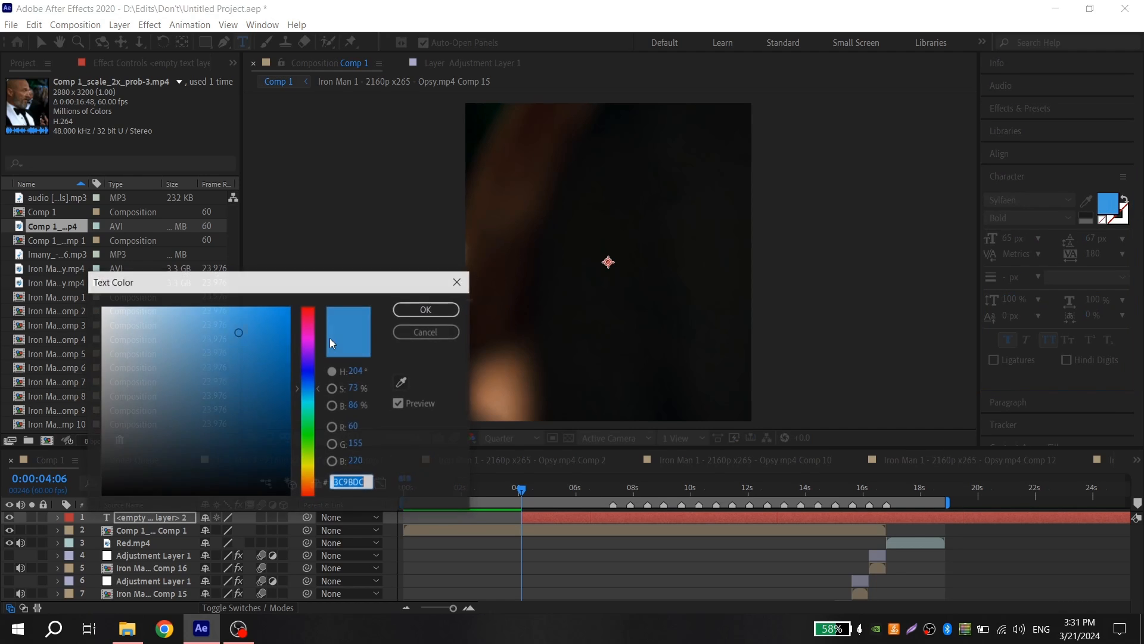
{"action": "left_click", "coordinate": [424, 310]}
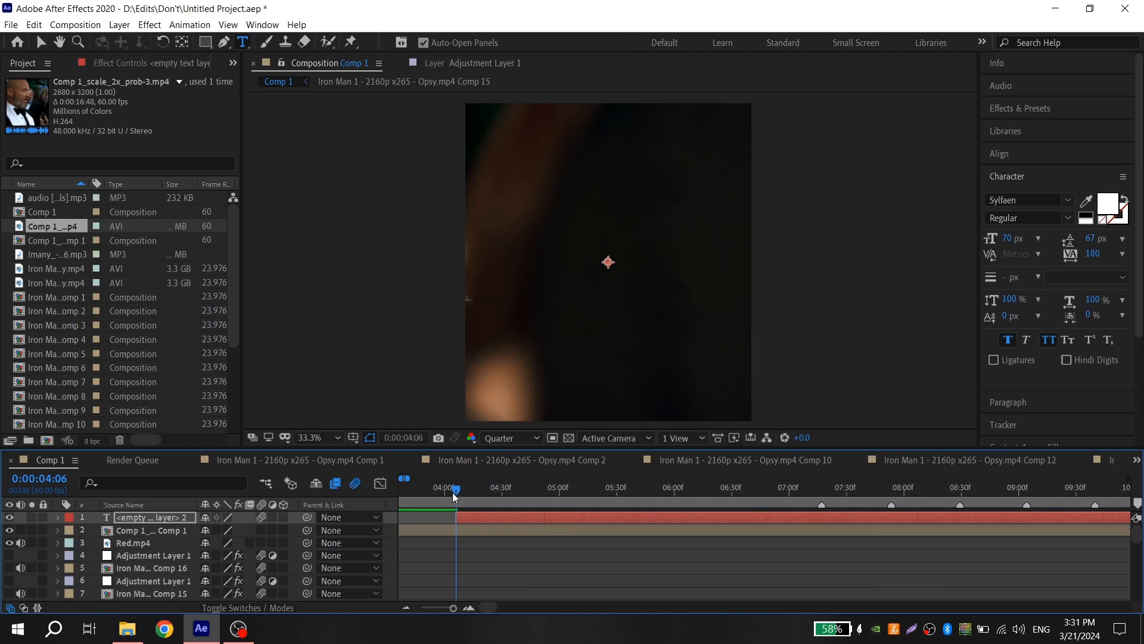
{"action": "mouse_move", "coordinate": [456, 492]}
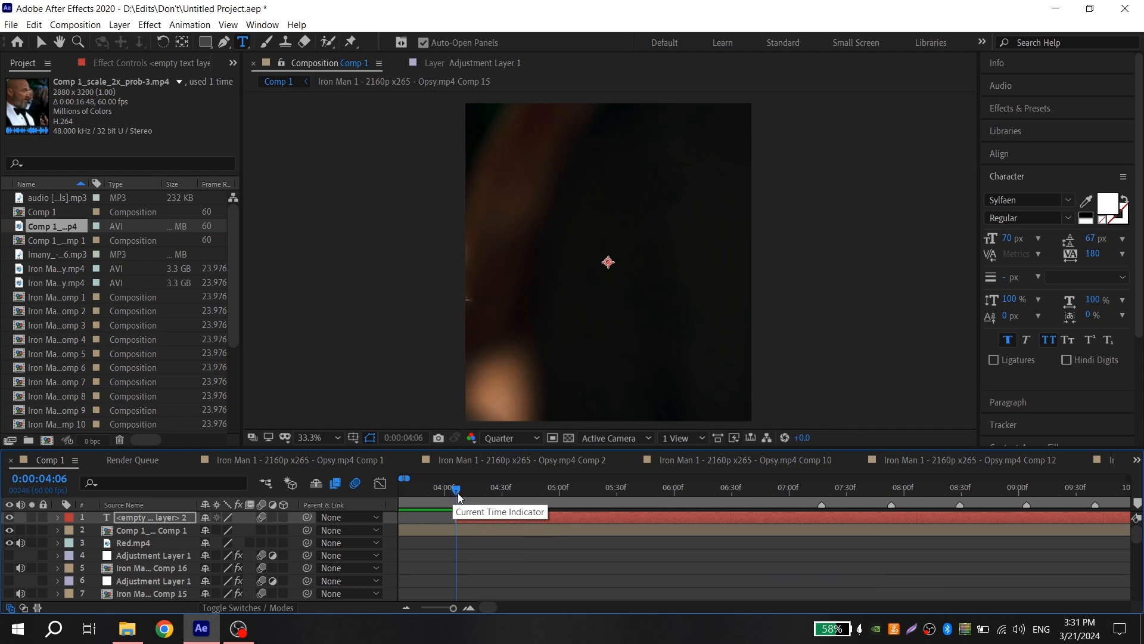
Step: Type the 'hey tony' caption and search 'fade' in Effects & Presets for the text layers
{"action": "type", "text": "HEY"}
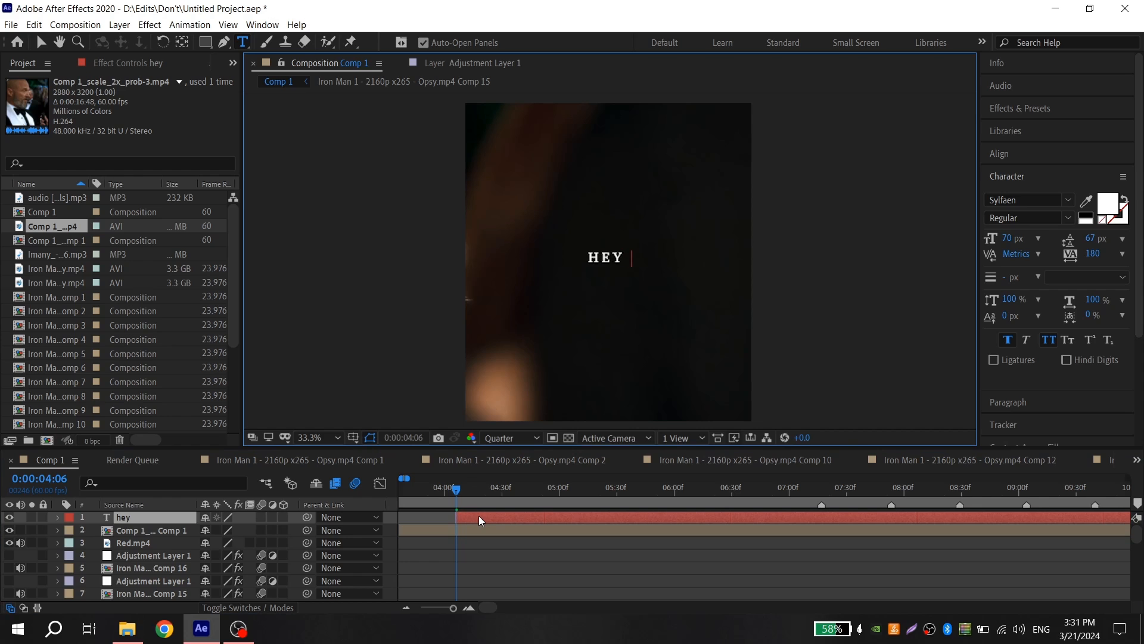
{"action": "type", "text": "TON"}
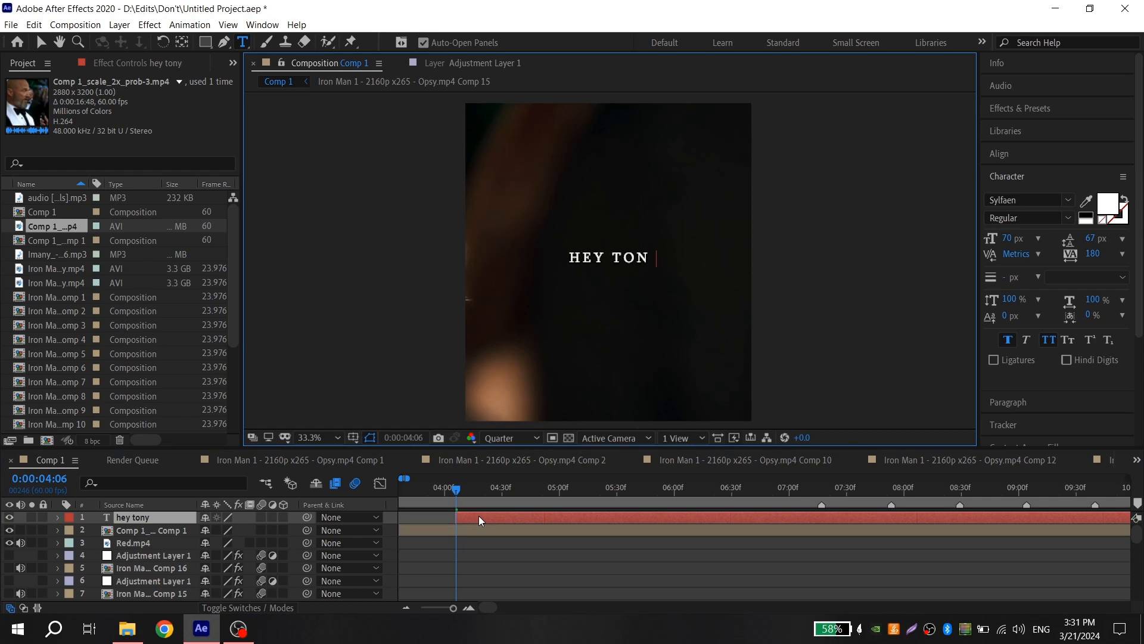
{"action": "left_click", "coordinate": [1020, 109]}
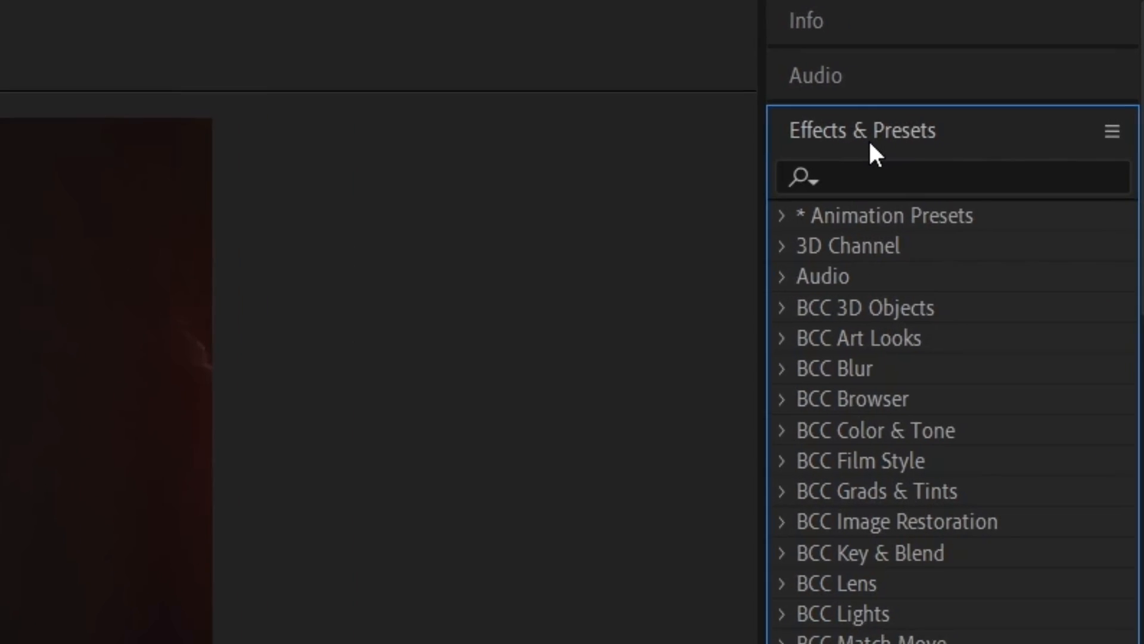
{"action": "type", "text": "fade"}
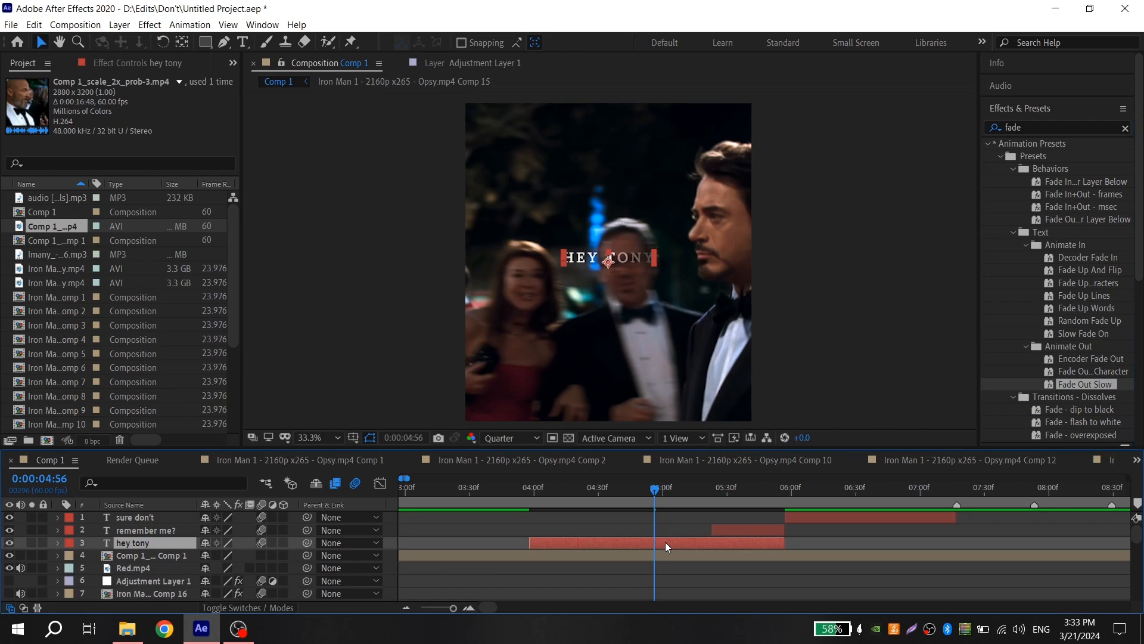
Step: Set Position keyframes on the hey tony caption and apply Keyframe Assistant > Easy Ease
{"action": "left_click", "coordinate": [58, 542]}
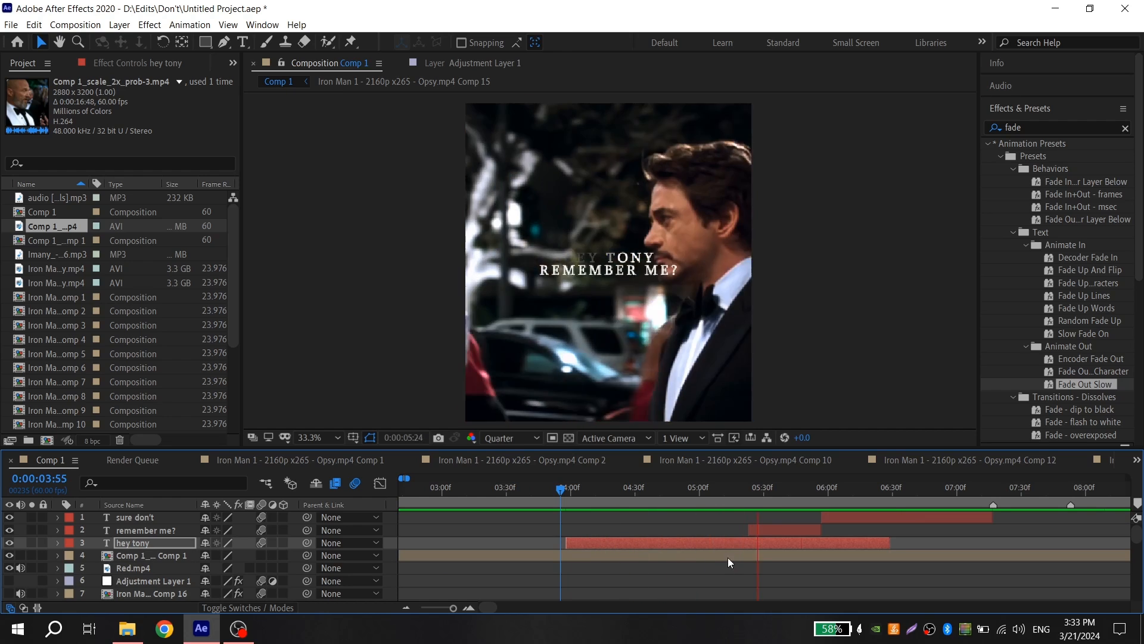
{"action": "left_click", "coordinate": [519, 486]}
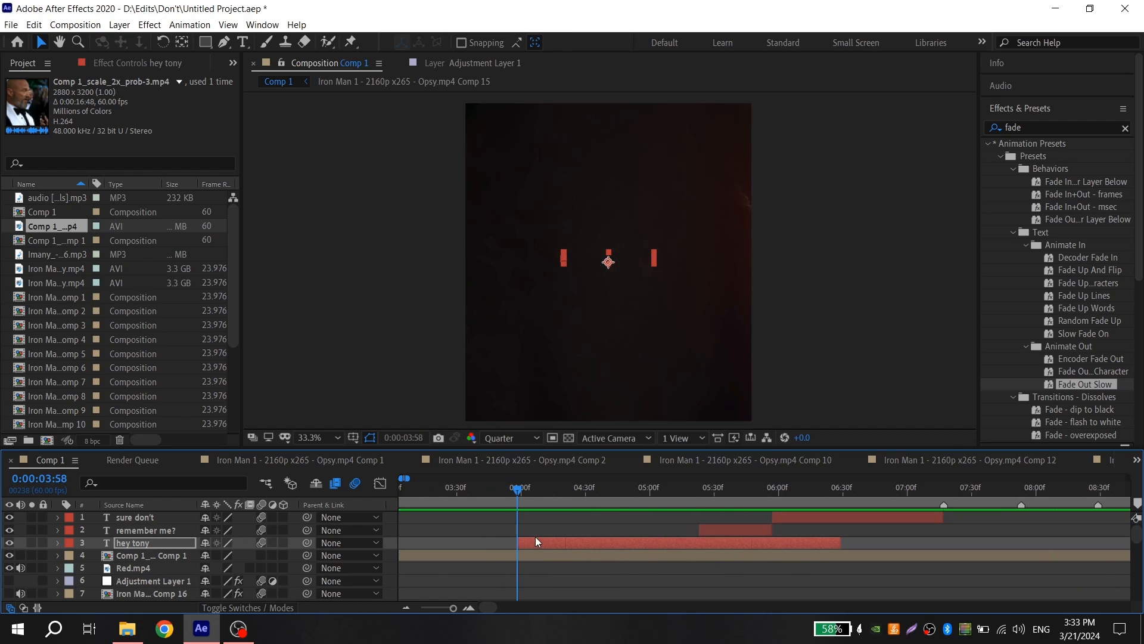
{"action": "left_click", "coordinate": [57, 542]}
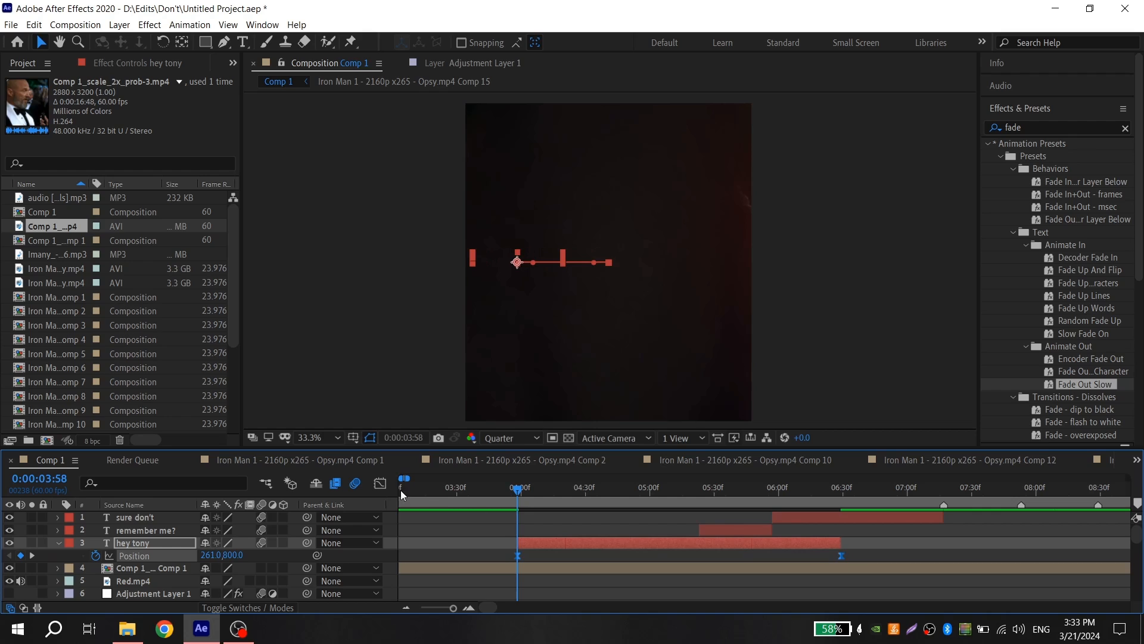
{"action": "right_click", "coordinate": [134, 555]}
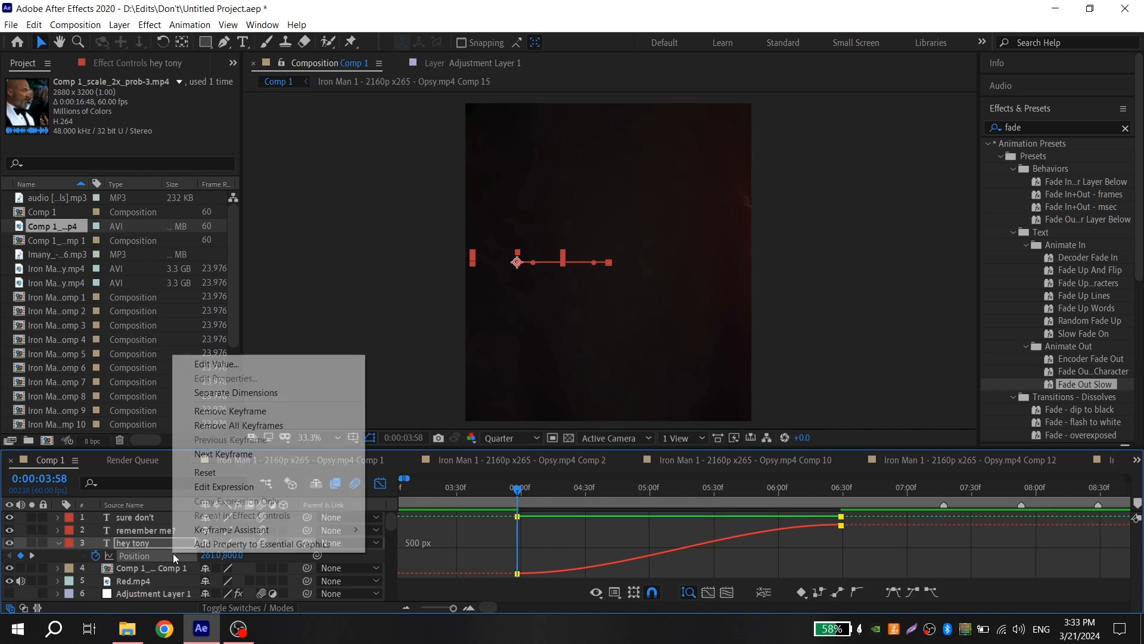
{"action": "left_click", "coordinate": [235, 392]}
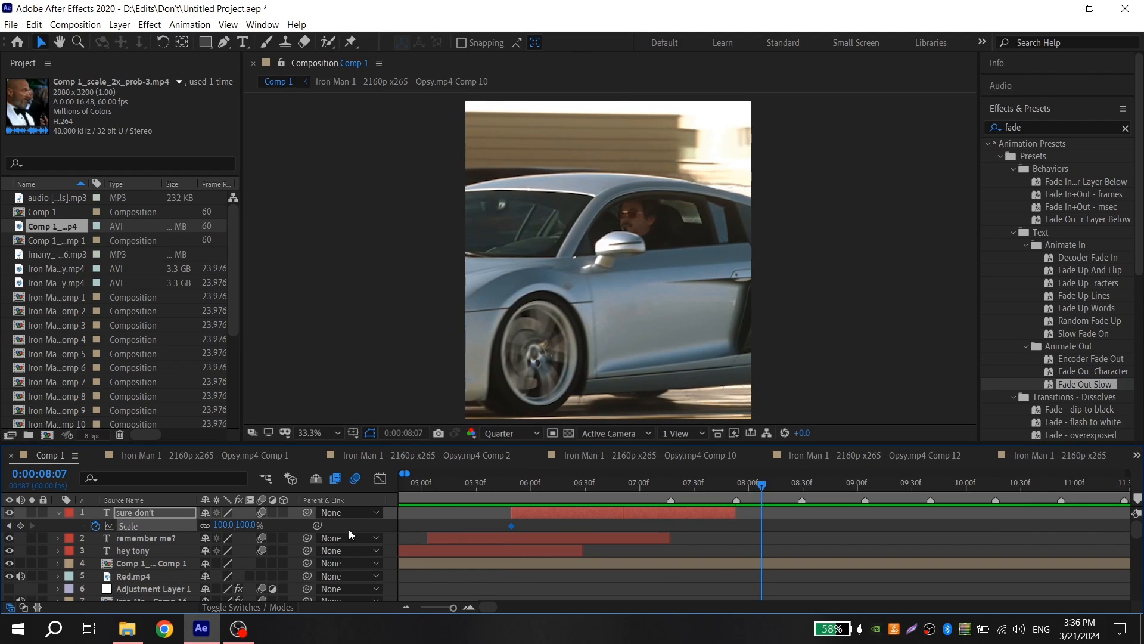
Step: Fade the white flash solid from 100% to 0% opacity with eased keyframes
{"action": "left_click", "coordinate": [499, 483]}
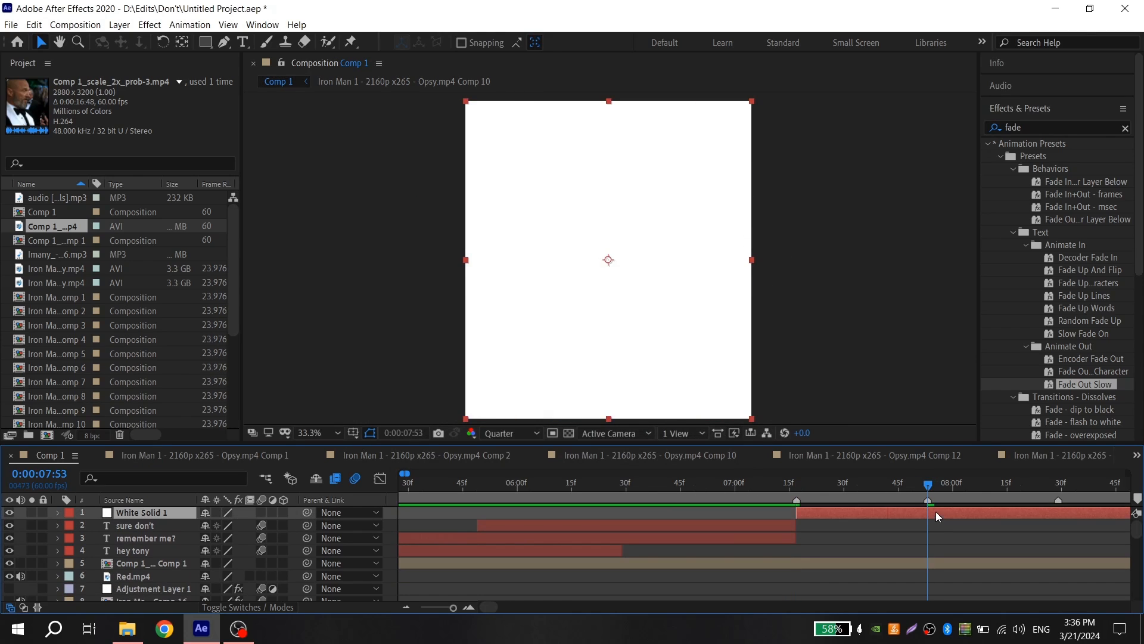
{"action": "left_click", "coordinate": [795, 482]}
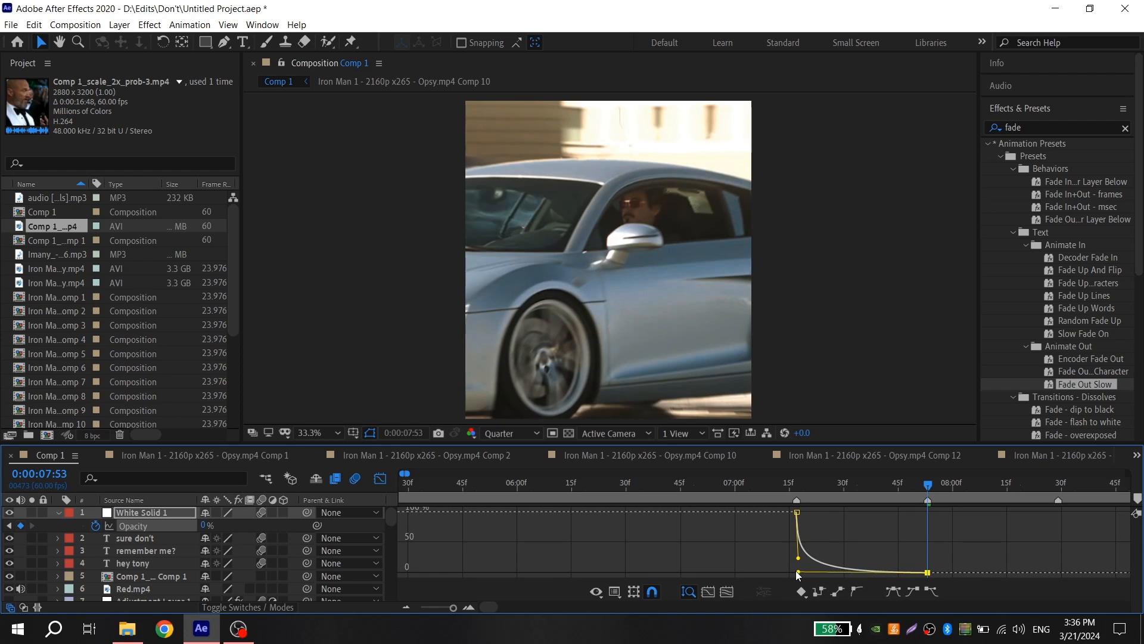
{"action": "left_click", "coordinate": [633, 593]}
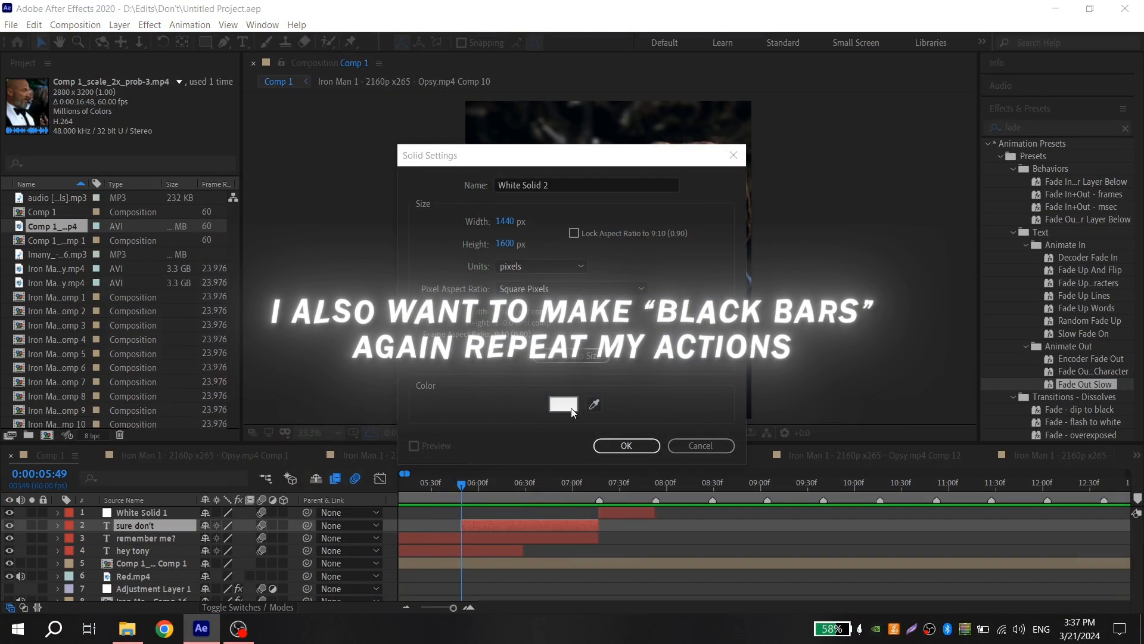
Step: Make the solid black and keyframe its CC Jaws Completion with an eased curve for black bars
{"action": "left_click", "coordinate": [625, 446]}
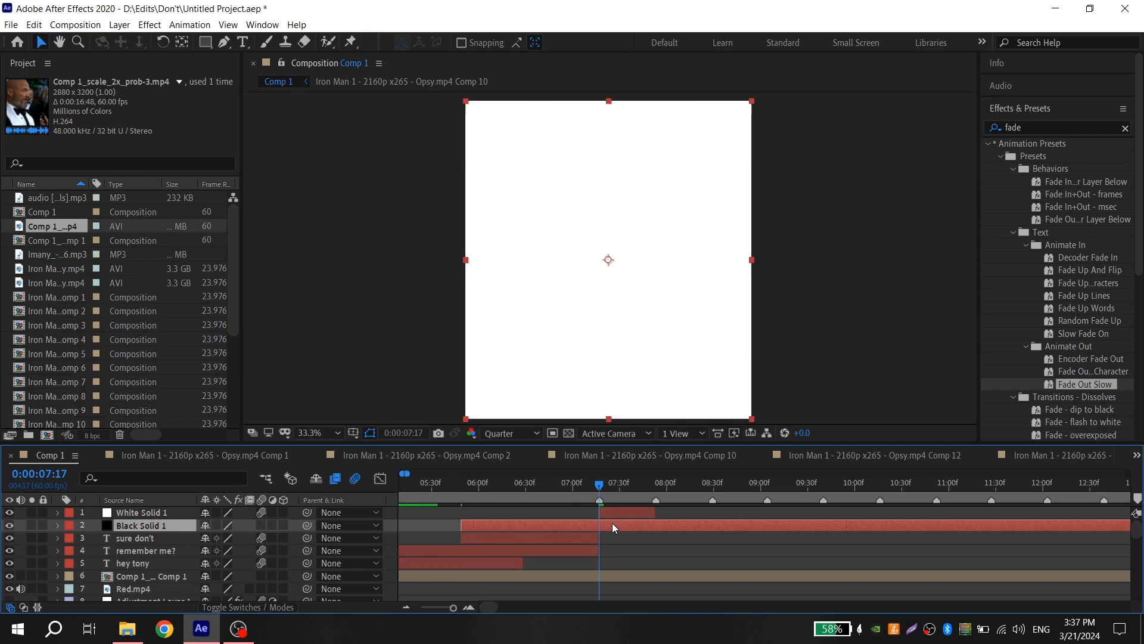
{"action": "left_click", "coordinate": [461, 483]}
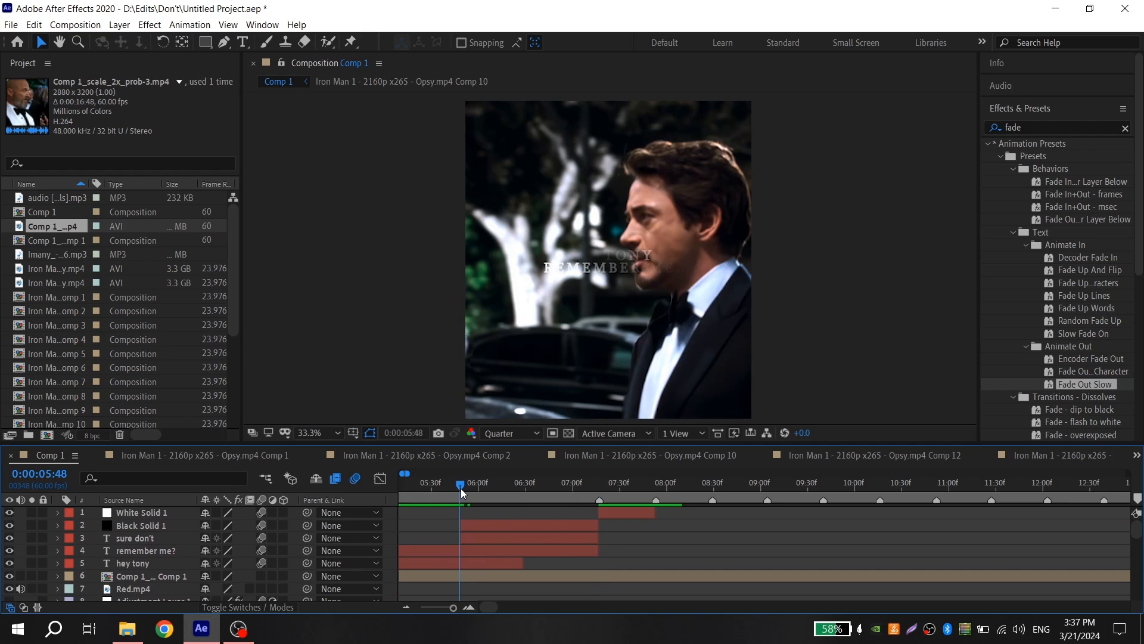
{"action": "left_click", "coordinate": [141, 526]}
{"action": "type", "text": "jaws"}
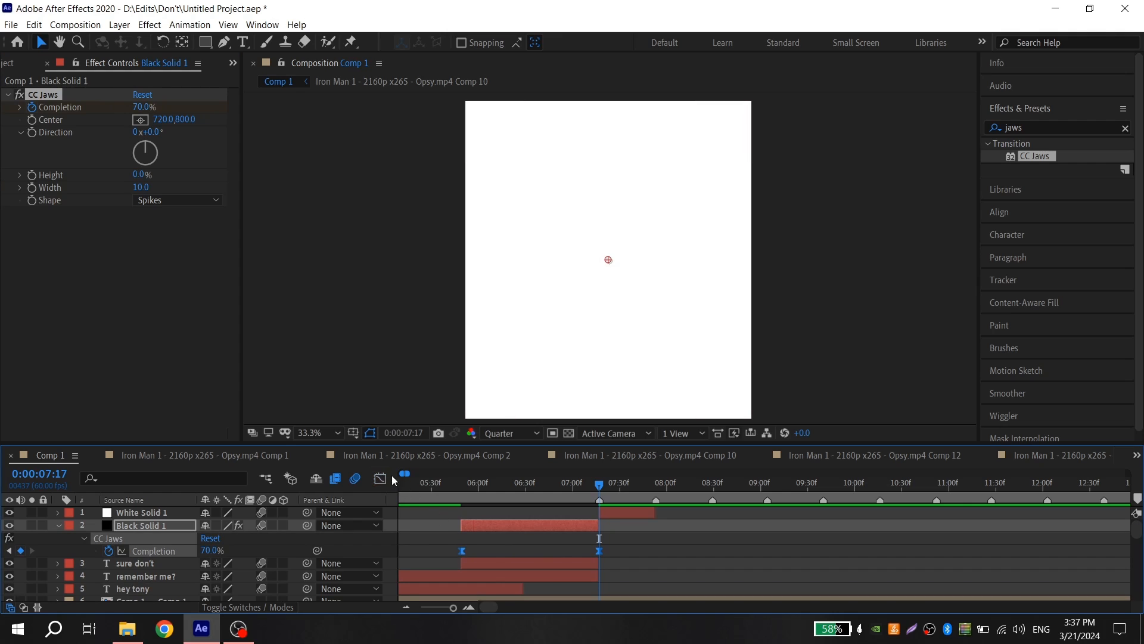
{"action": "left_click", "coordinate": [379, 479]}
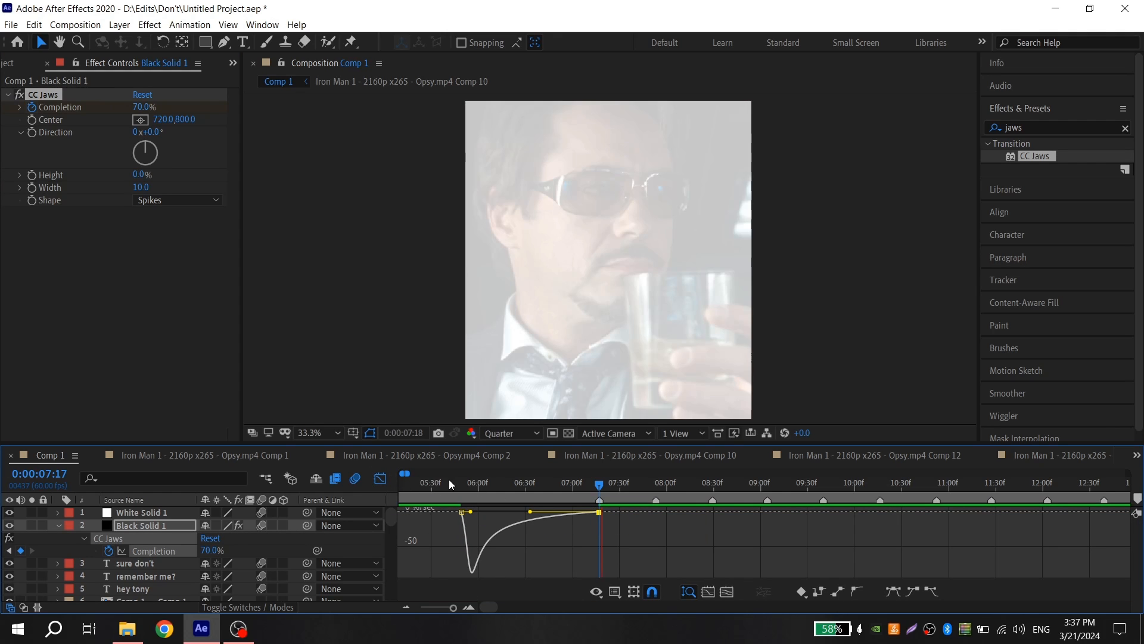
{"action": "left_click", "coordinate": [450, 483]}
{"action": "type", "text": "glow"}
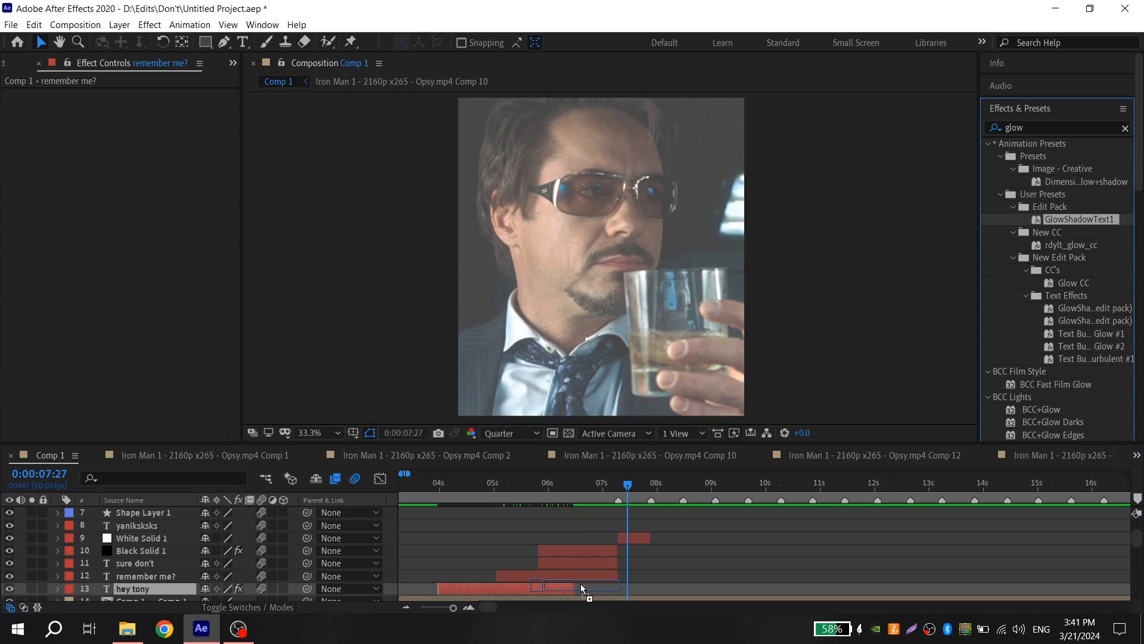
Step: Apply the Text Glow preset to the caption layers and Crimson CC to the upscaled clip
{"action": "left_click", "coordinate": [145, 575]}
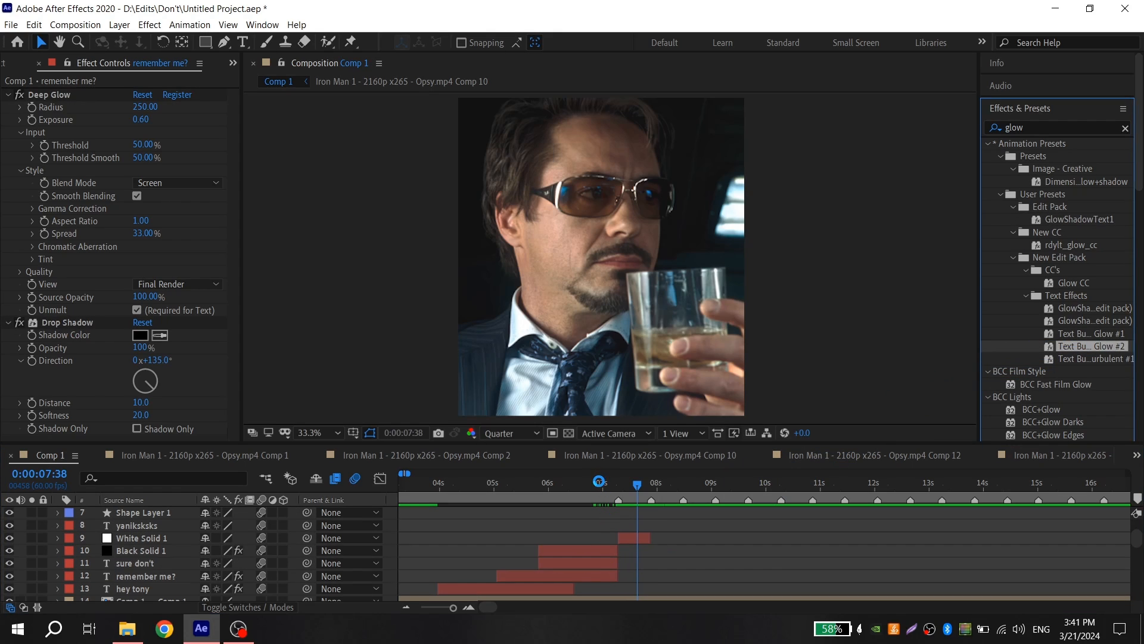
{"action": "left_click", "coordinate": [136, 563]}
{"action": "type", "text": "crims"}
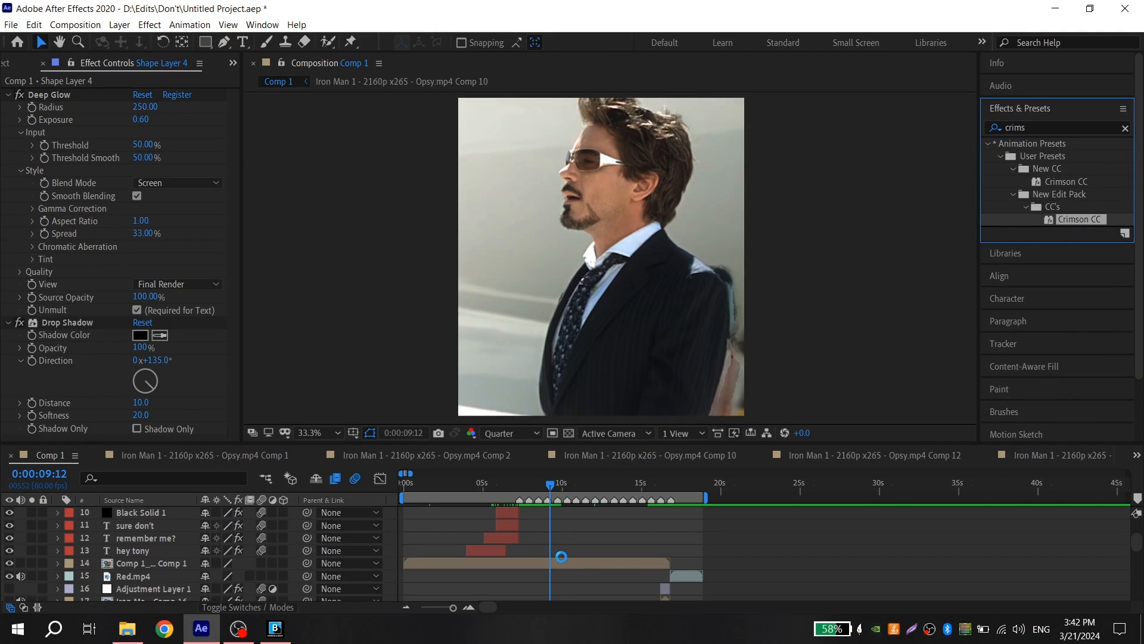
{"action": "left_click", "coordinate": [150, 563]}
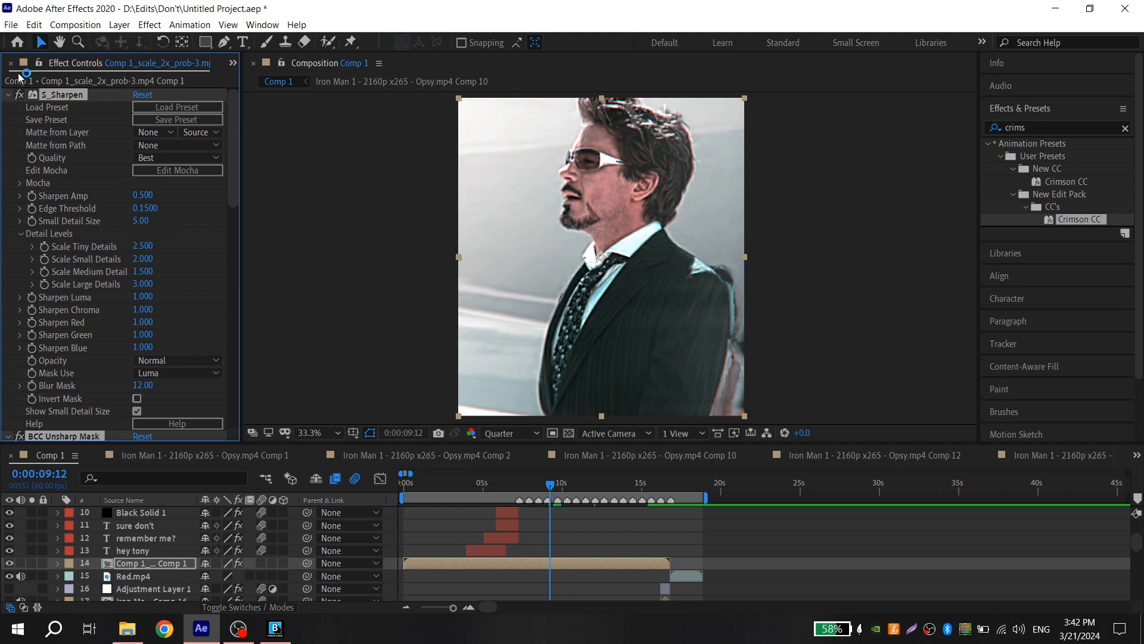